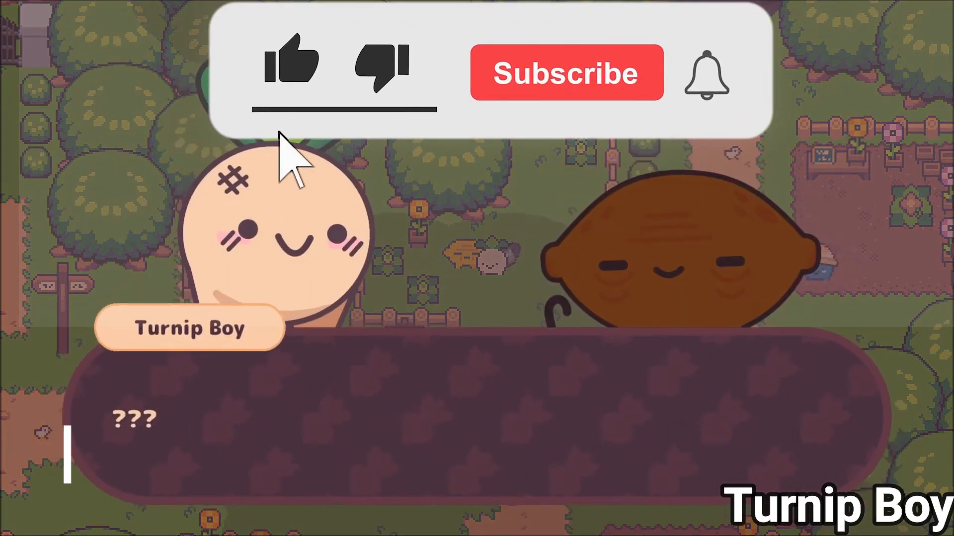
- Switch to the Godot editor showing the Cannon Shot project on an empty 2D scene
left_click(567, 72)
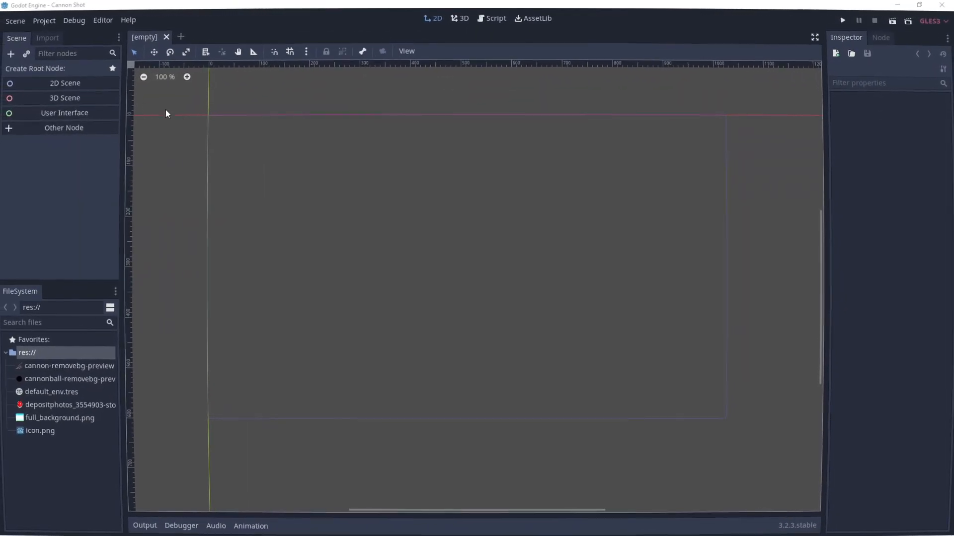
- Create a plain Node root renamed World and save the scene as World.tscn
left_click(63, 128)
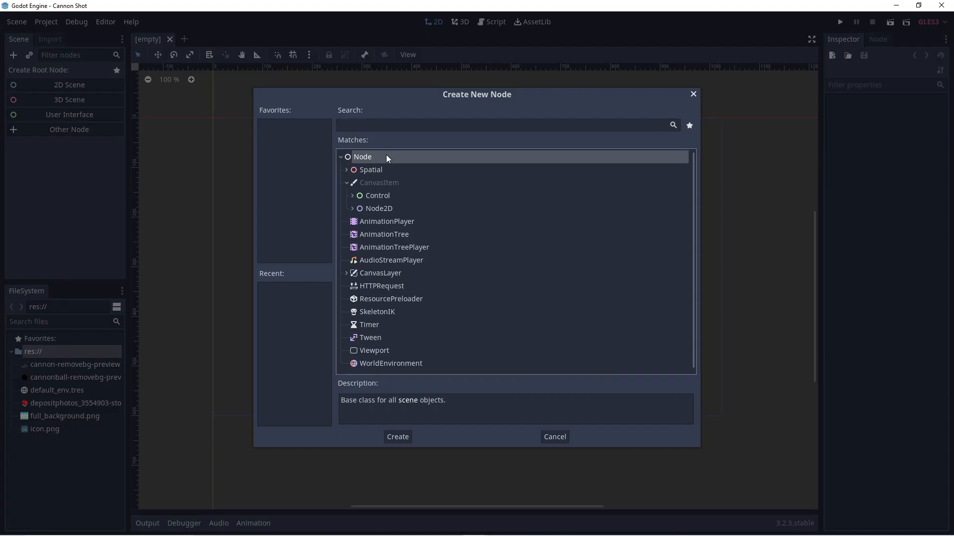
left_click(398, 437)
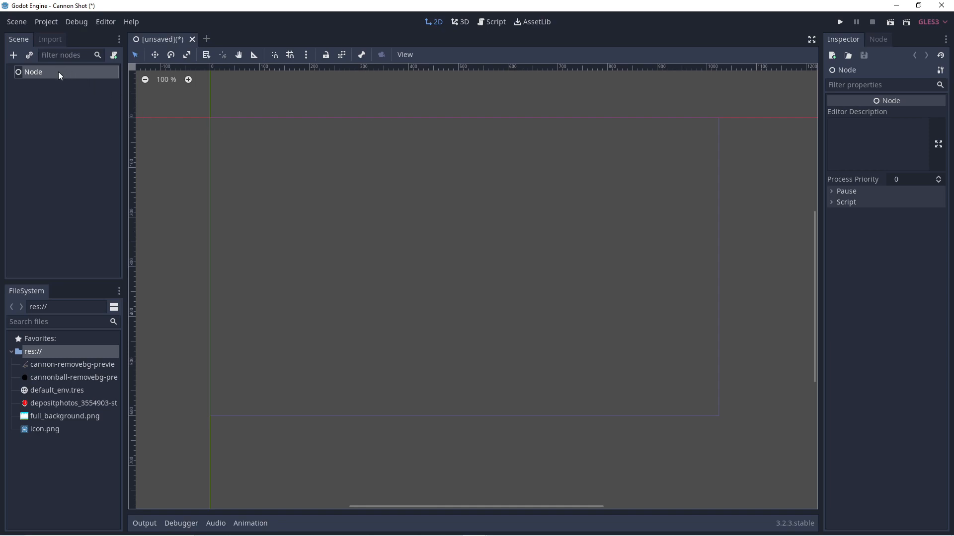
double_click(34, 71)
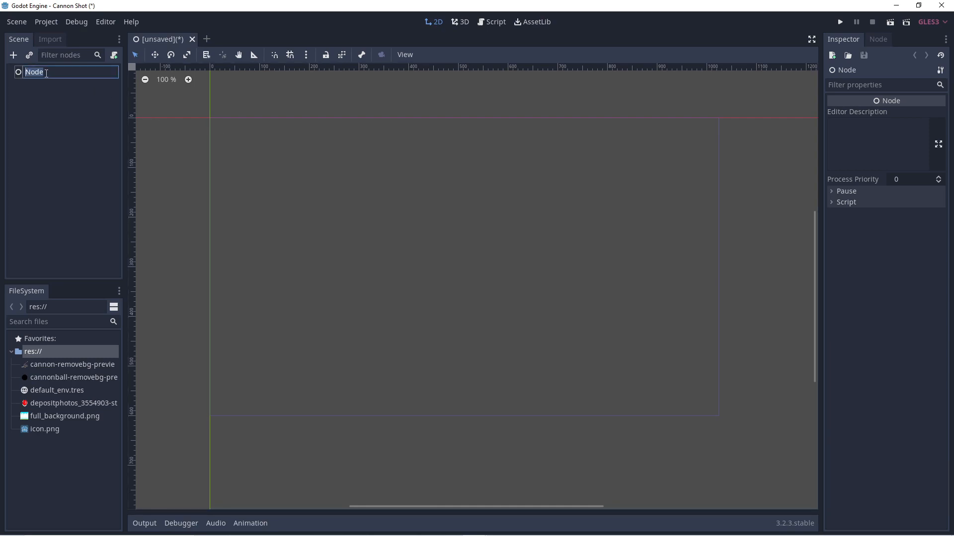
type("World")
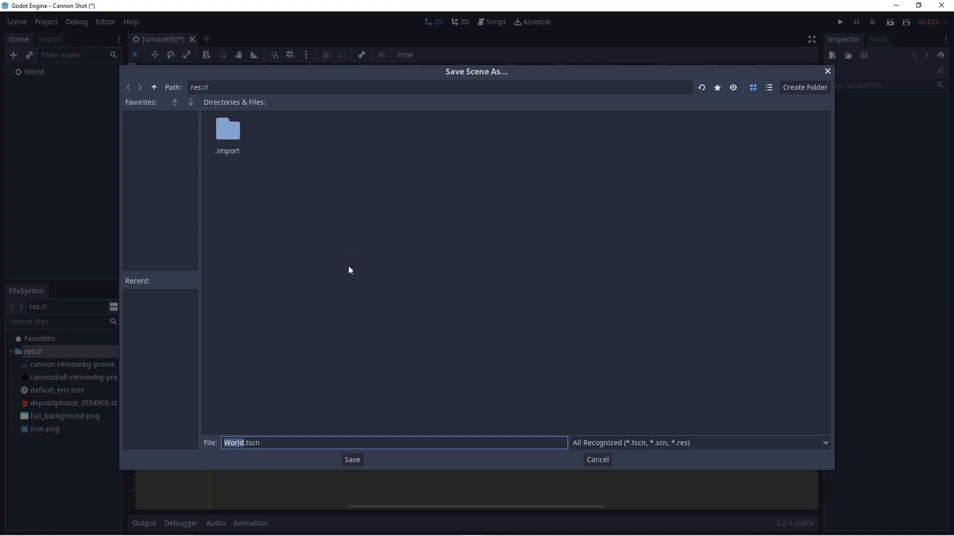
left_click(351, 459)
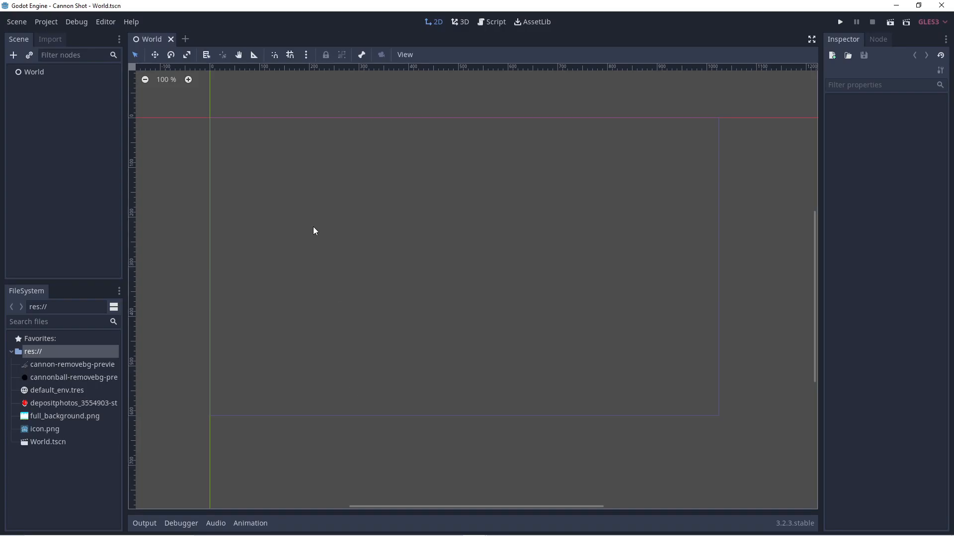
left_click(33, 72)
type("sprite")
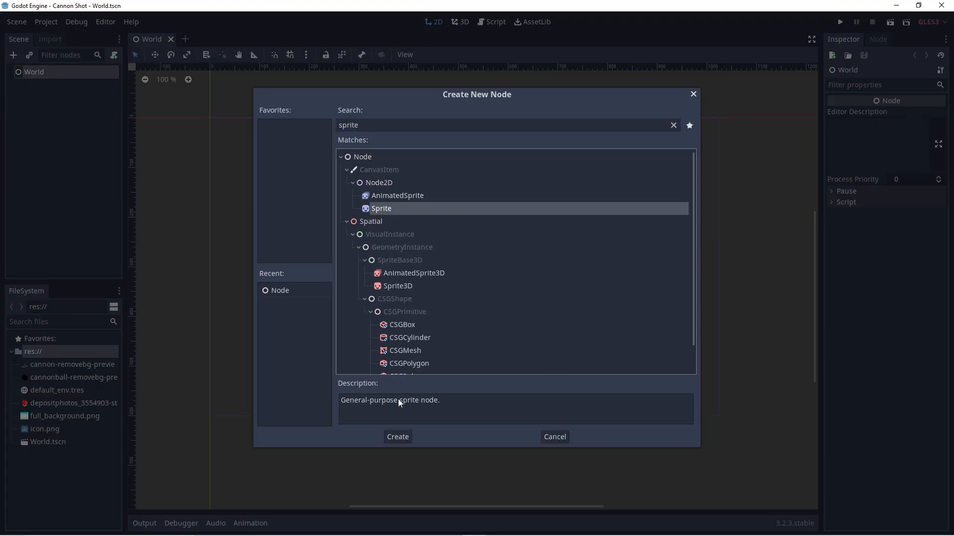
- Add a cannon Sprite under World, scale it to 0.5 and move it toward the lower left
left_click(397, 437)
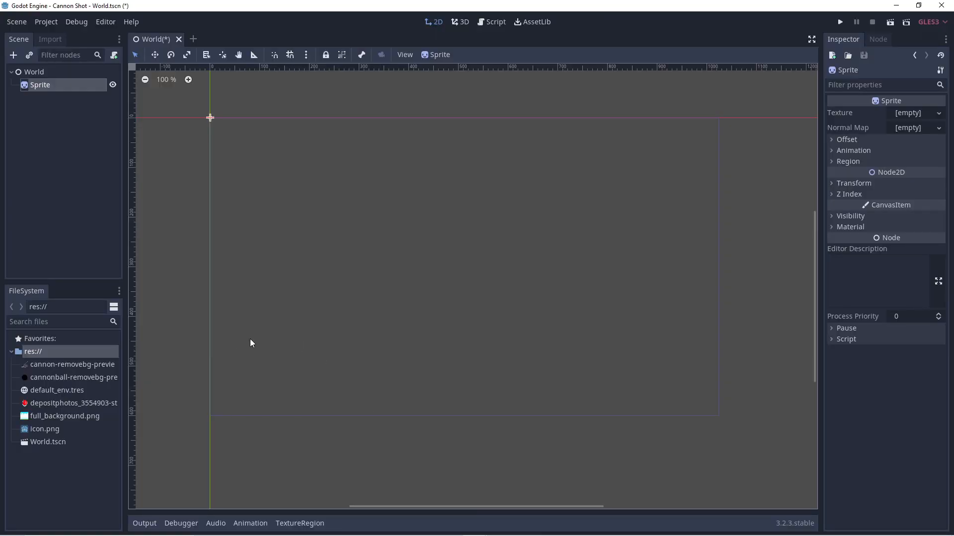
mouse_move(62, 387)
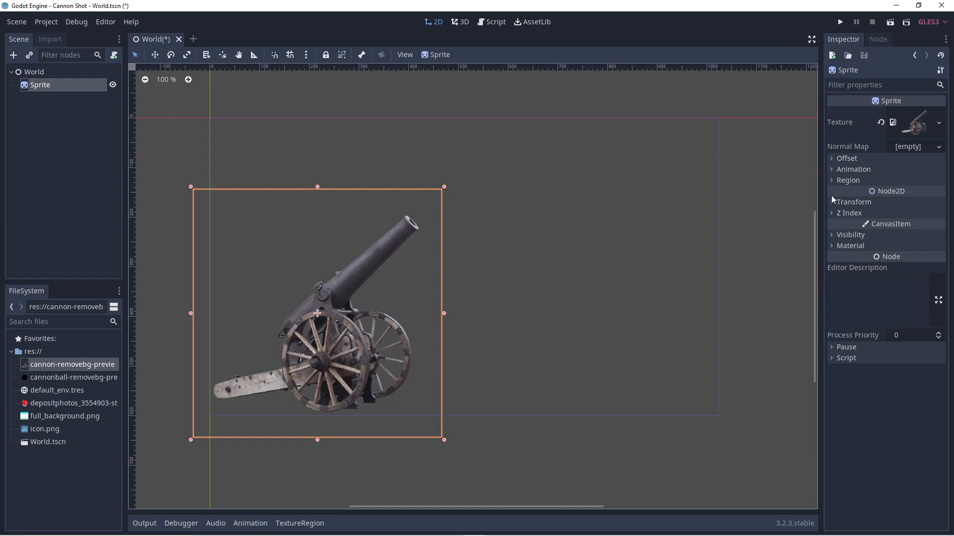
left_click(854, 202)
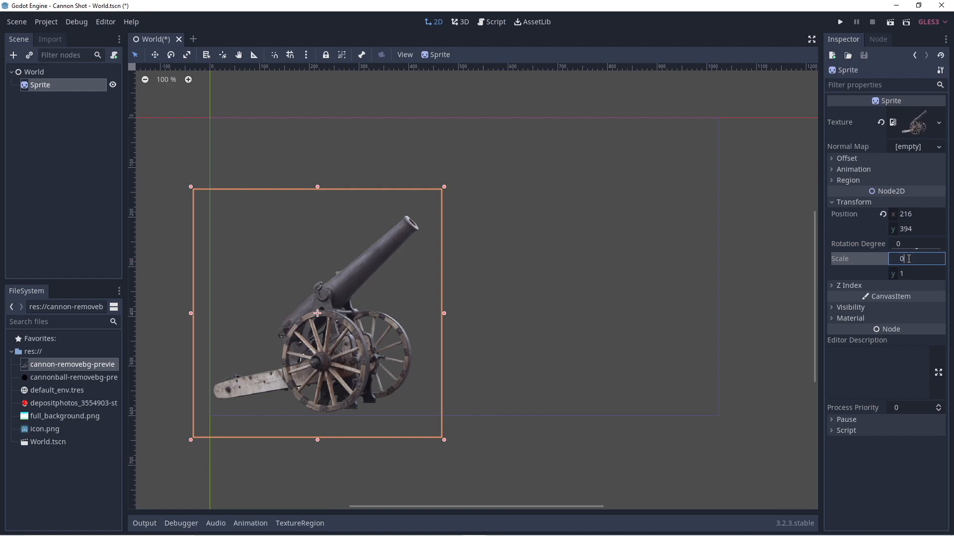
type("0.5")
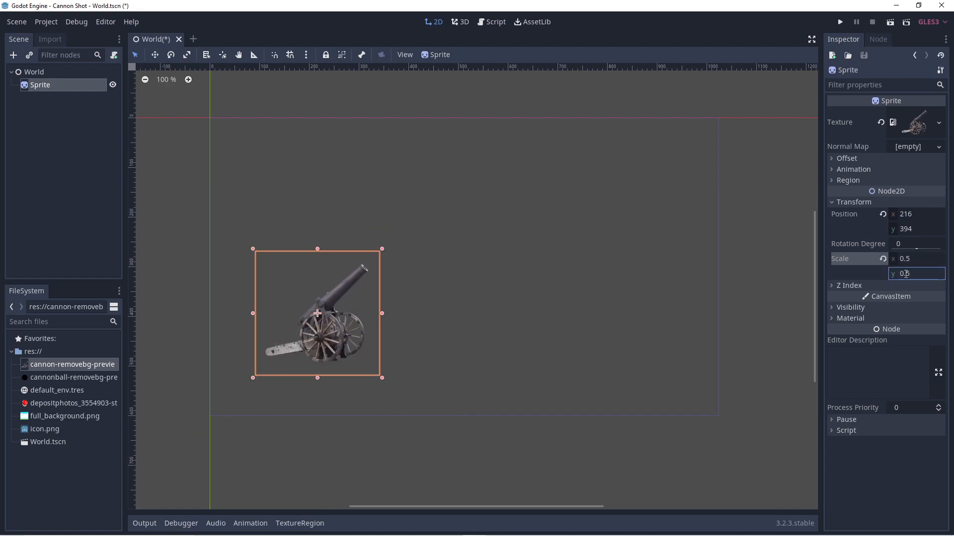
left_click_drag(317, 313, 275, 347)
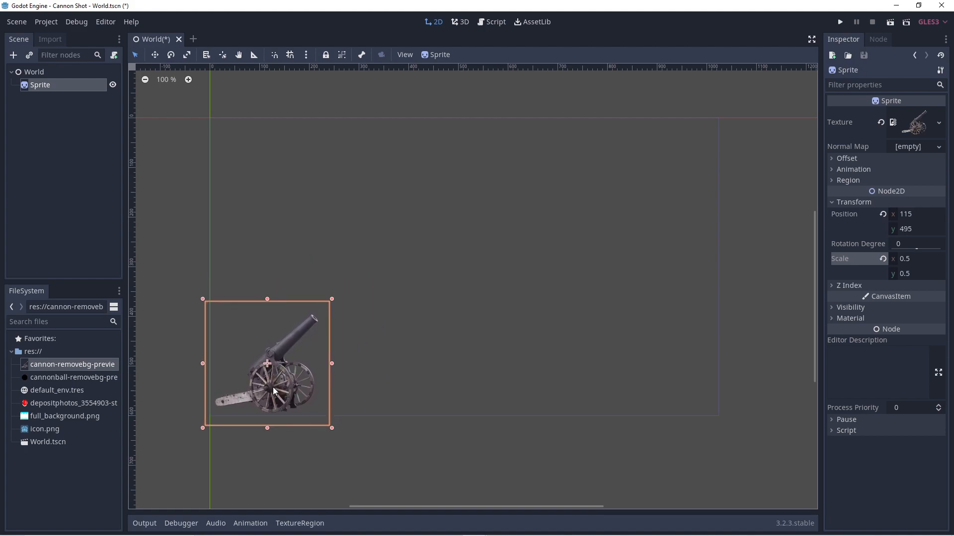
mouse_move(68, 390)
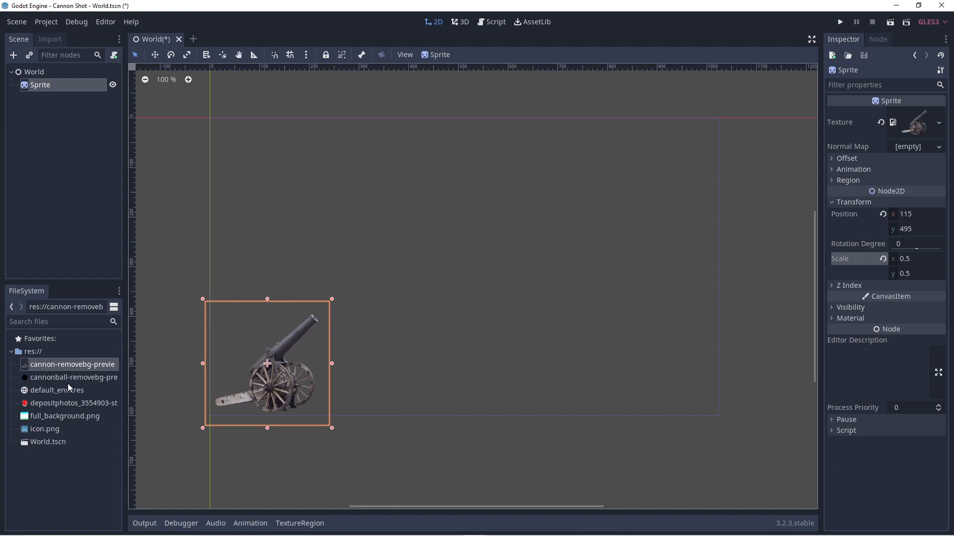
left_click(31, 72)
type("spri")
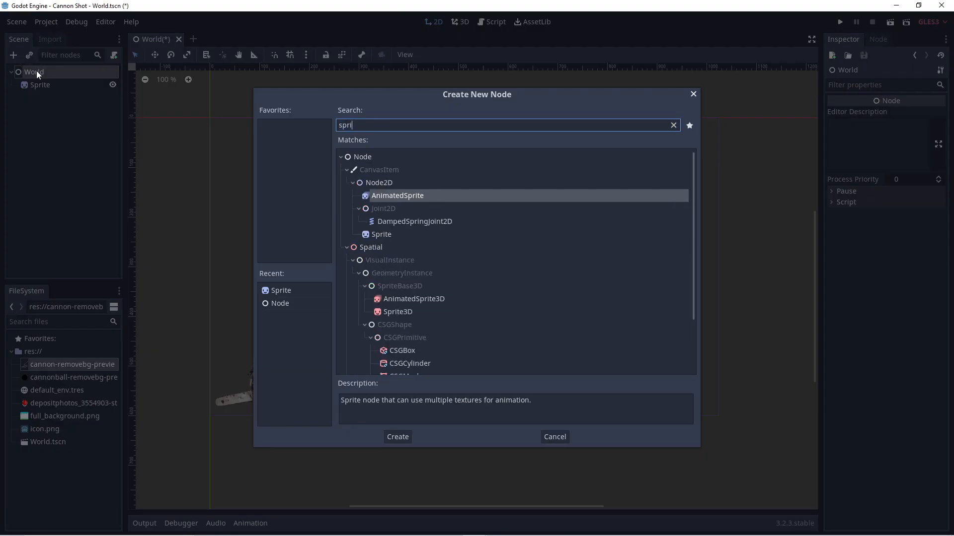
- Add a cannonball Sprite under World, scale x and y to 0.1 and place it at the muzzle
type("Sprite")
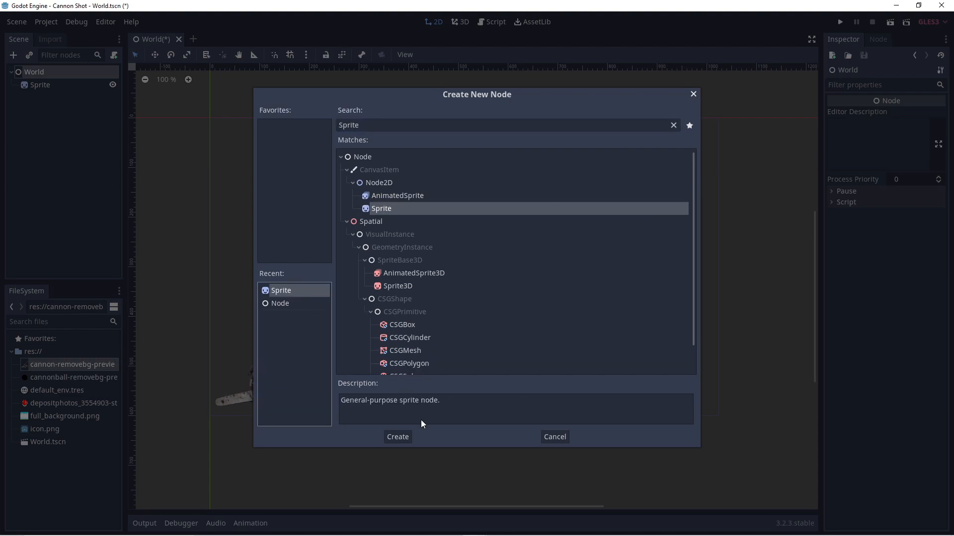
left_click(397, 437)
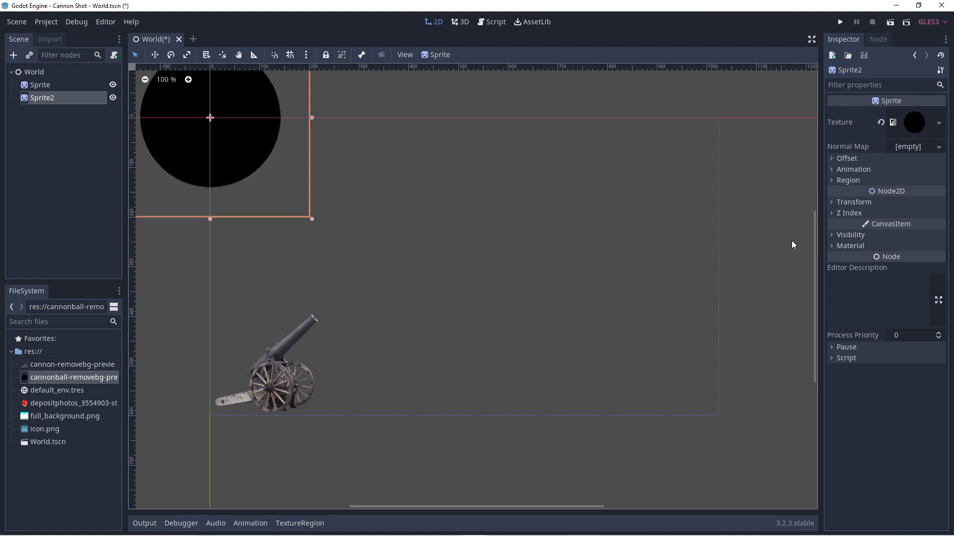
left_click(854, 202)
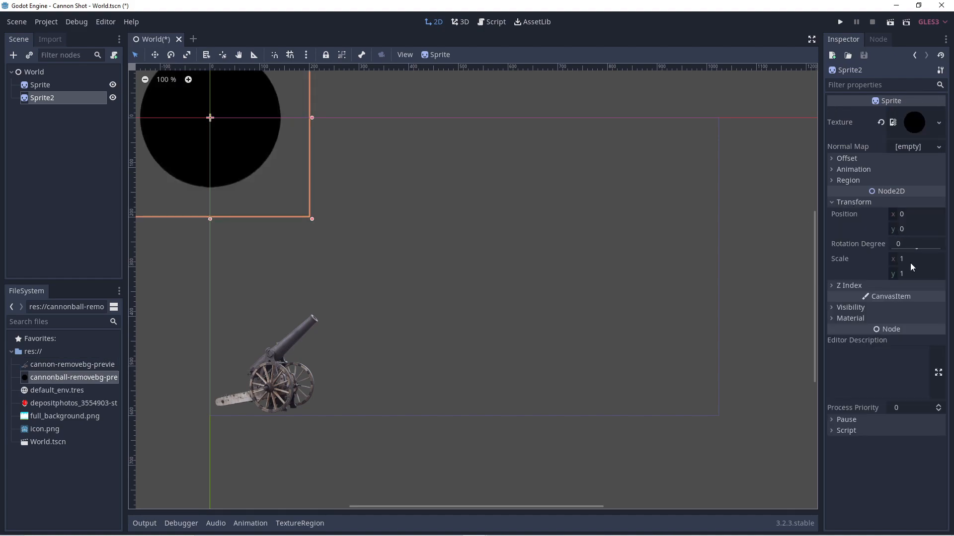
type("0.1")
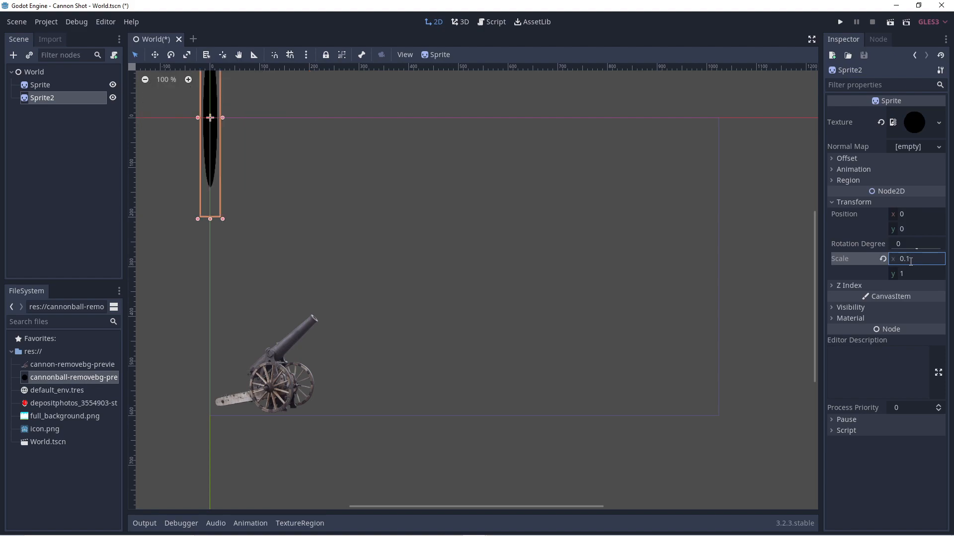
left_click(918, 273)
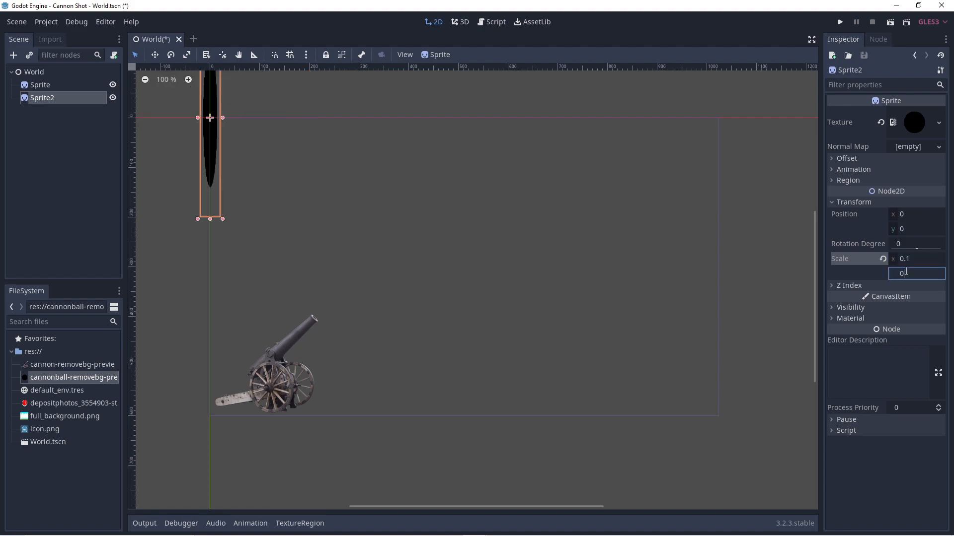
type("0.1")
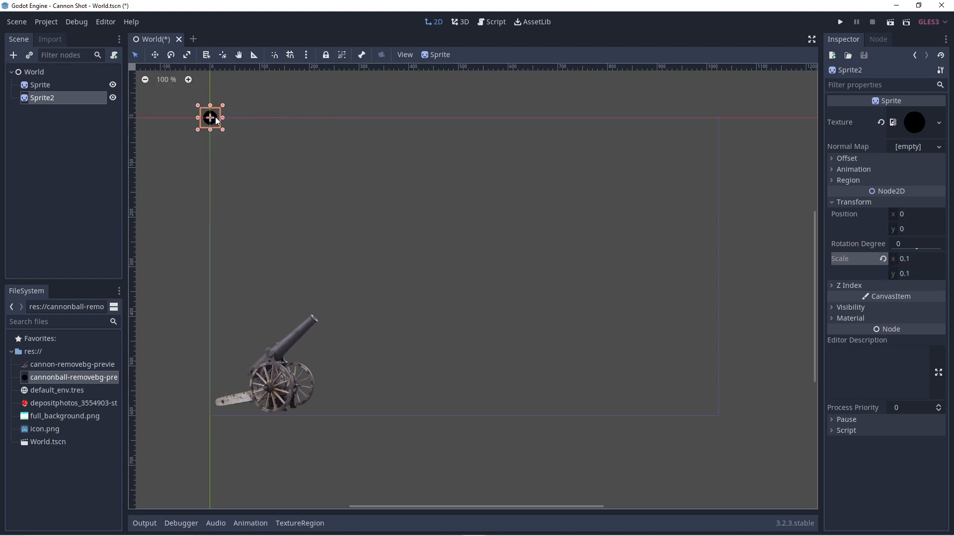
left_click_drag(210, 118, 321, 312)
type("animatio")
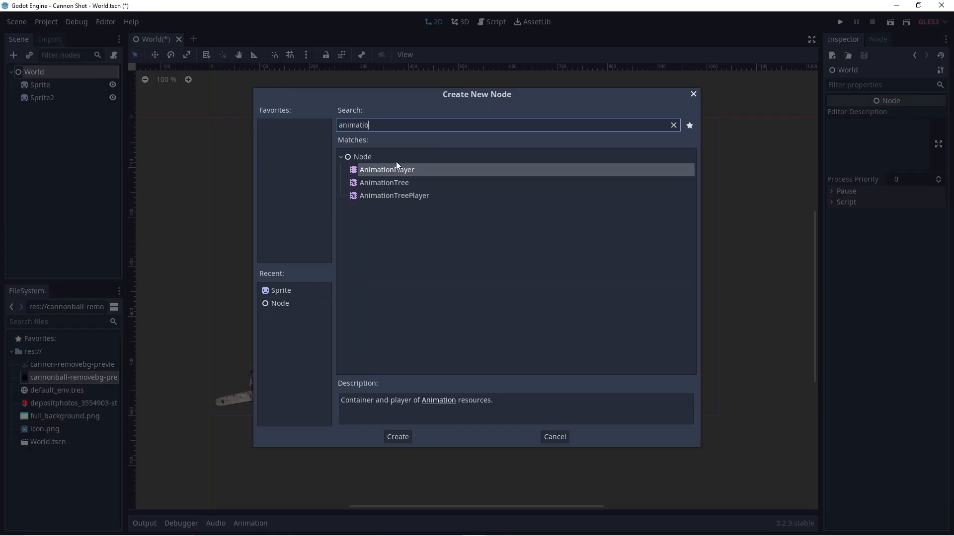
- Add an AnimationPlayer under World and create a new animation named shoot
left_click(397, 437)
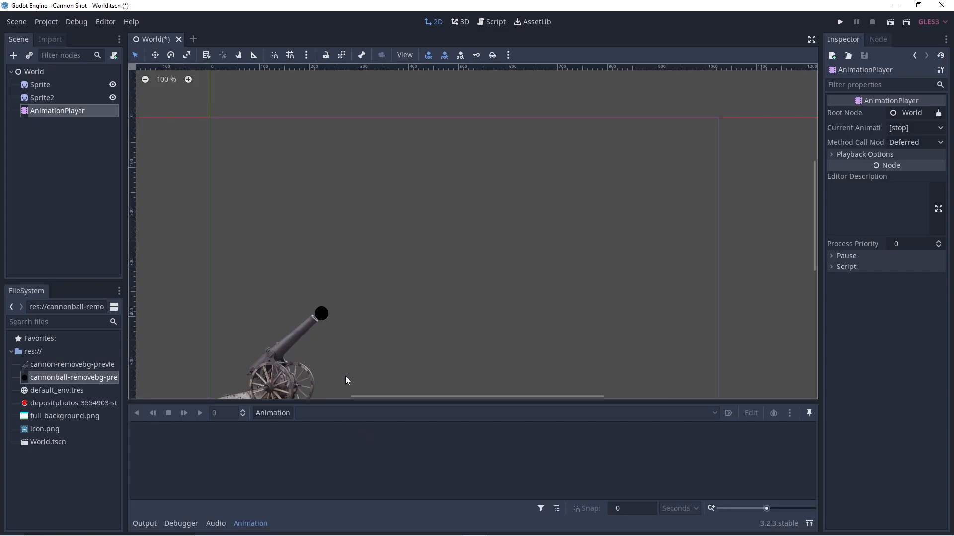
left_click(271, 413)
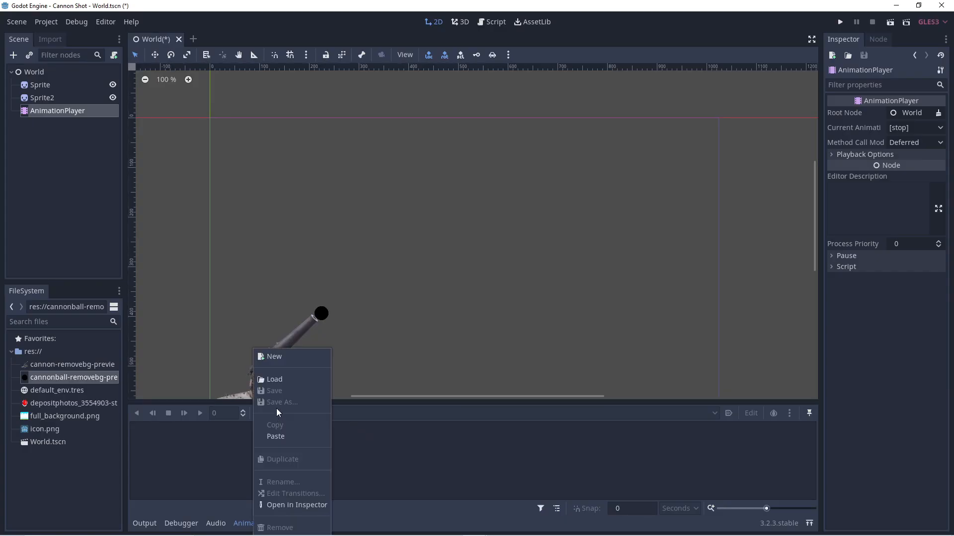
left_click(274, 357)
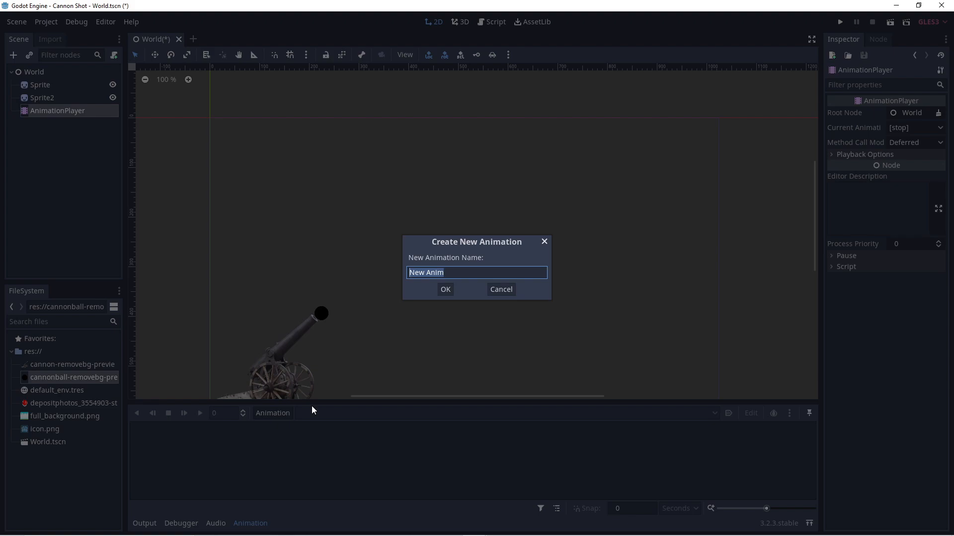
type("shoo")
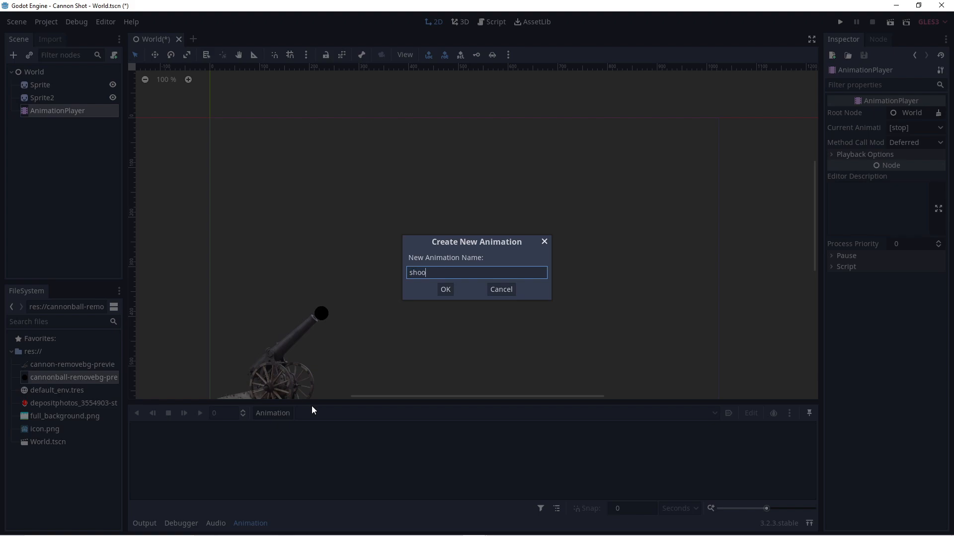
type("t")
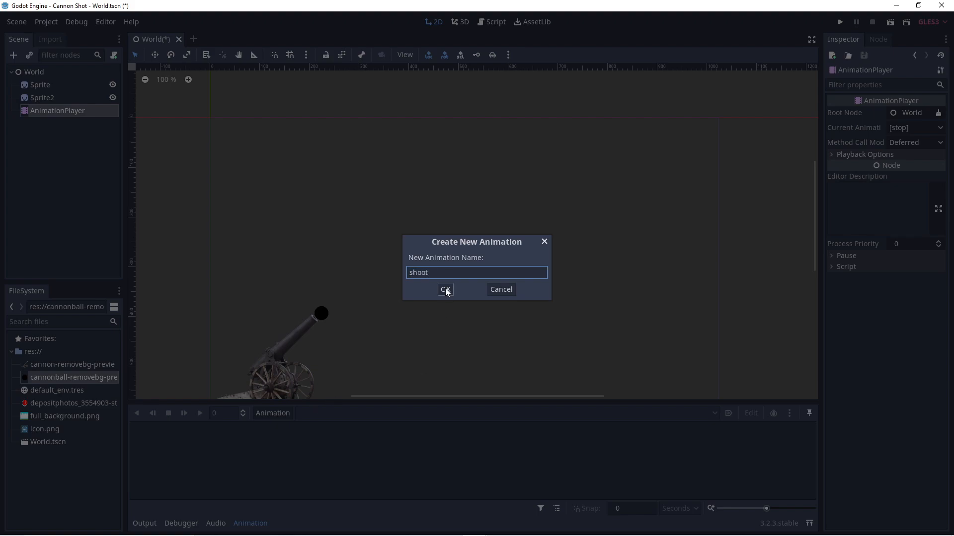
left_click(445, 290)
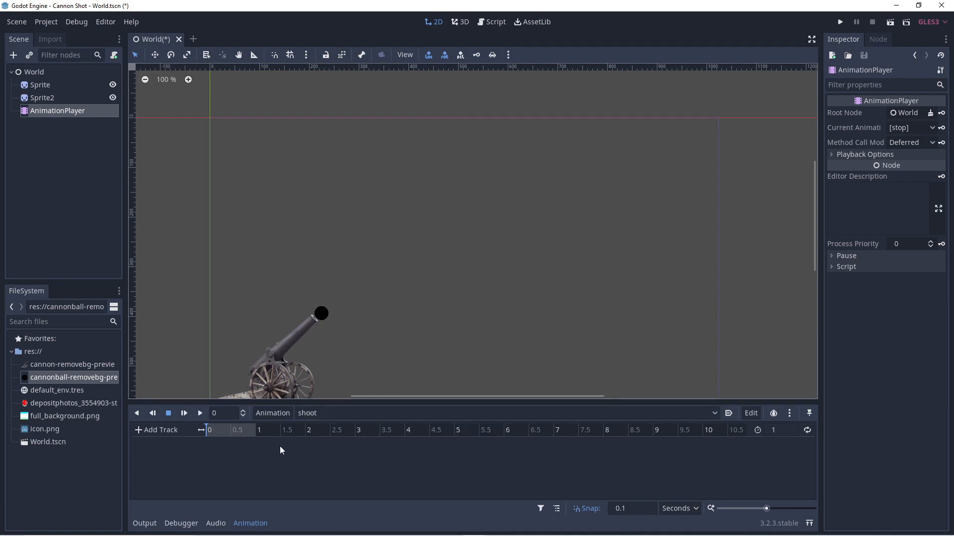
mouse_move(233, 402)
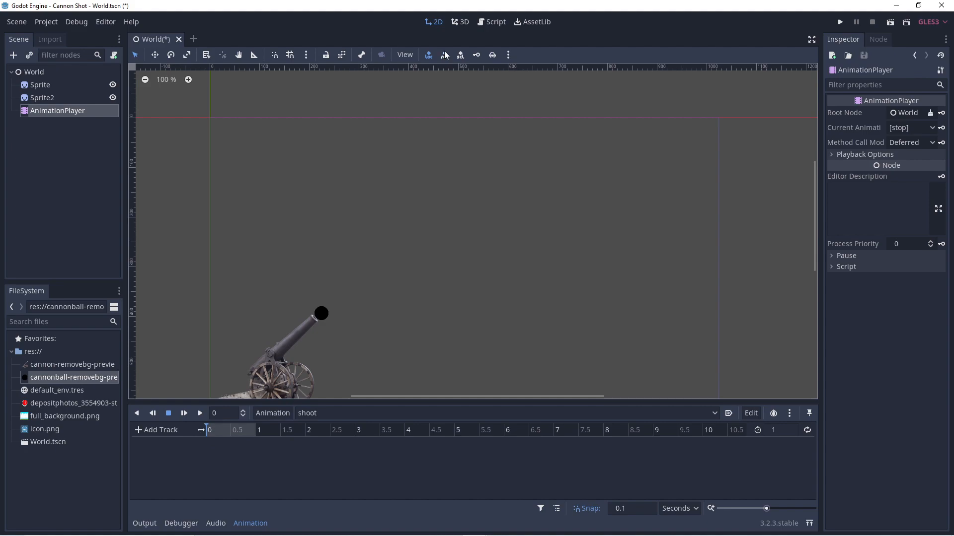
mouse_move(44, 93)
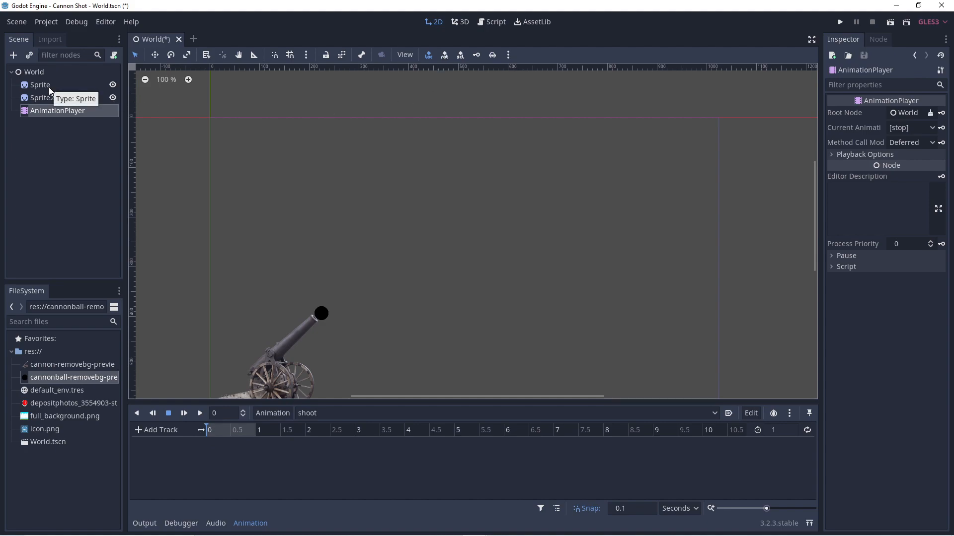
- Rename the first sprite node to Cannon
double_click(38, 85)
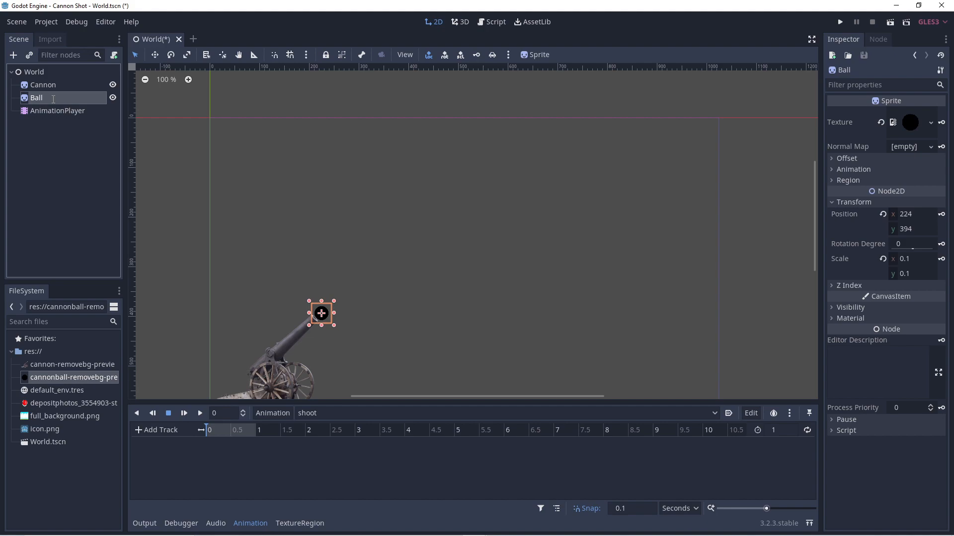
mouse_move(444, 78)
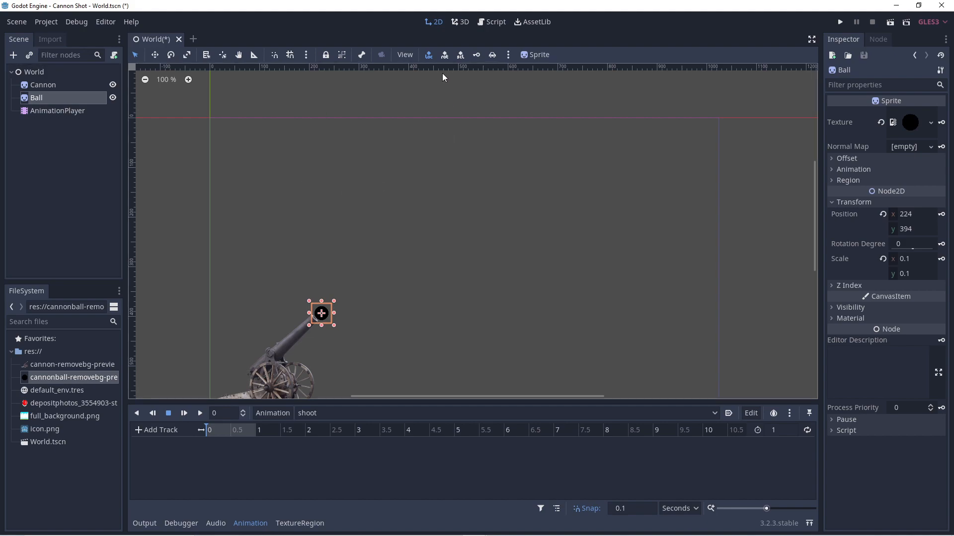
mouse_move(491, 33)
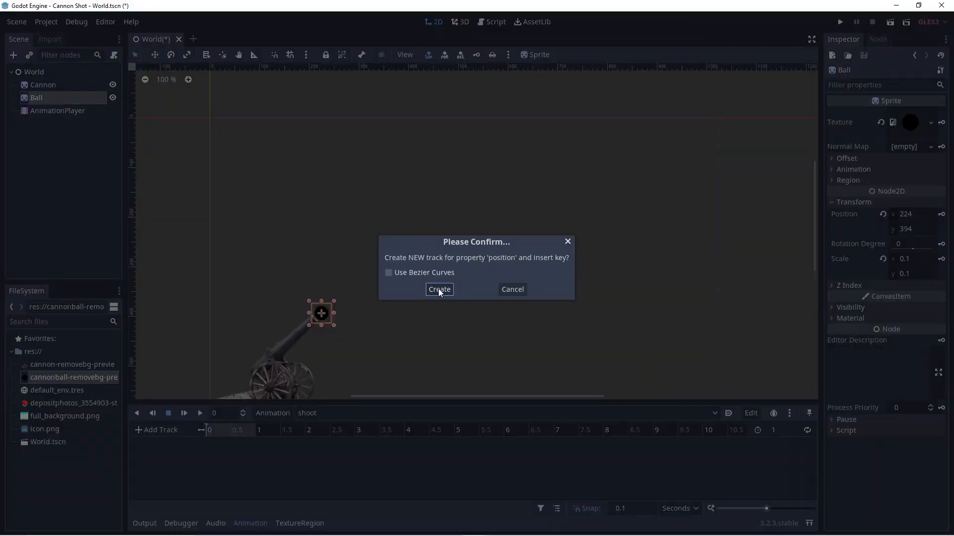
- Create the Ball position track and place the ball past the top-right edge at 1 second
left_click(439, 290)
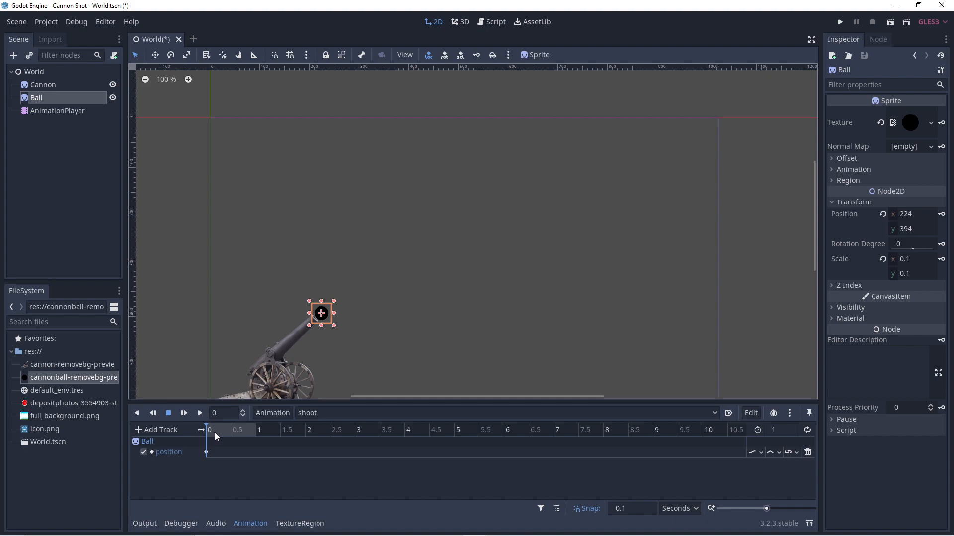
left_click(212, 436)
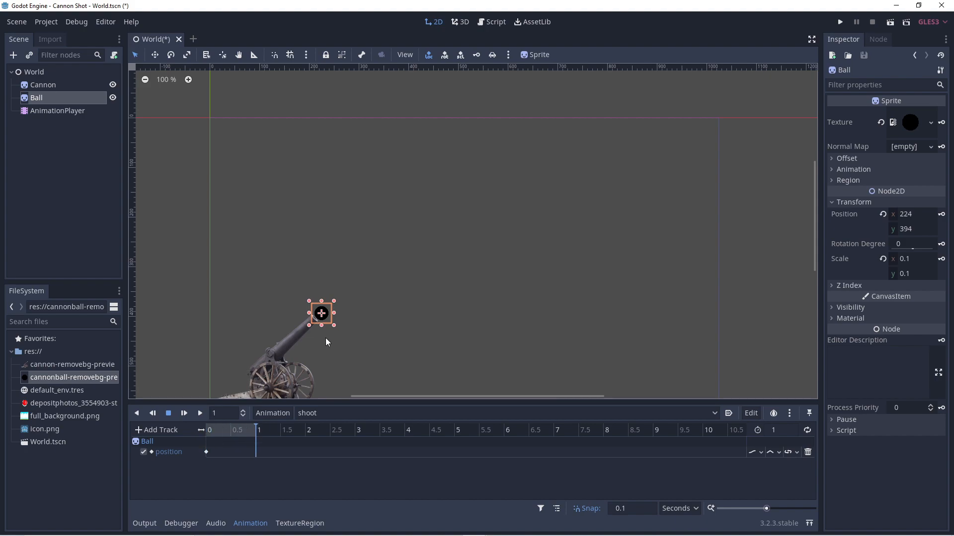
left_click_drag(321, 313, 355, 286)
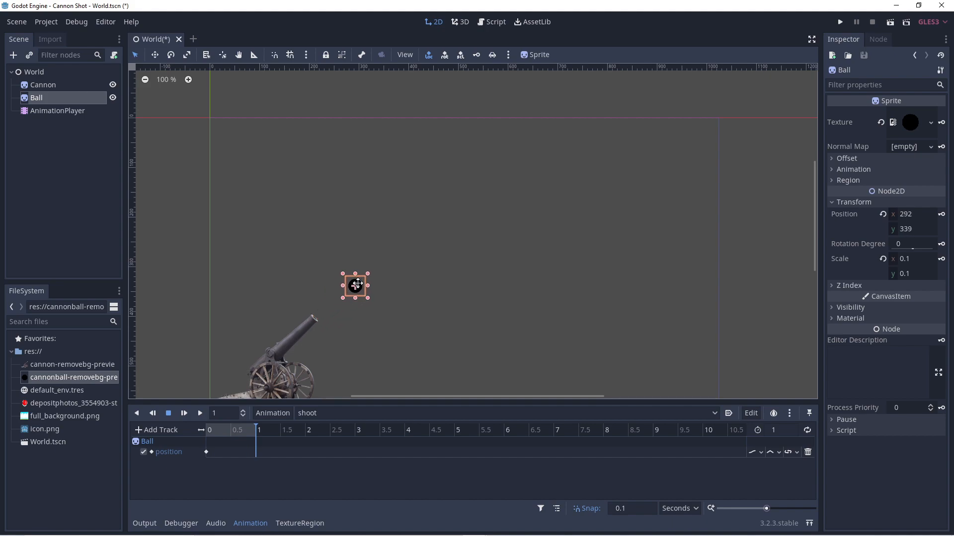
left_click_drag(356, 285, 498, 189)
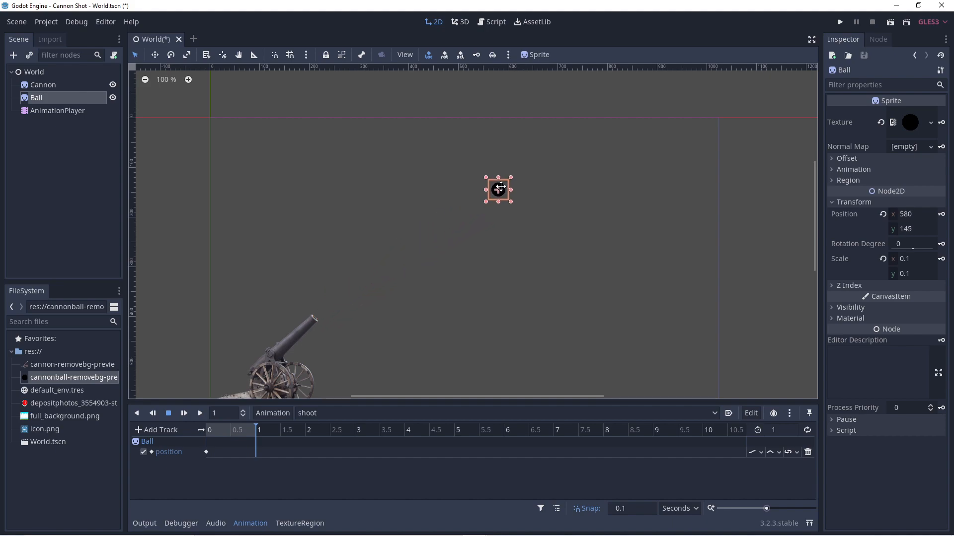
left_click_drag(498, 188, 615, 109)
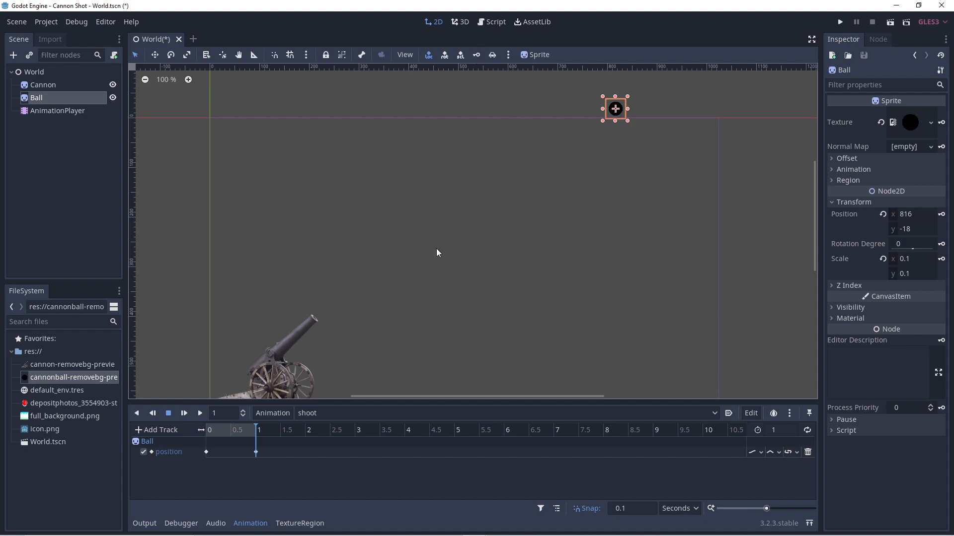
mouse_move(249, 441)
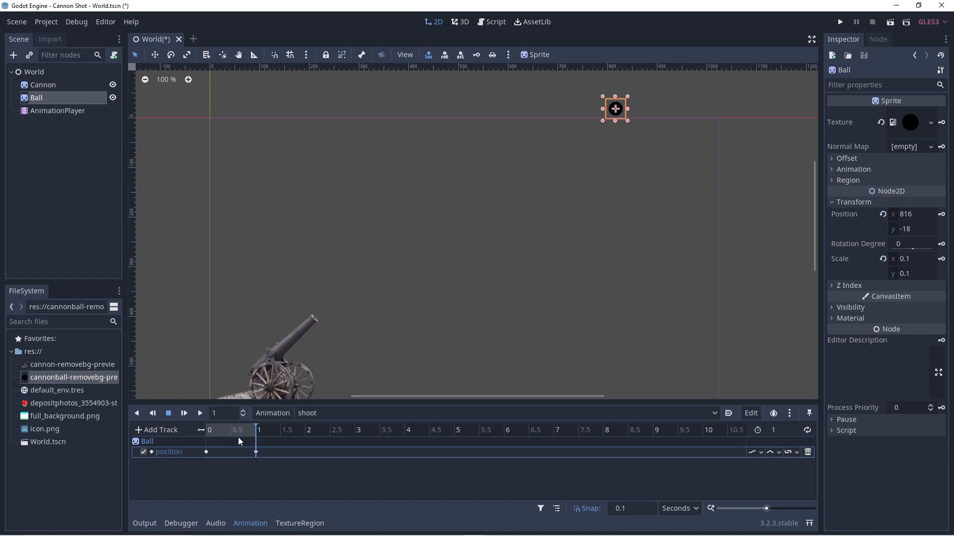
left_click(207, 432)
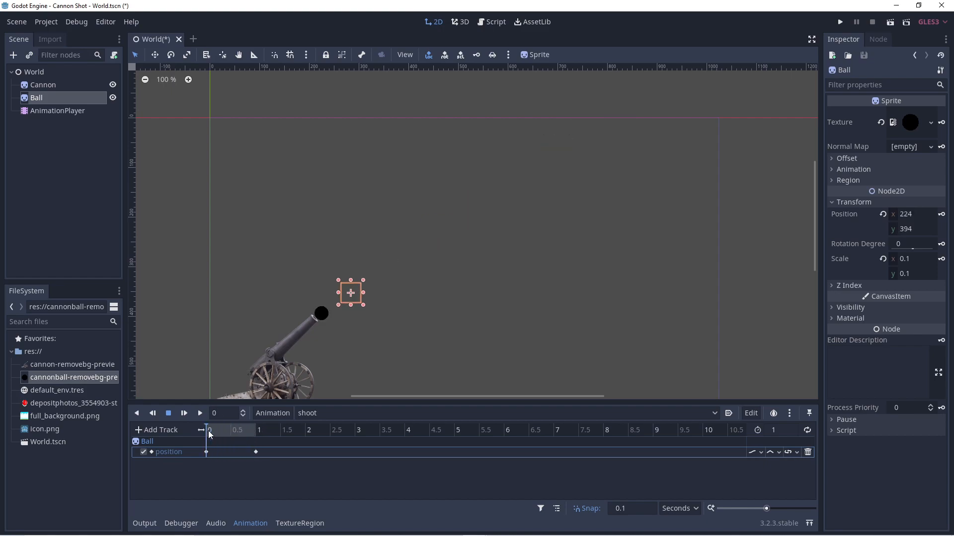
left_click(200, 413)
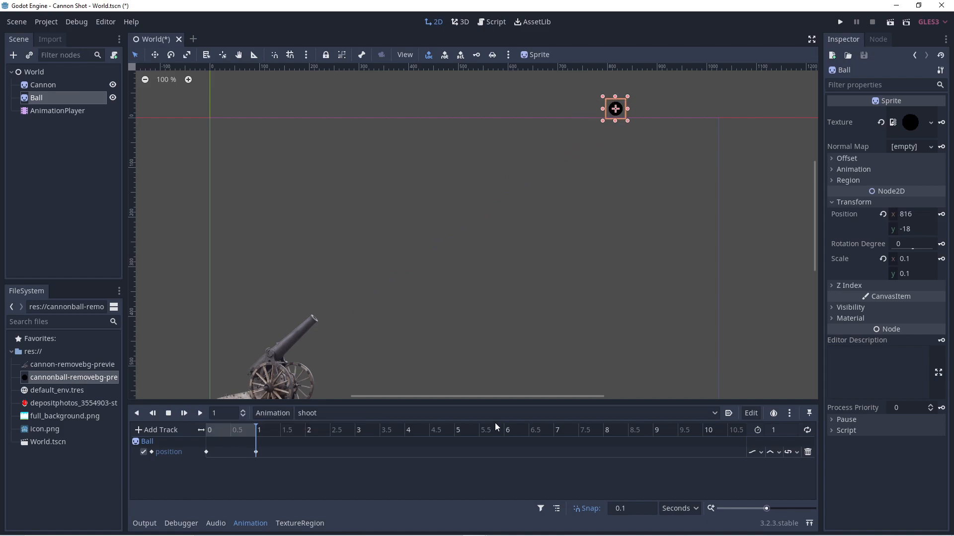
mouse_move(132, 141)
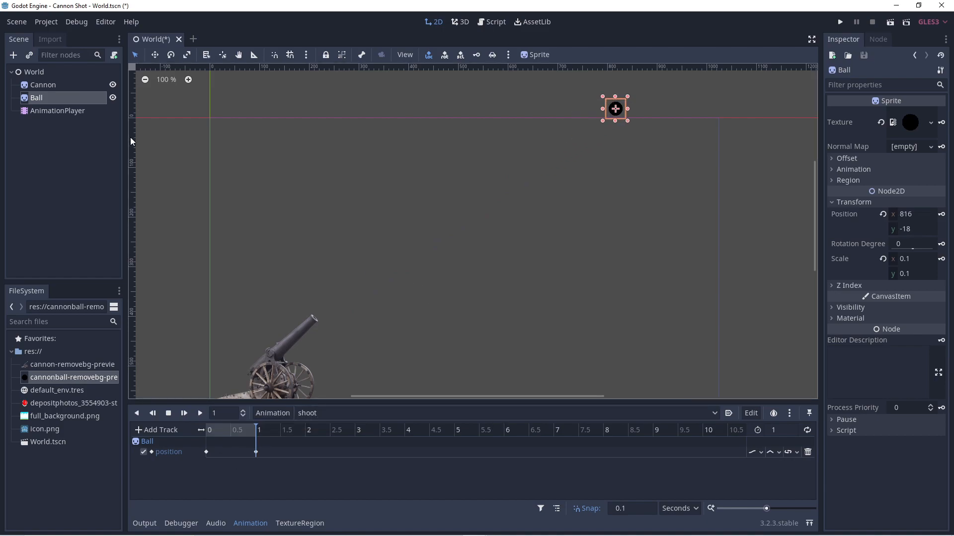
mouse_move(82, 189)
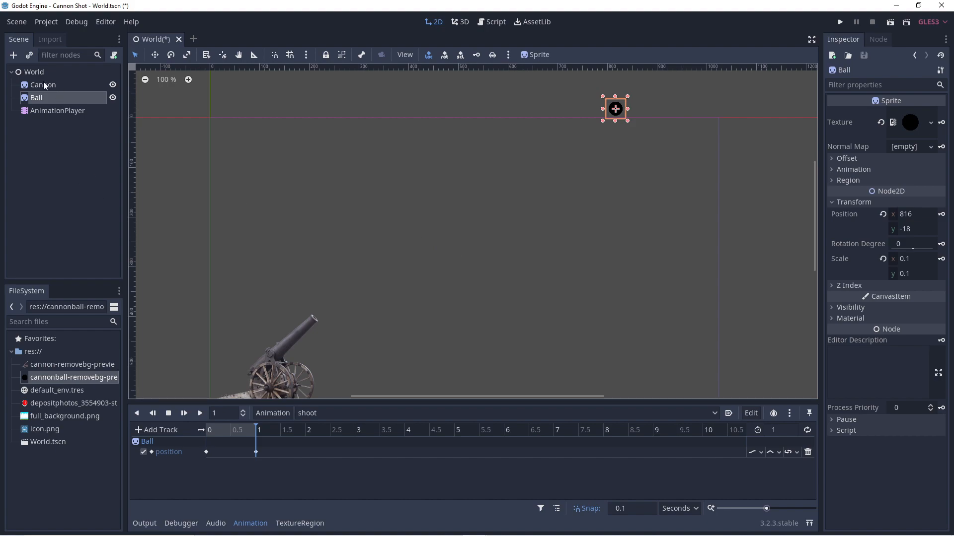
- Add a Sprite under World named Background and shrink its sky-and-grass image to fit the scene
left_click(34, 72)
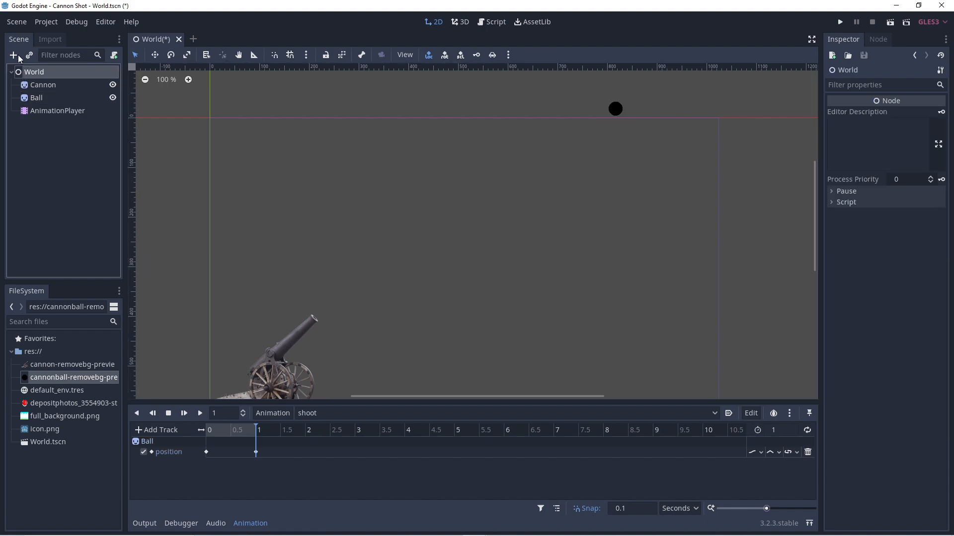
left_click(15, 55)
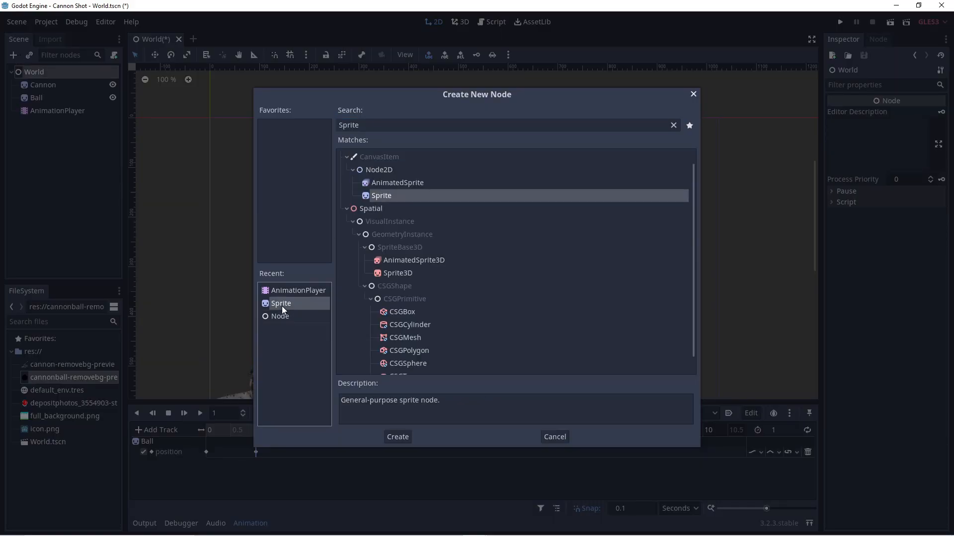
left_click(397, 437)
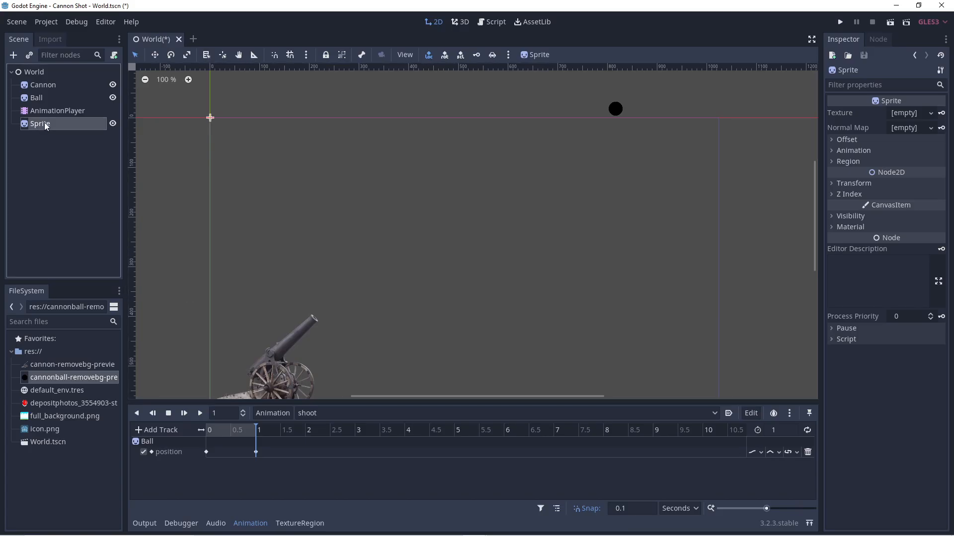
double_click(40, 123)
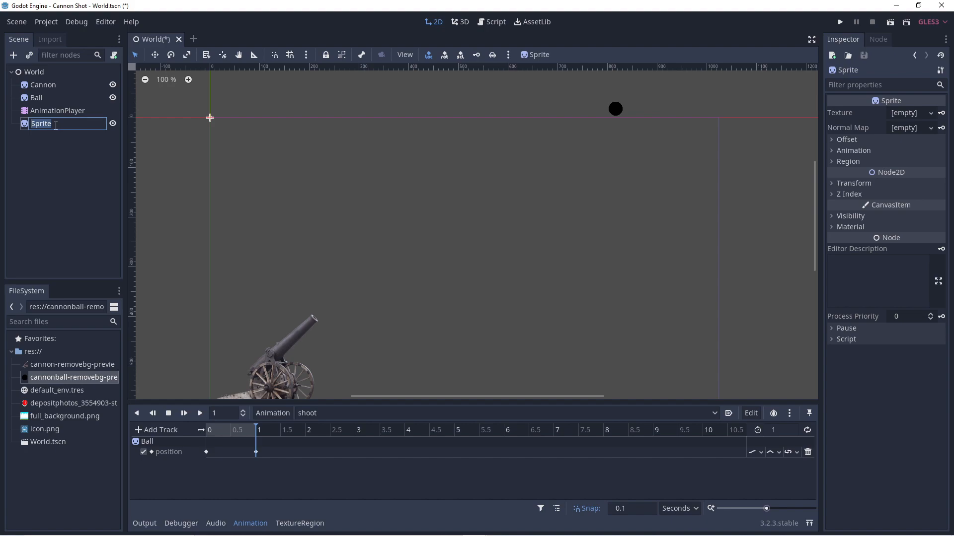
type("Background")
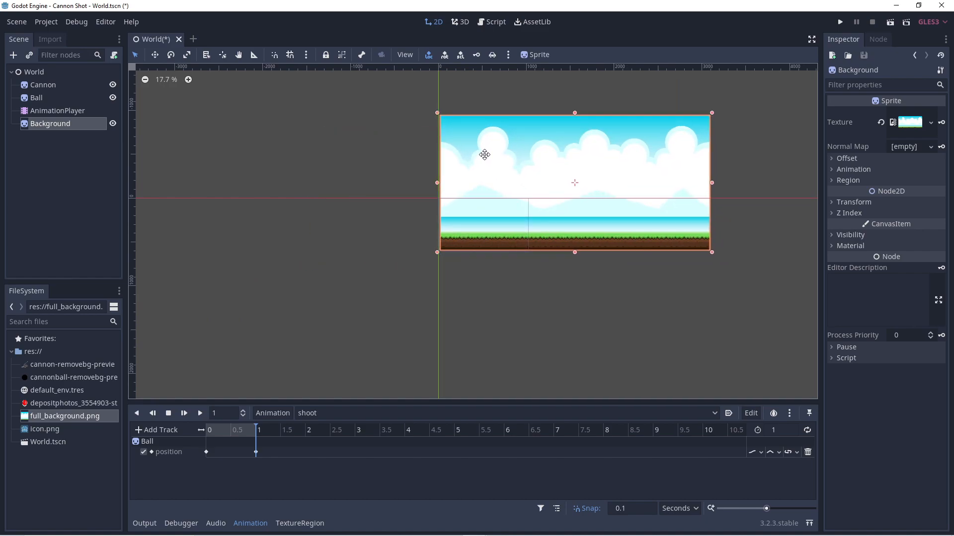
left_click_drag(711, 112, 587, 148)
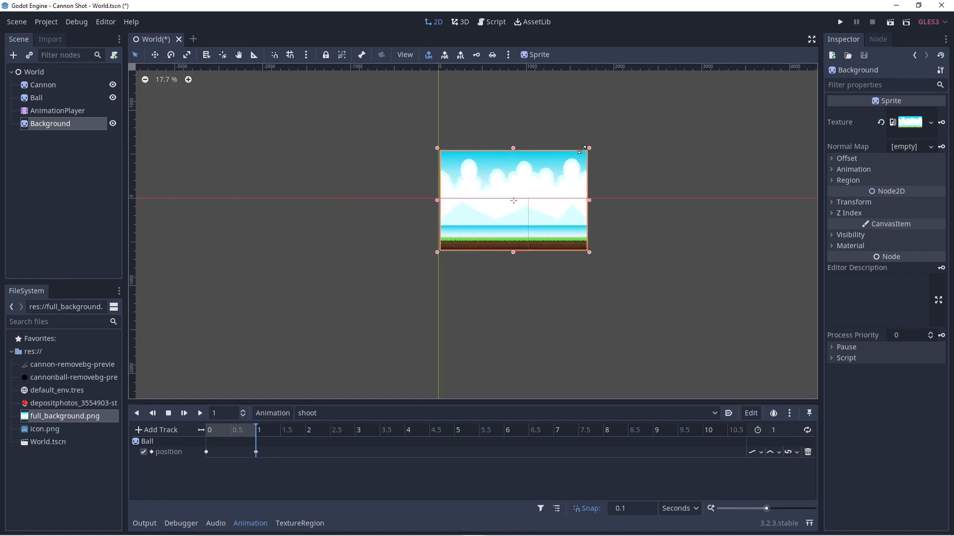
left_click_drag(587, 148, 529, 196)
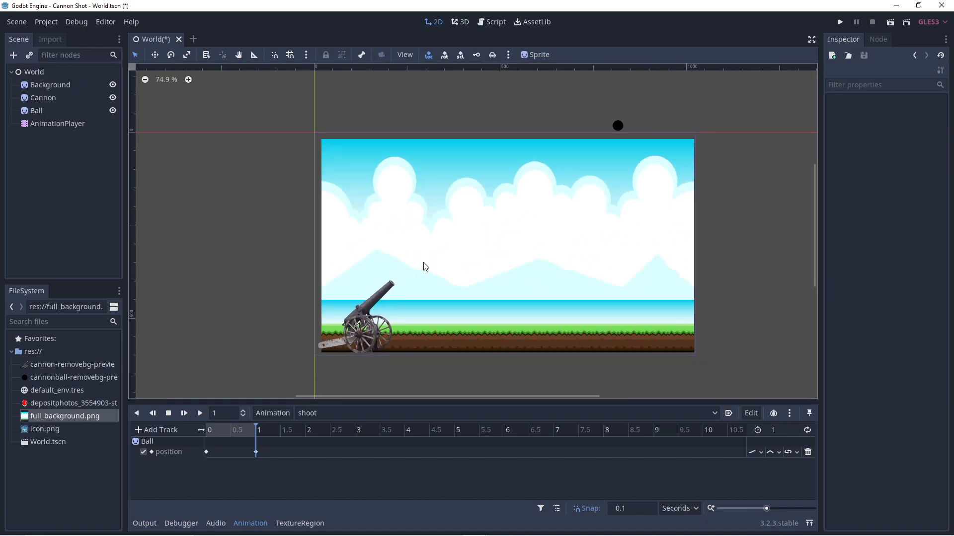
left_click(49, 85)
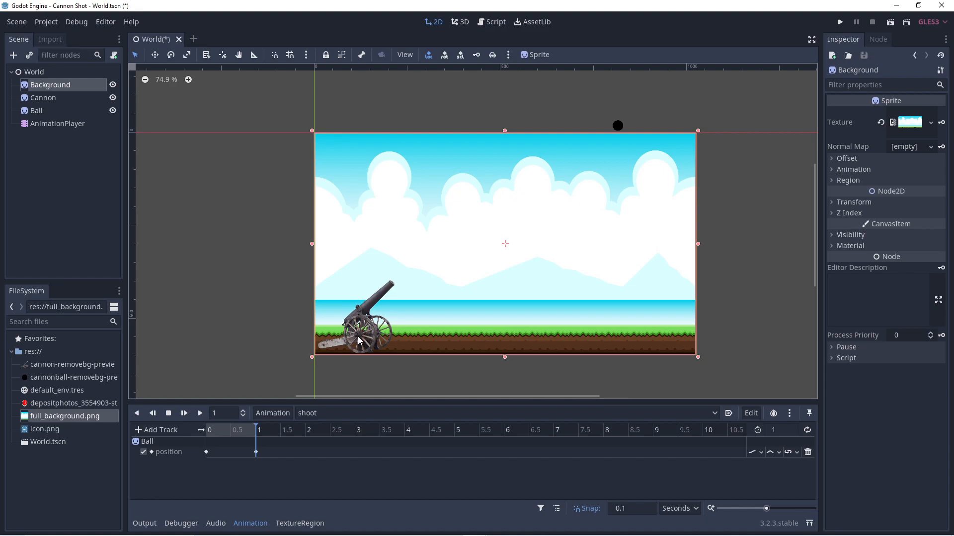
left_click(42, 97)
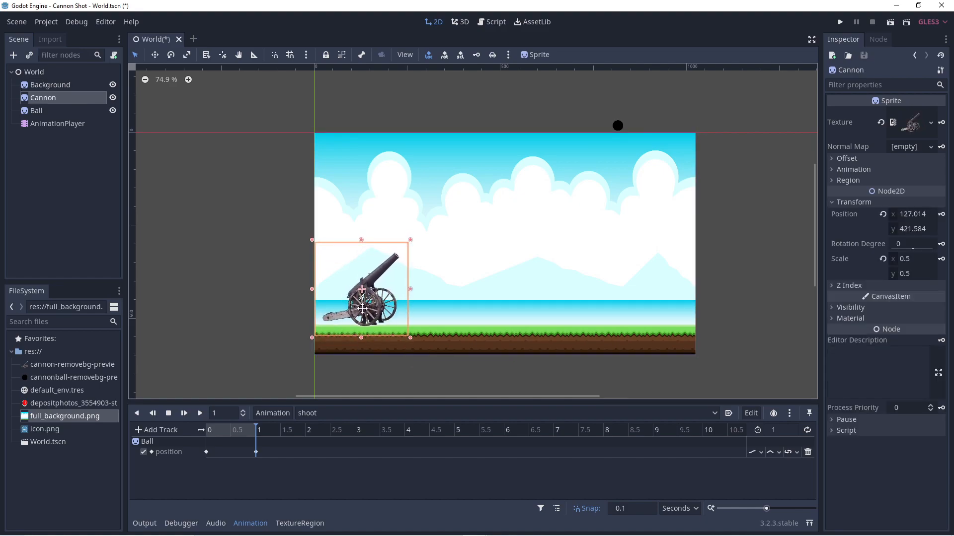
mouse_move(282, 167)
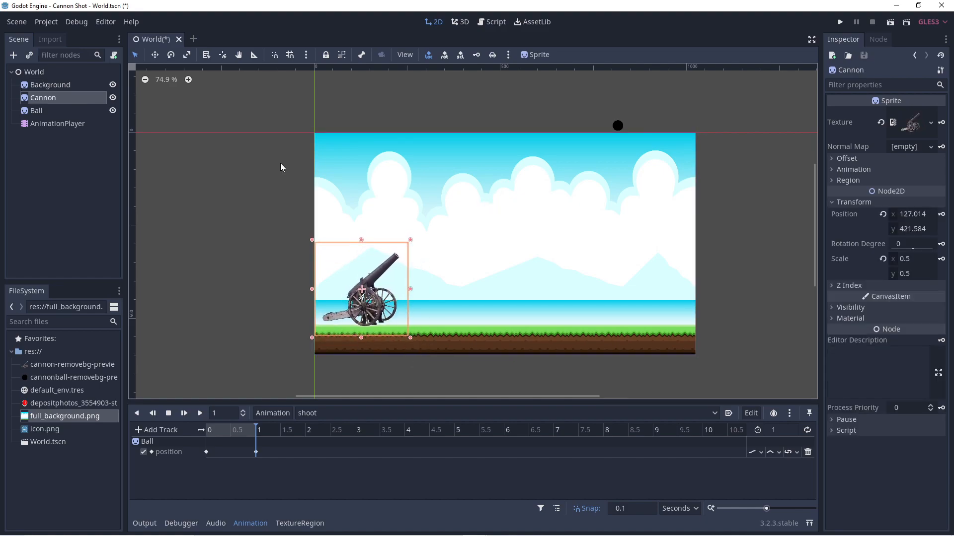
mouse_move(37, 113)
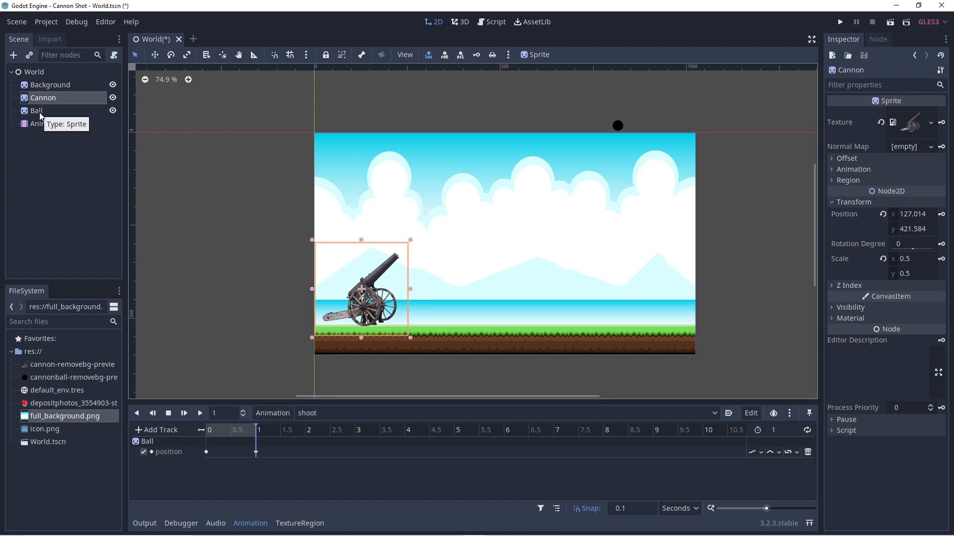
- Position the Ball precisely at the tip of the cannon barrel for the animation start
left_click(35, 110)
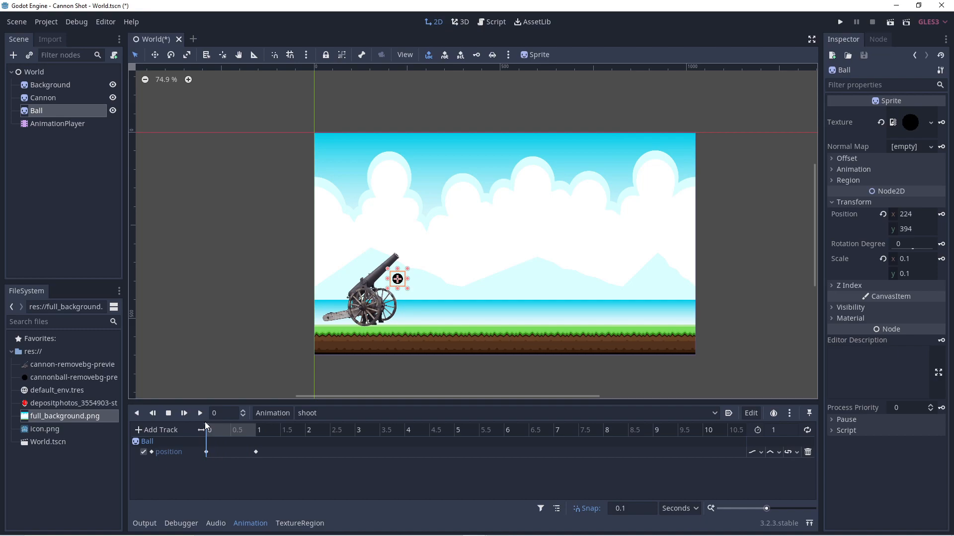
left_click_drag(396, 278, 400, 258)
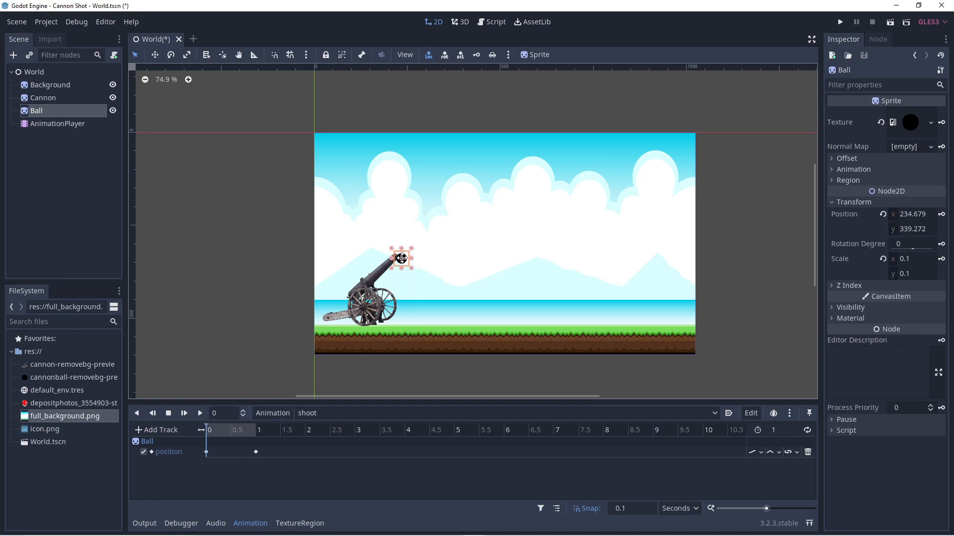
left_click_drag(401, 259, 400, 251)
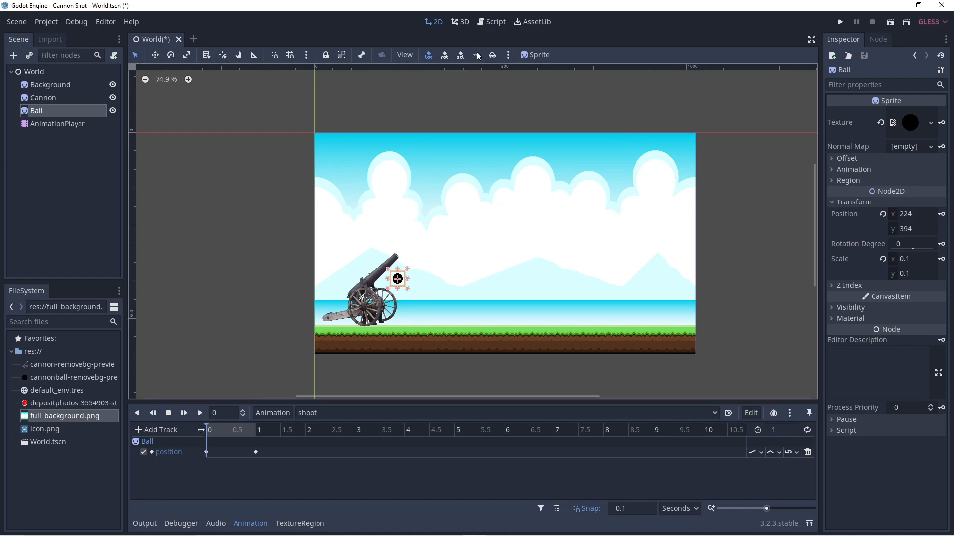
left_click_drag(397, 279, 404, 253)
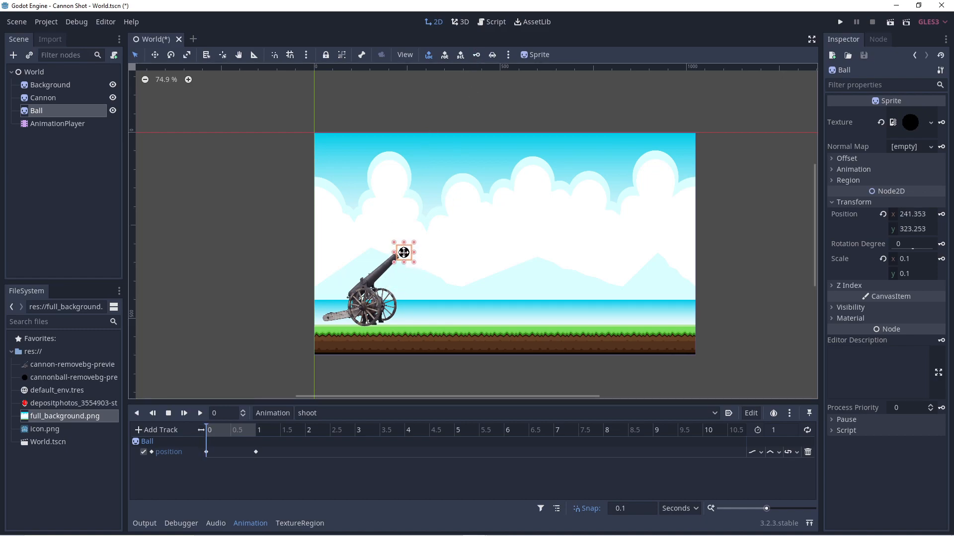
left_click_drag(404, 254, 401, 250)
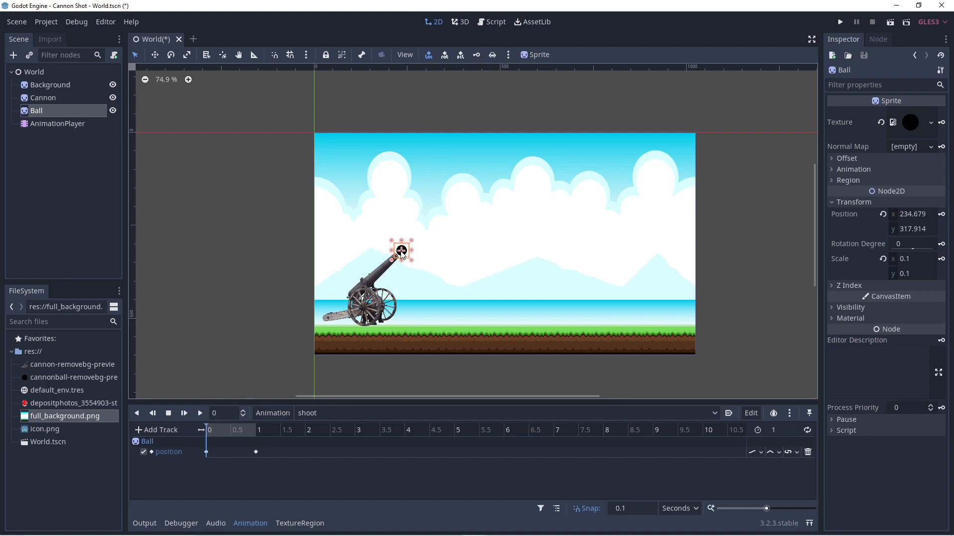
- Move the Ball above the scene's top-right for the 1-second keyframe
left_click_drag(400, 250, 575, 127)
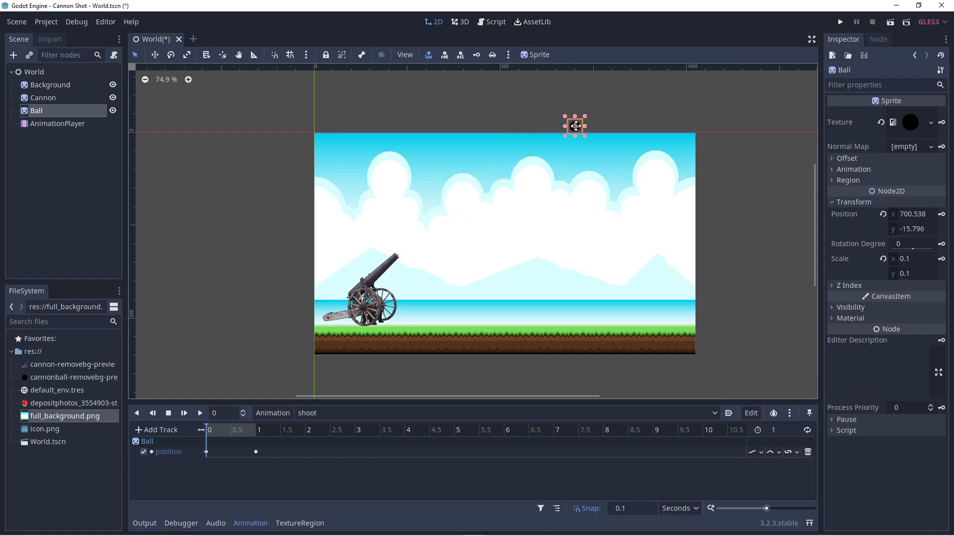
left_click_drag(576, 126, 581, 123)
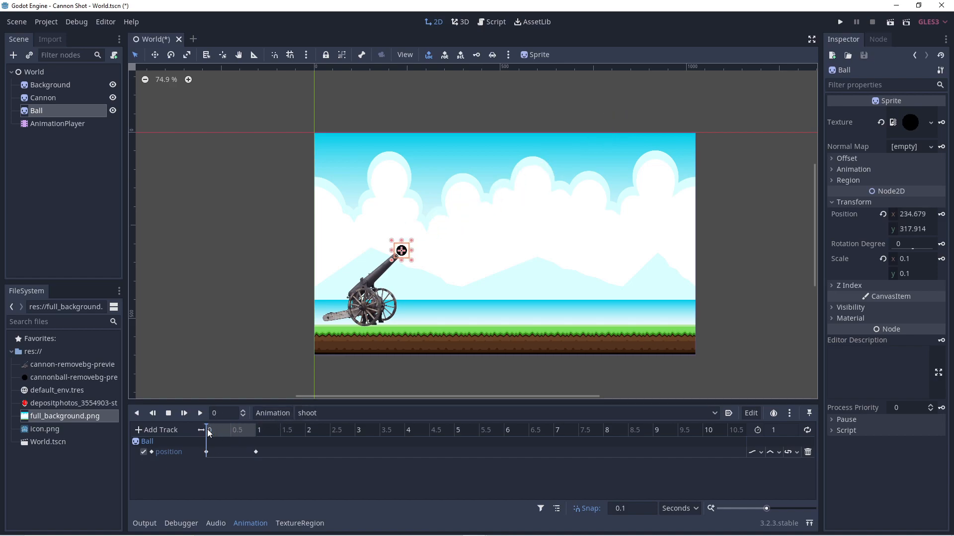
left_click(200, 413)
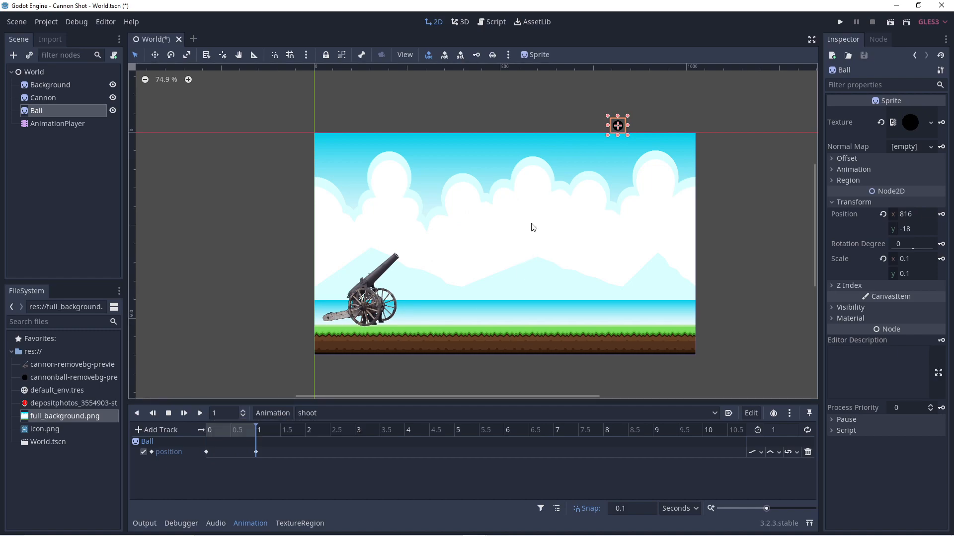
mouse_move(36, 75)
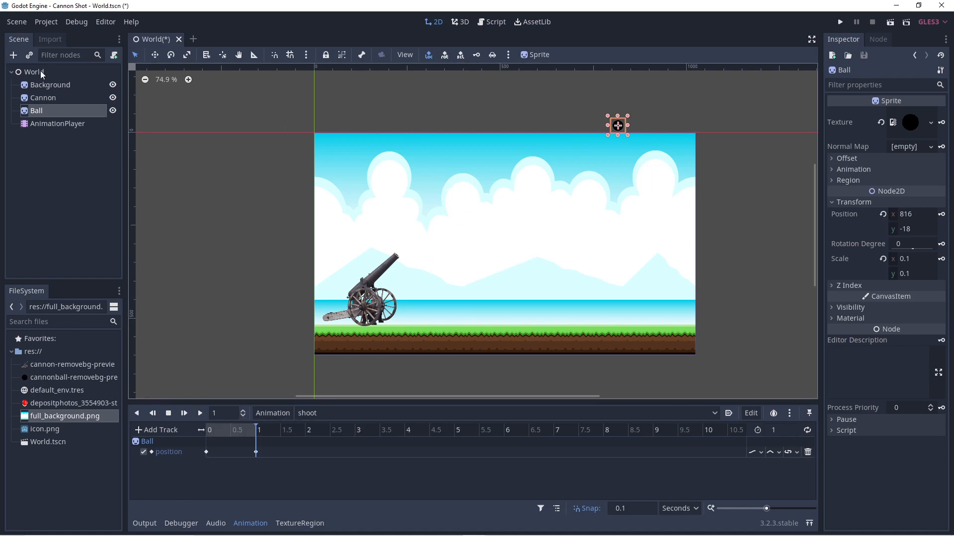
- Attach a new World.gd script to World using the Empty template
left_click(34, 71)
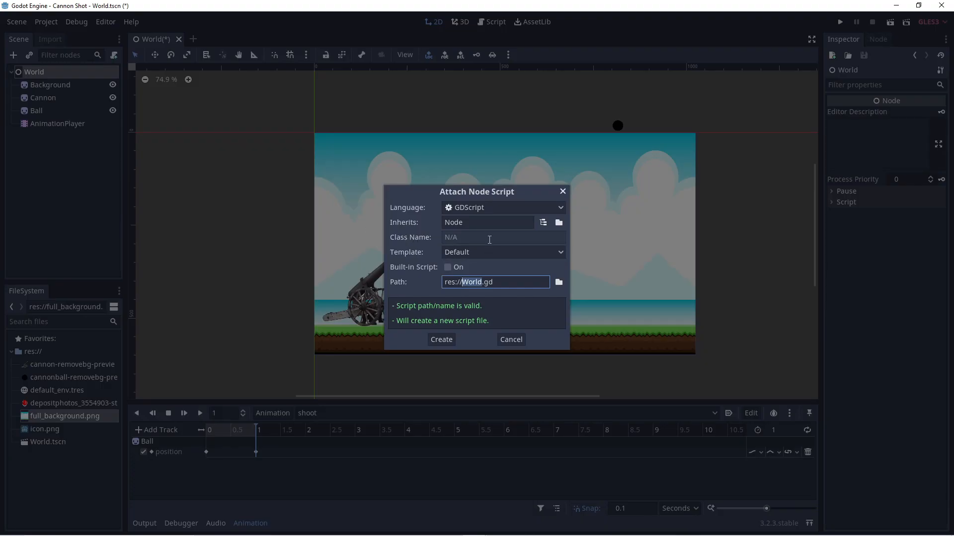
left_click(503, 252)
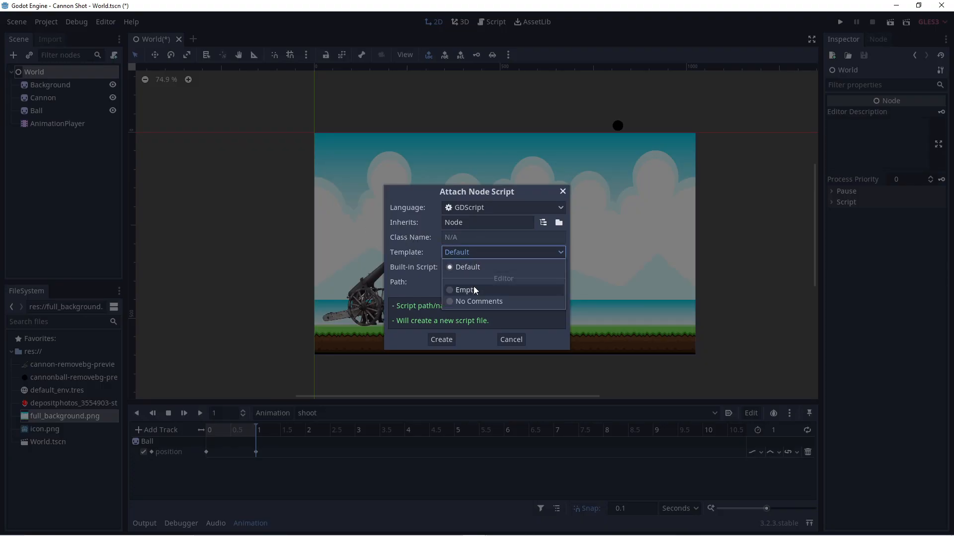
left_click(441, 340)
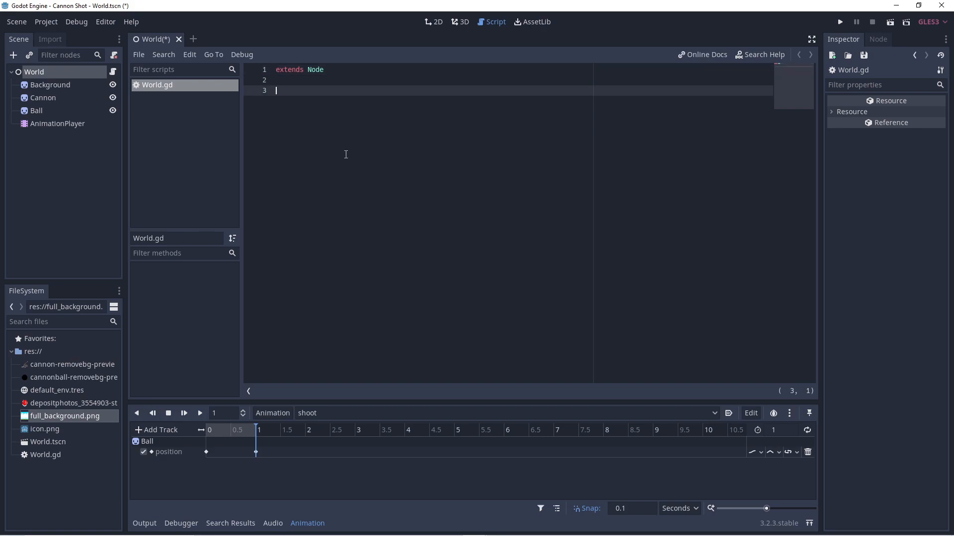
- Declare 'onready var animPlayer = $AnimationPlayer' in World.gd, save it, and return to the 2D view
type("onready var")
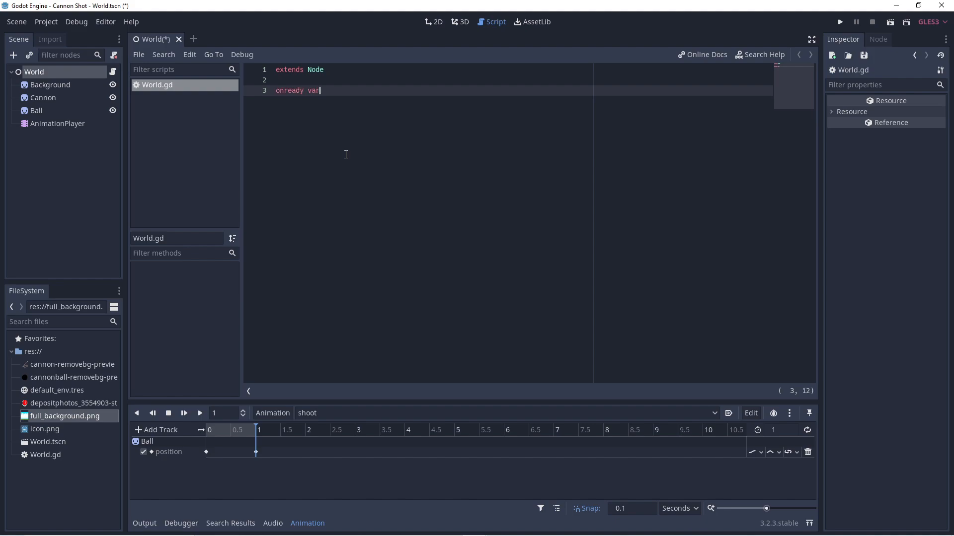
type("\" \"")
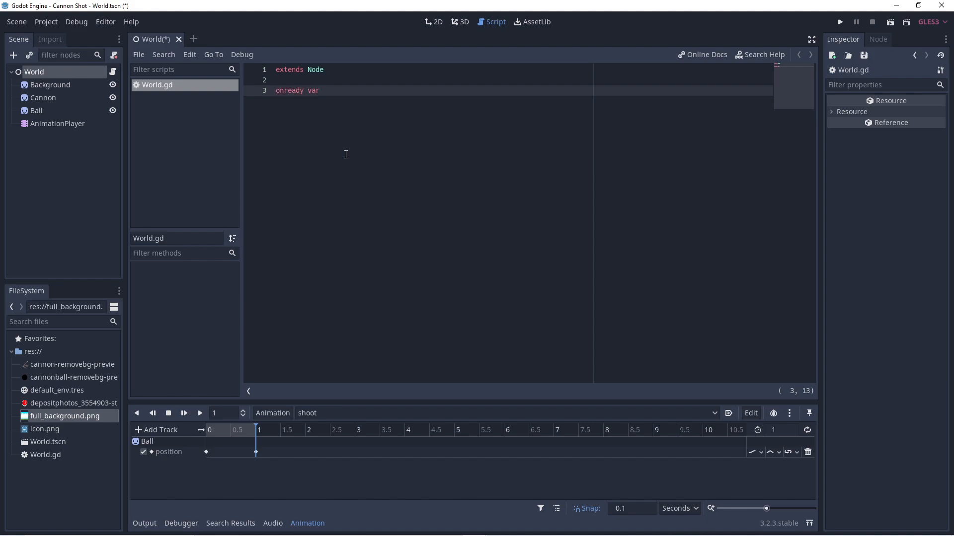
type("a")
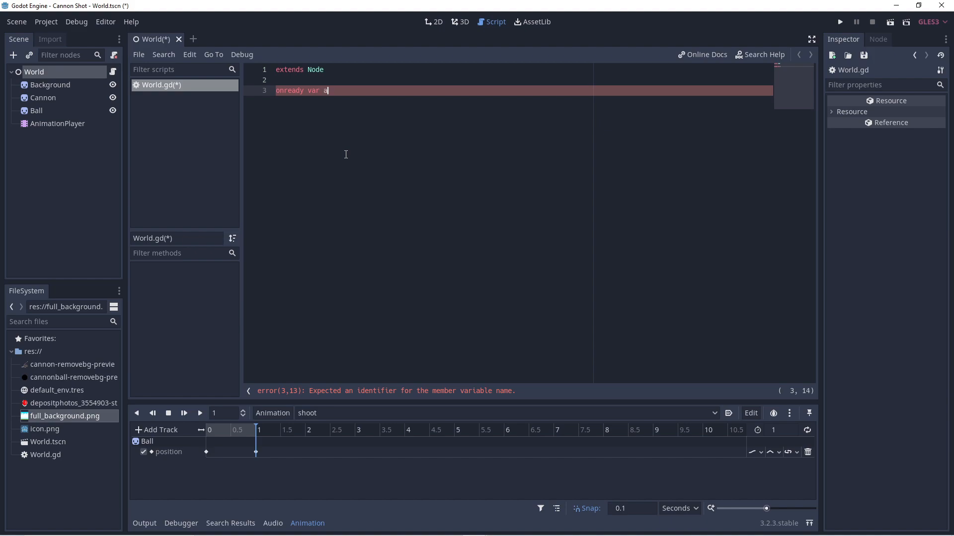
type("nimPlay")
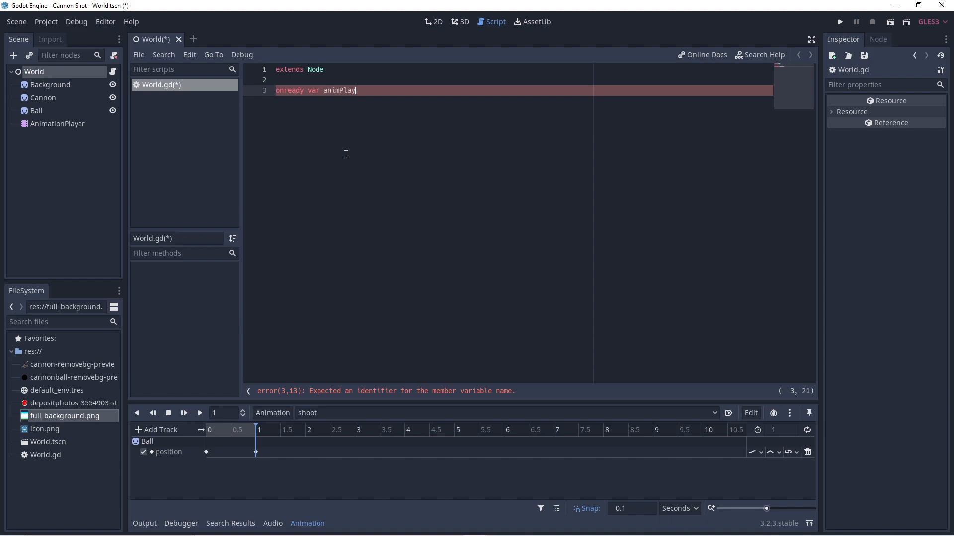
type("er =")
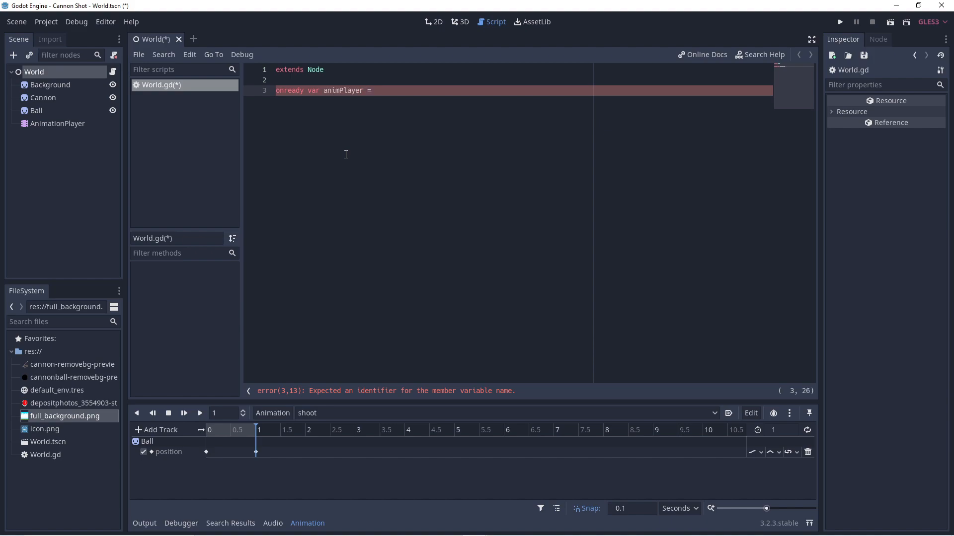
type("£")
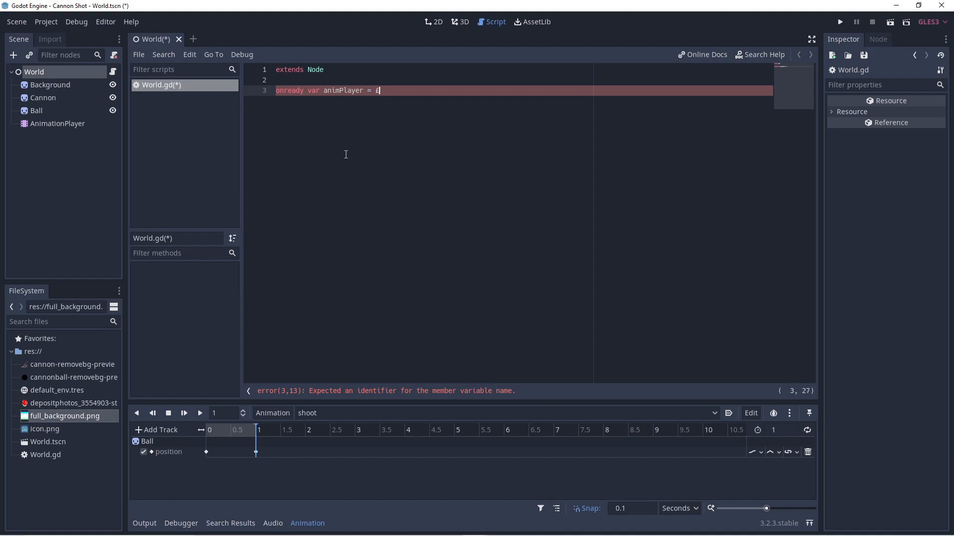
type("$ani")
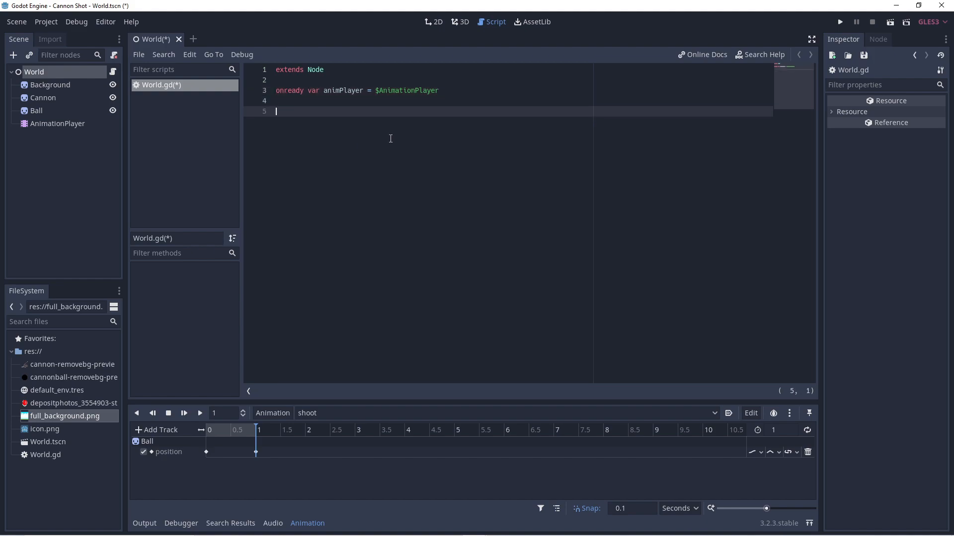
key("ctrl+s")
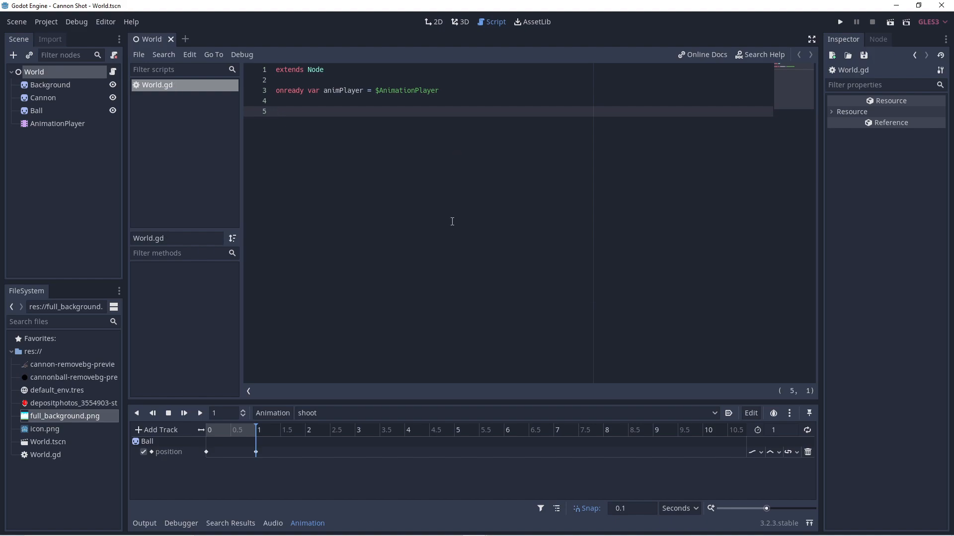
left_click(434, 21)
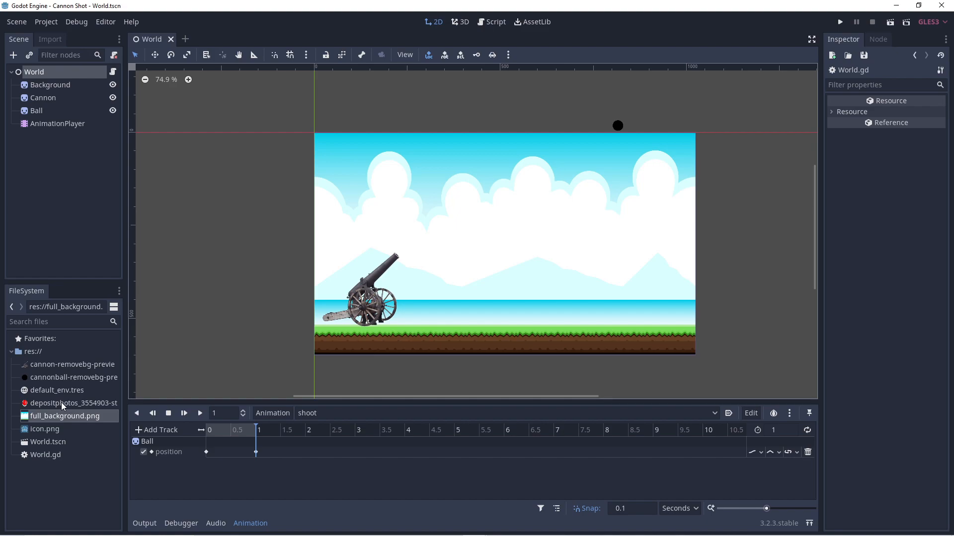
mouse_move(62, 406)
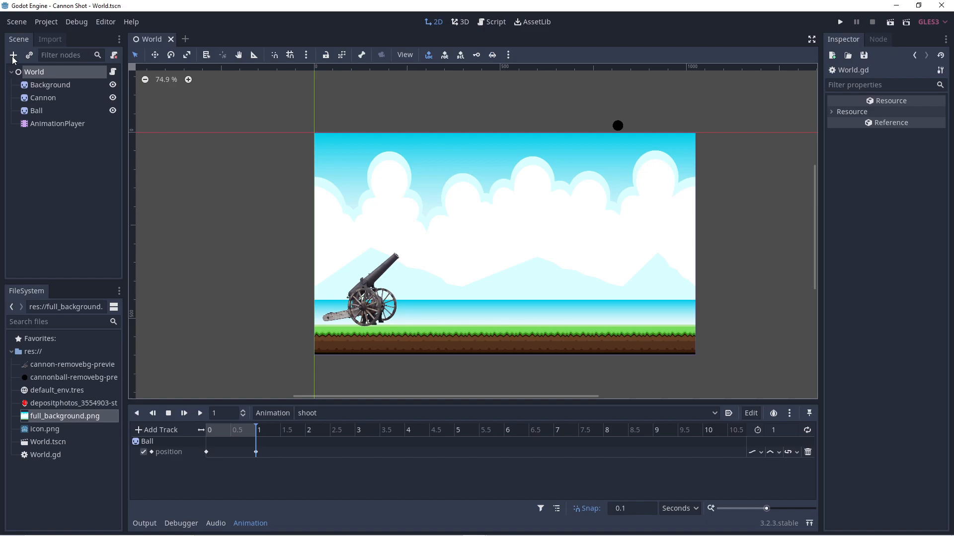
- Add a TextureButton child node under World via the Add Child Node dialog, searching 'text'
left_click(14, 56)
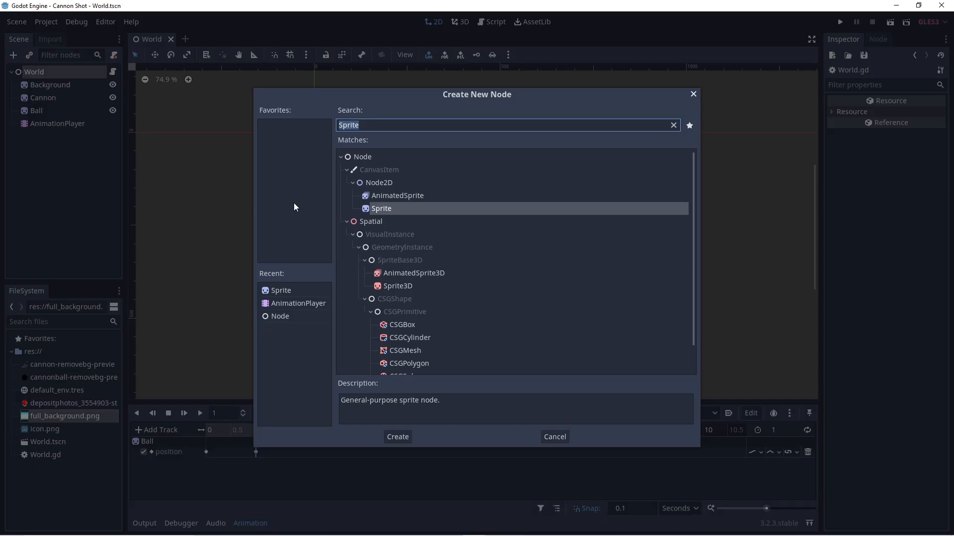
type("text")
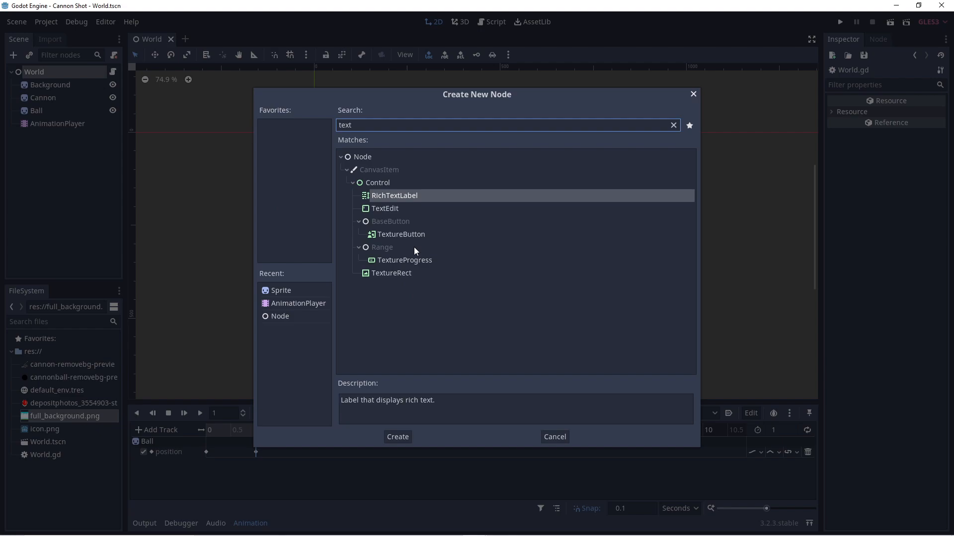
left_click(397, 437)
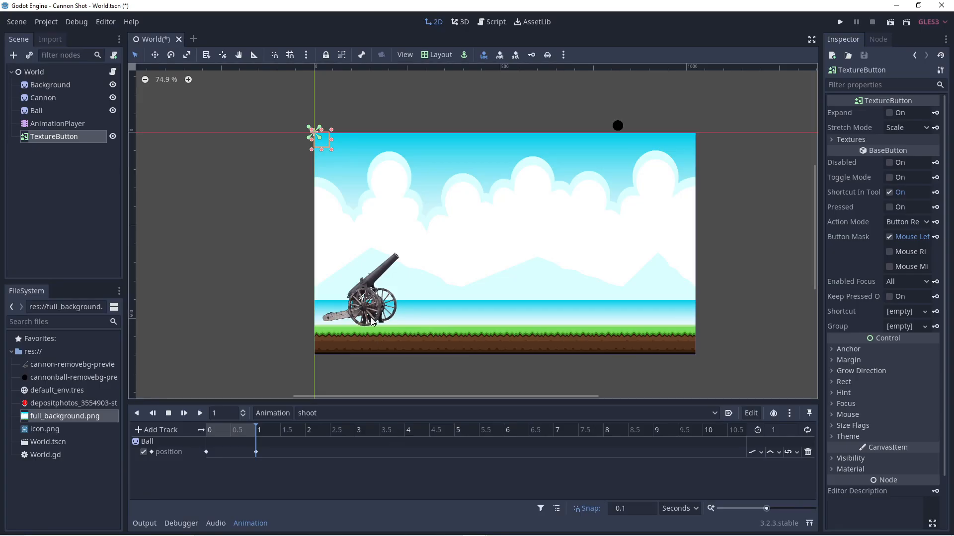
mouse_move(61, 405)
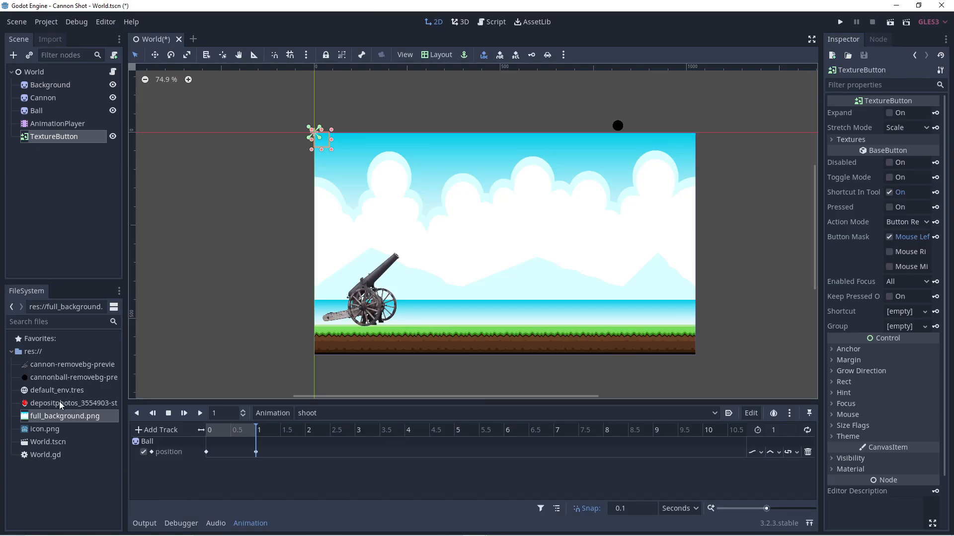
- Give the TextureButton the FIRE! texture at 0.2 × 0.2 scale and place it on the grass beside the cannon
left_click(832, 139)
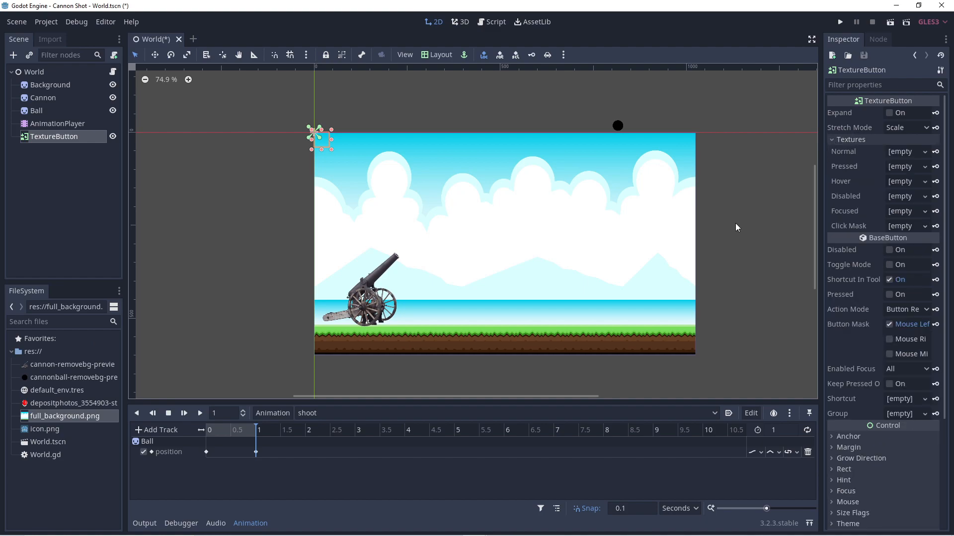
left_click(74, 404)
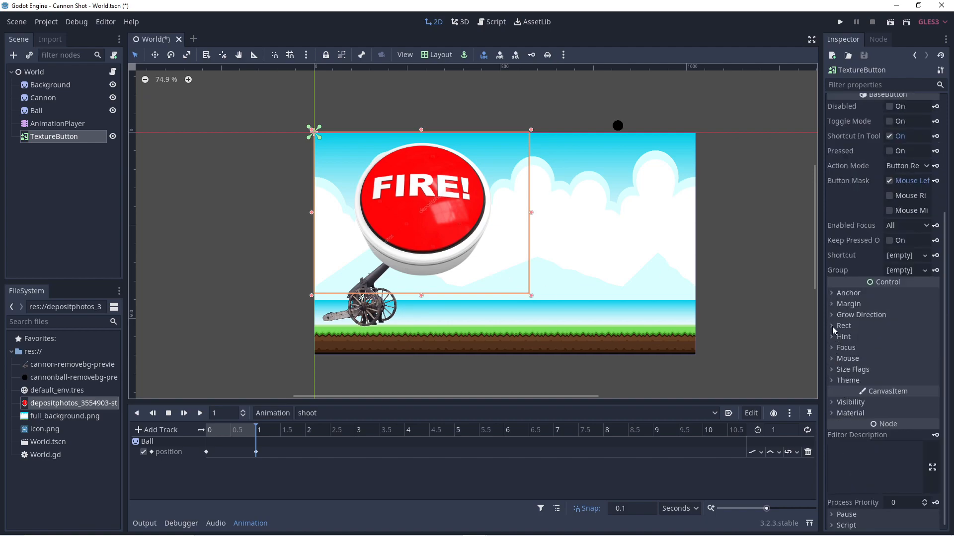
left_click(843, 325)
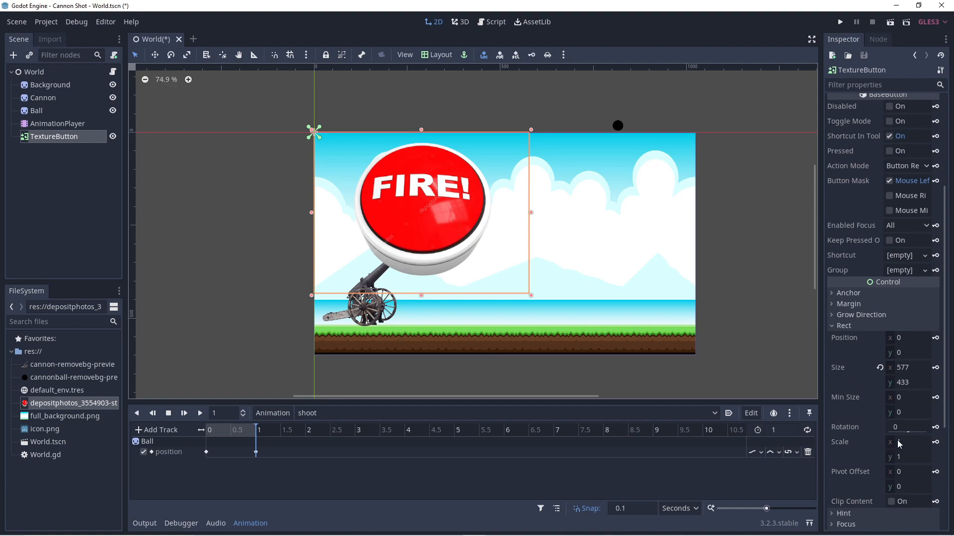
left_click(908, 441)
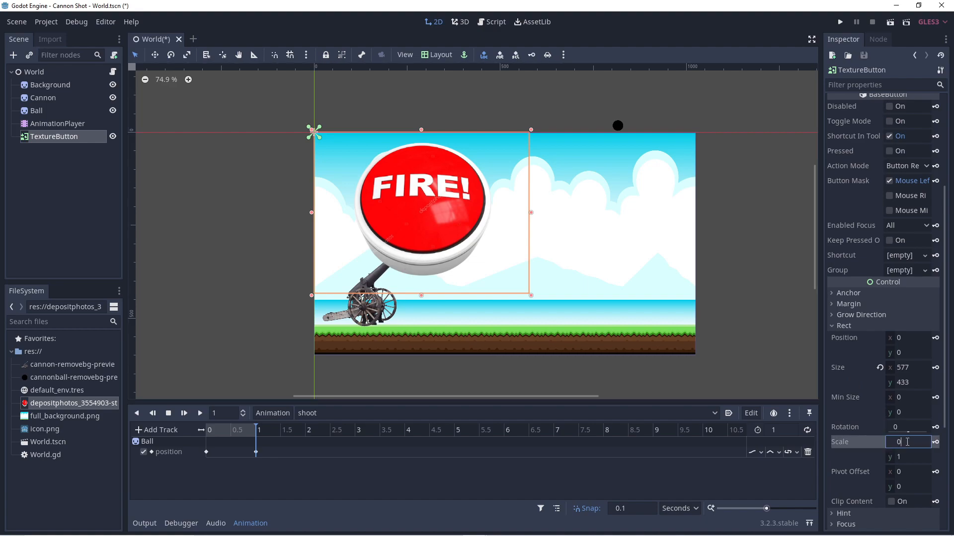
type("0.2")
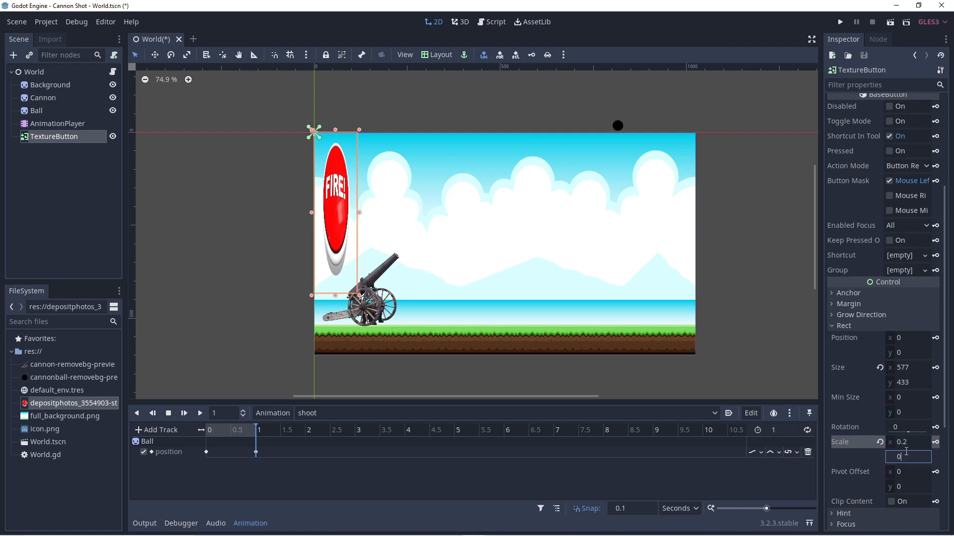
type("0.2")
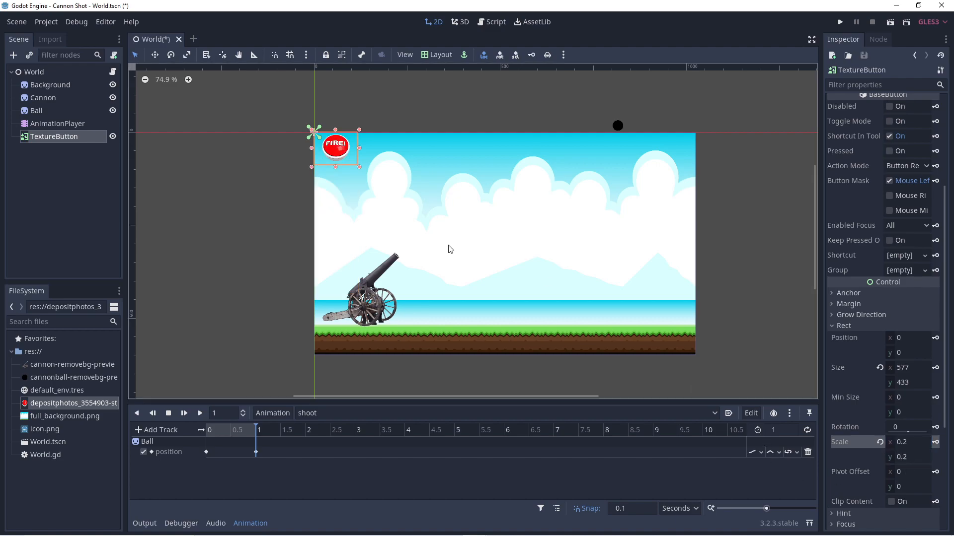
left_click_drag(335, 146, 437, 313)
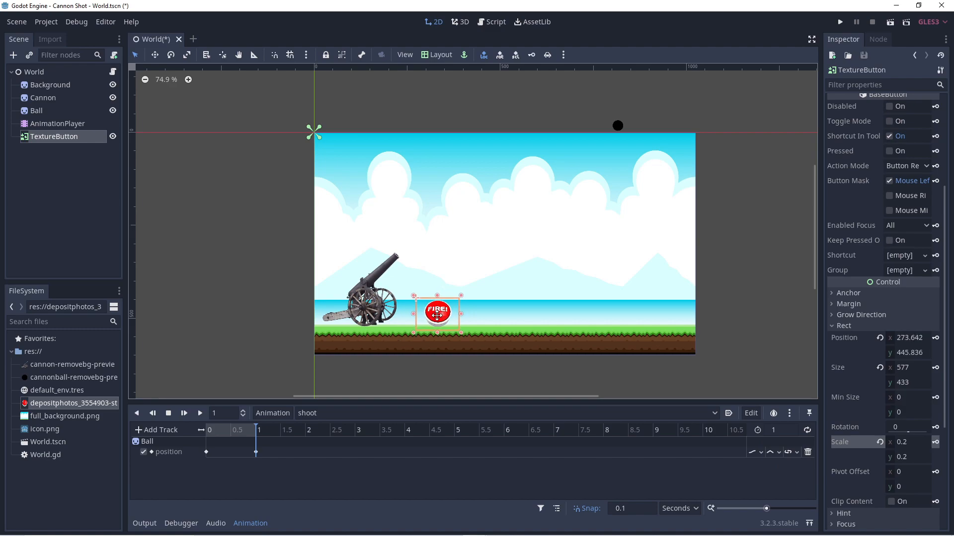
mouse_move(550, 298)
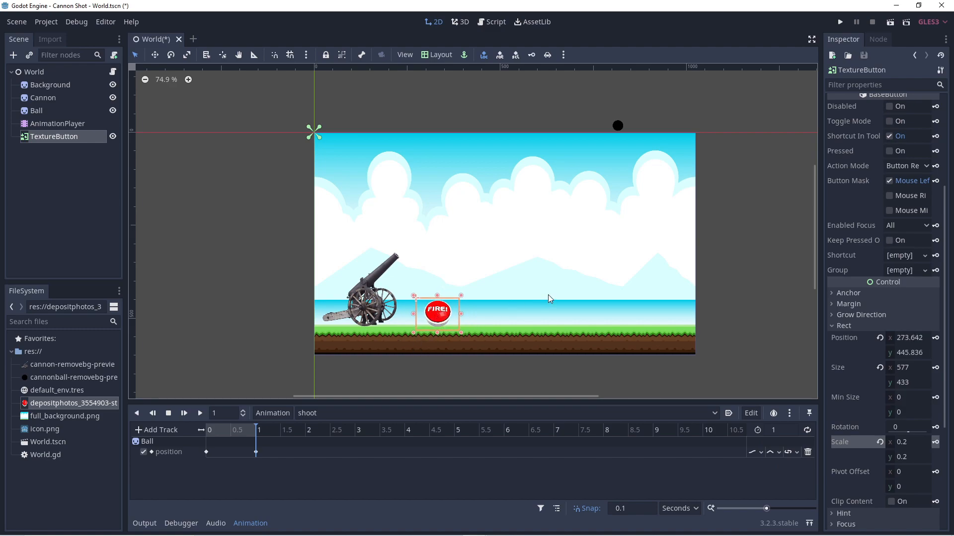
- Begin connecting the button's pressed() signal from the Node Signals list
left_click(879, 39)
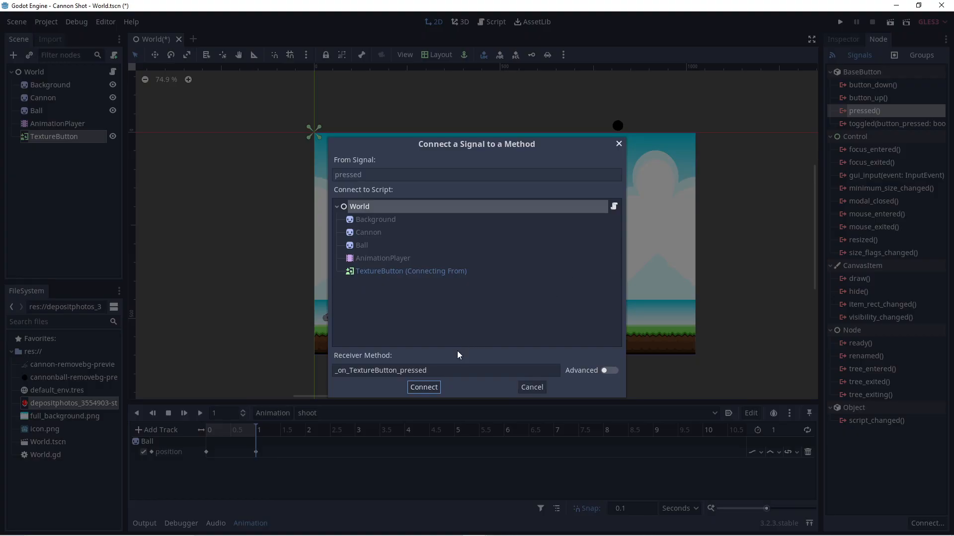
- Connect pressed to World and make _on_TextureButton_pressed call animPlayer.play("shoot"), then save
left_click(423, 387)
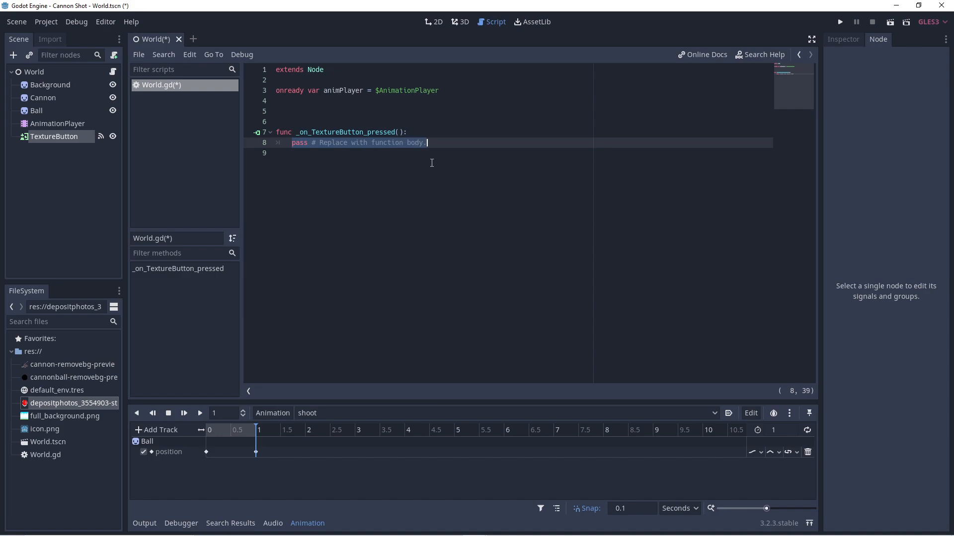
mouse_move(438, 189)
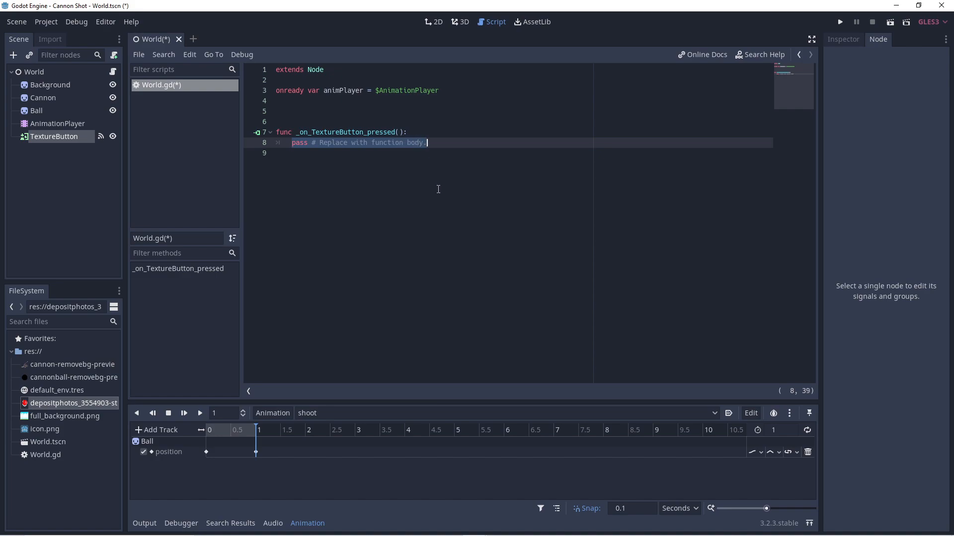
type("animPlayer")
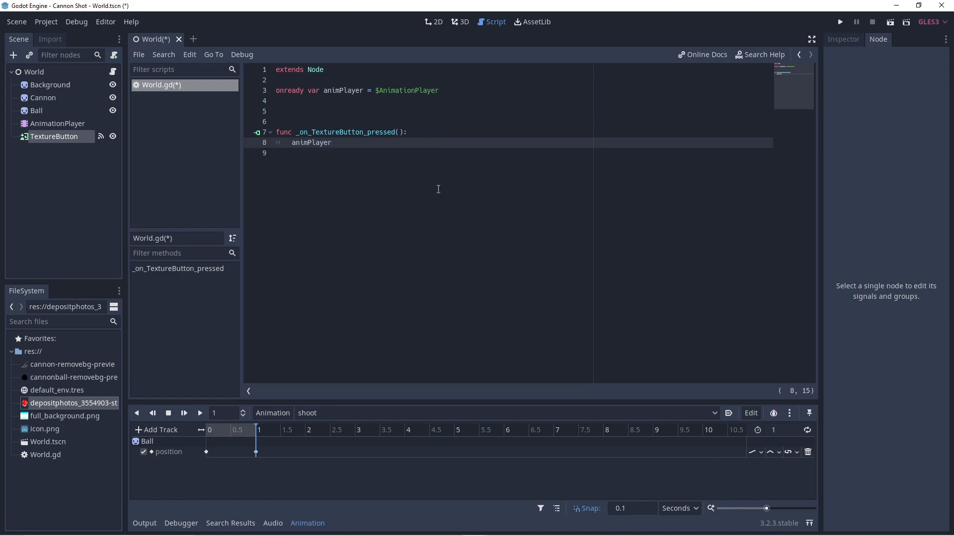
type(".p")
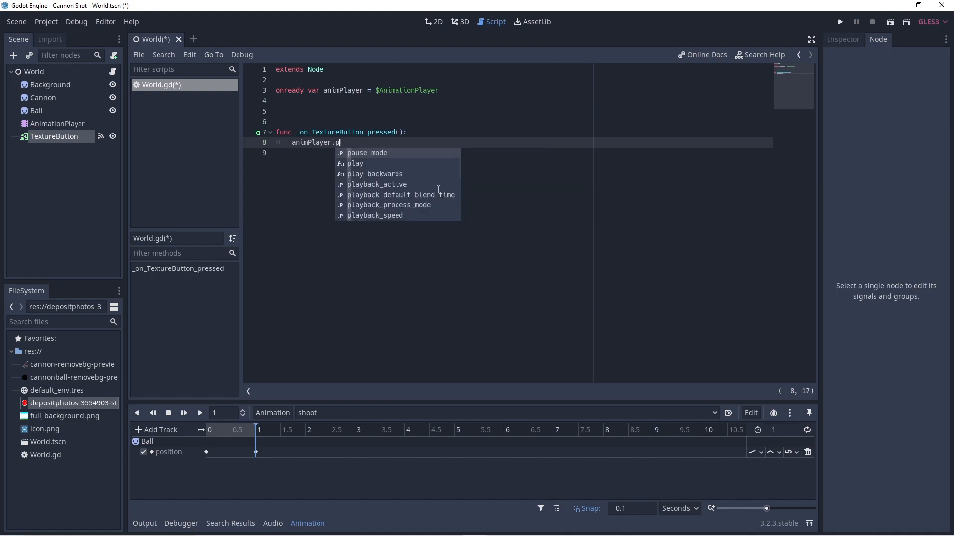
type("lay()")
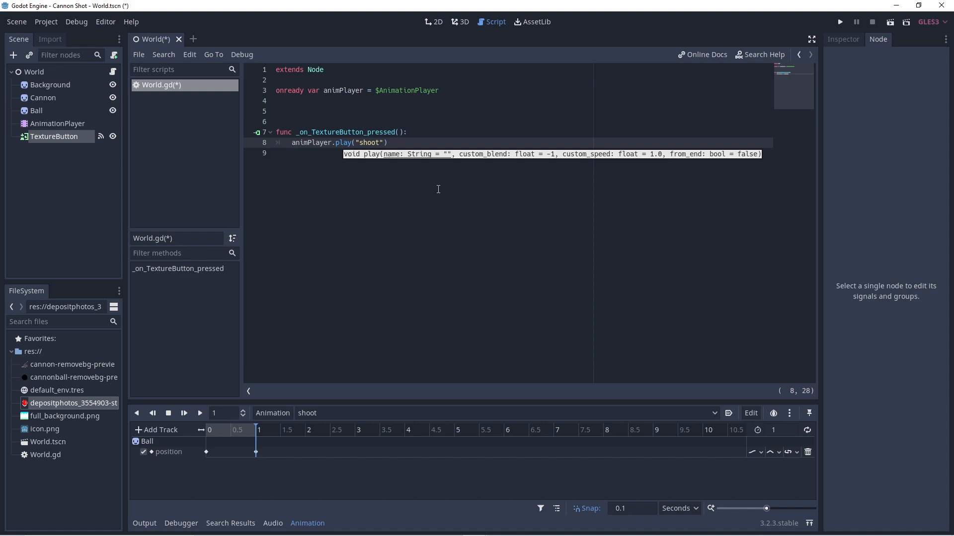
key("ctrl+s")
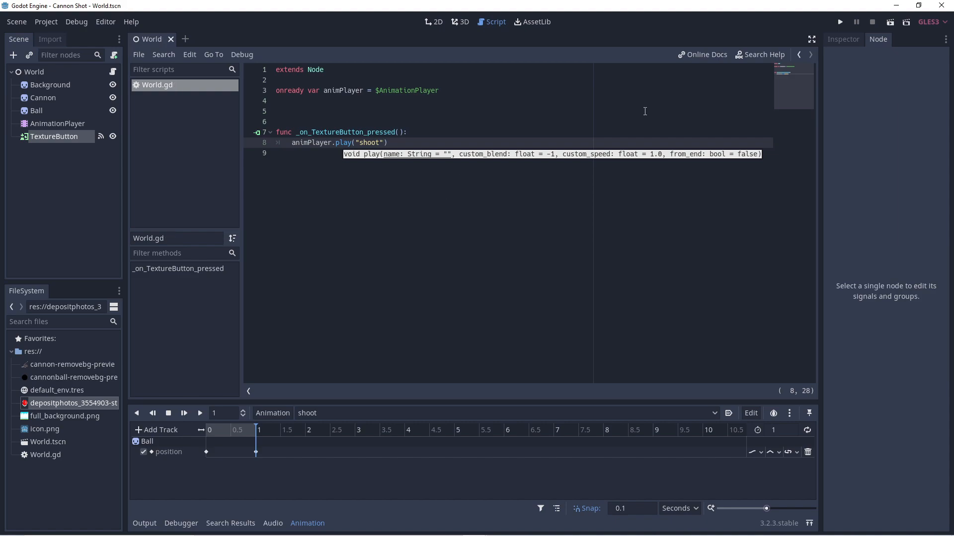
- Run the project with World.tscn as main scene, press FIRE once, and close the game window
left_click(839, 22)
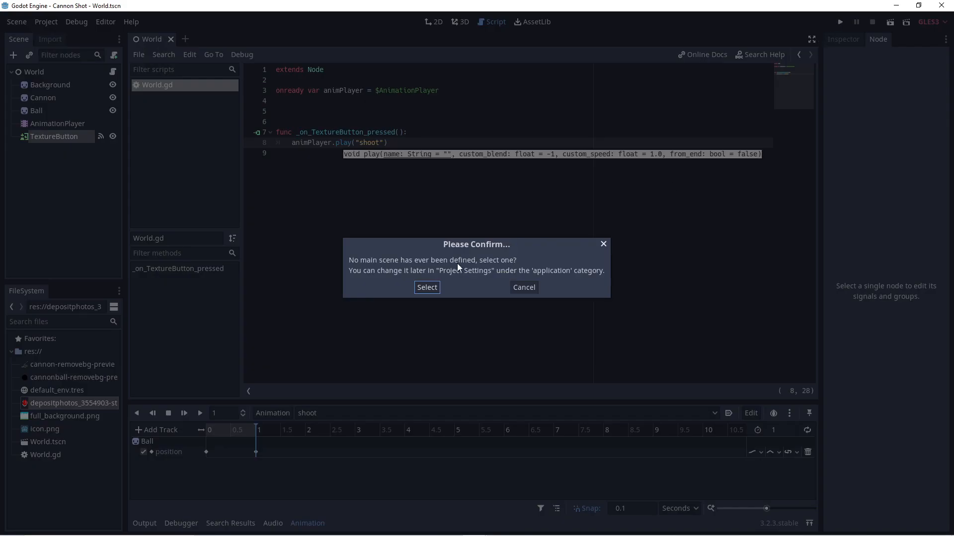
left_click(428, 287)
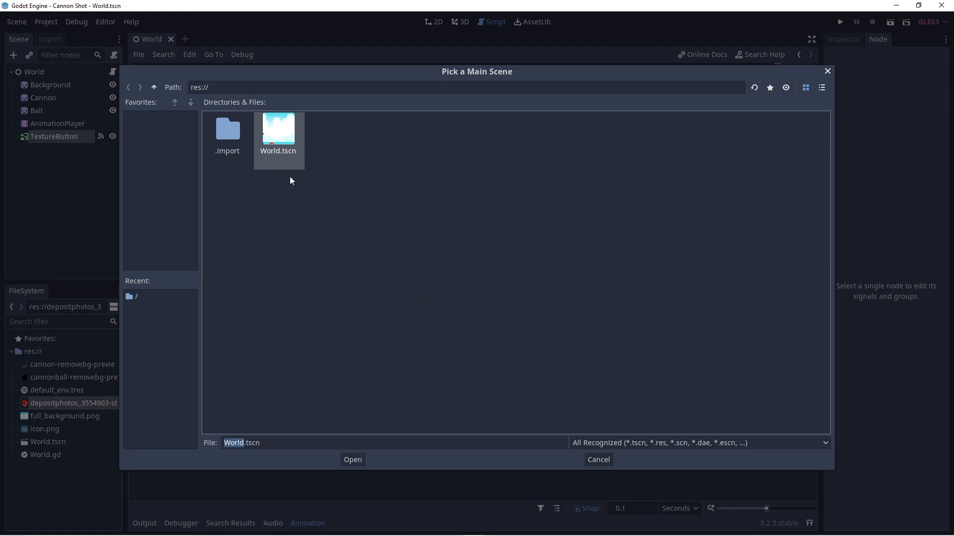
left_click(352, 459)
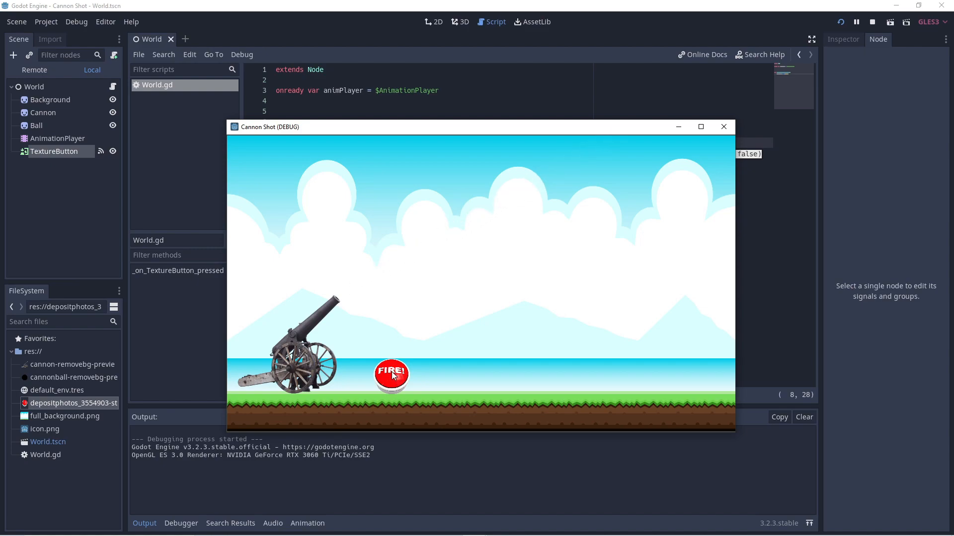
left_click(392, 375)
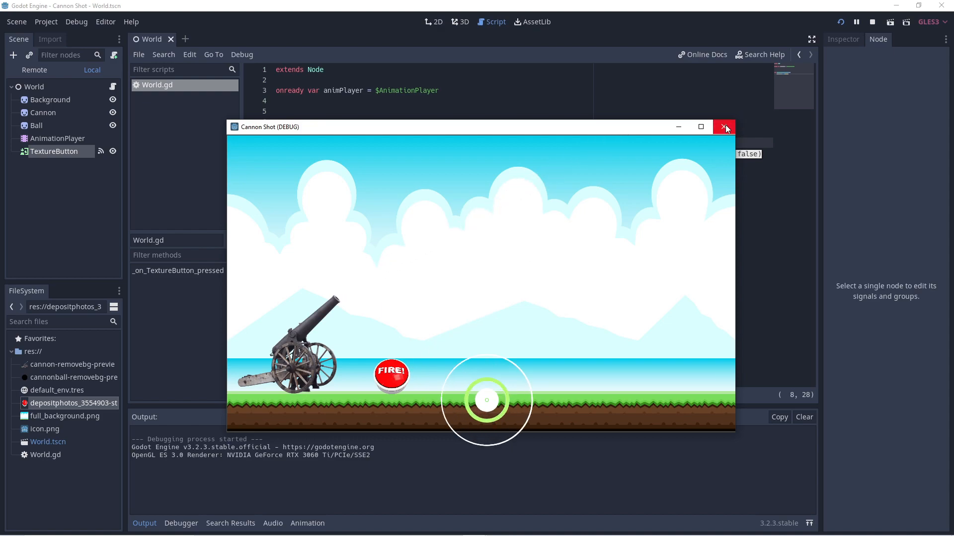
left_click(724, 127)
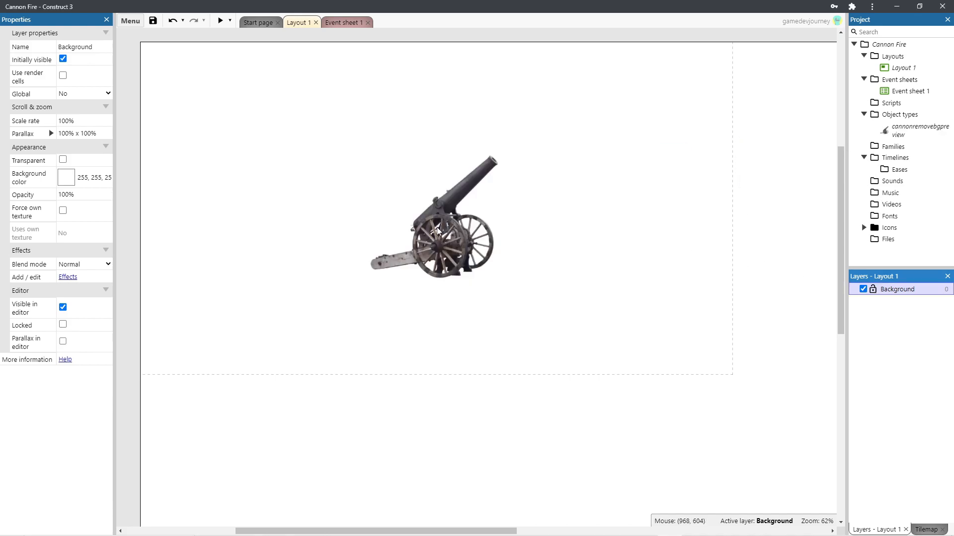
- Delete the cannon and resize the full_background sprite to about 1932 × 1081 covering the layout
key("Delete")
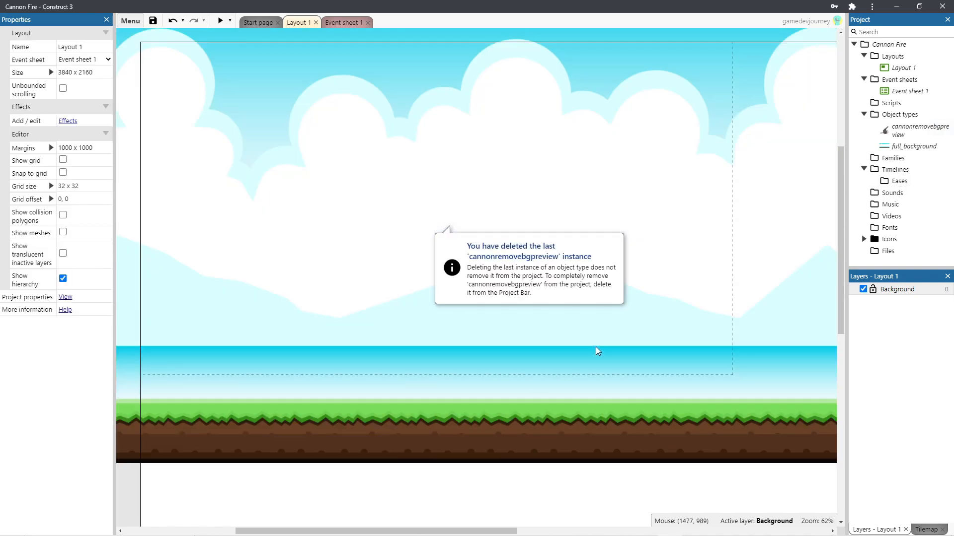
scroll("down", 3)
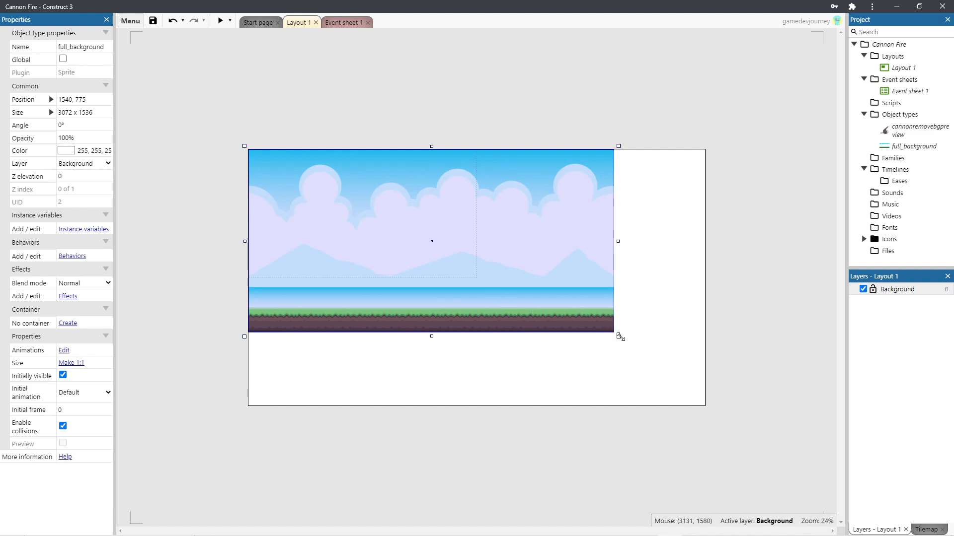
left_click_drag(618, 335, 483, 282)
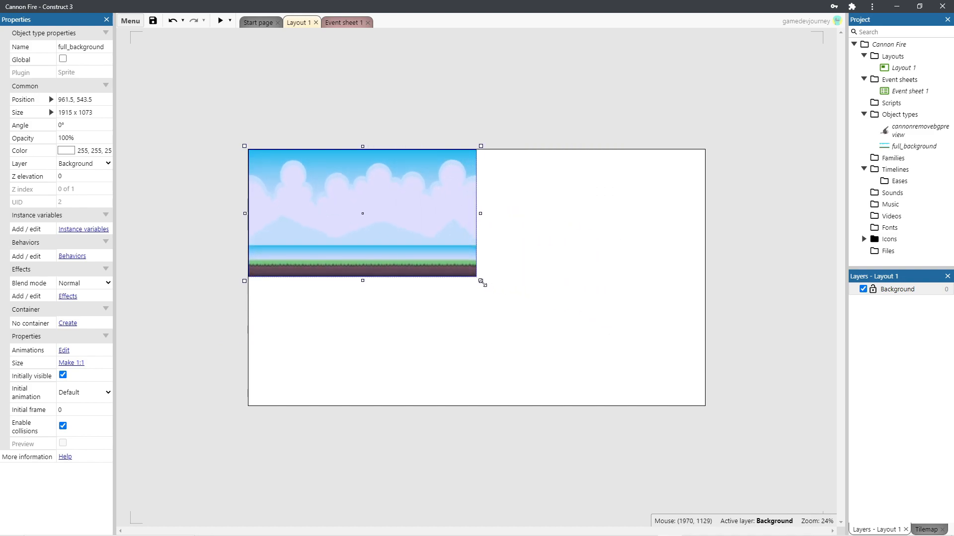
left_click_drag(482, 281, 484, 284)
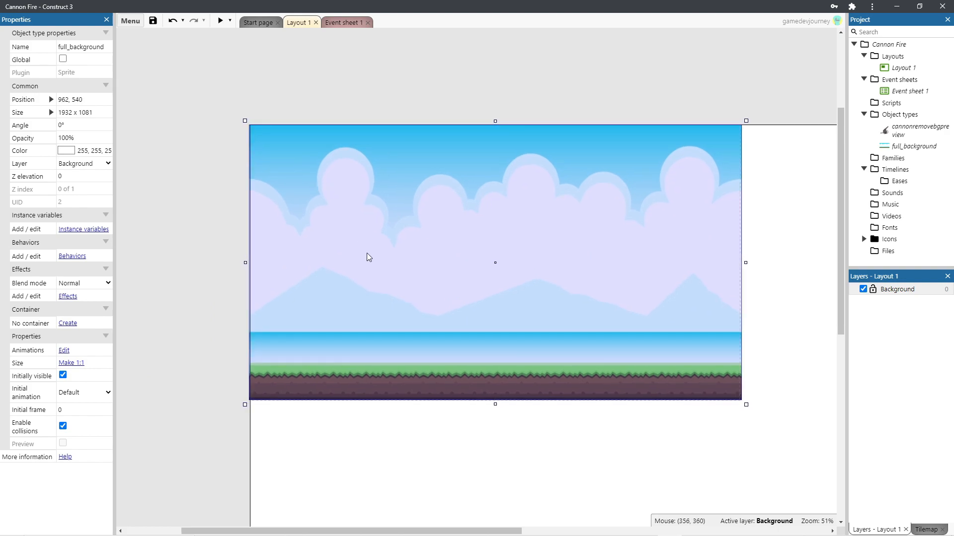
mouse_move(504, 225)
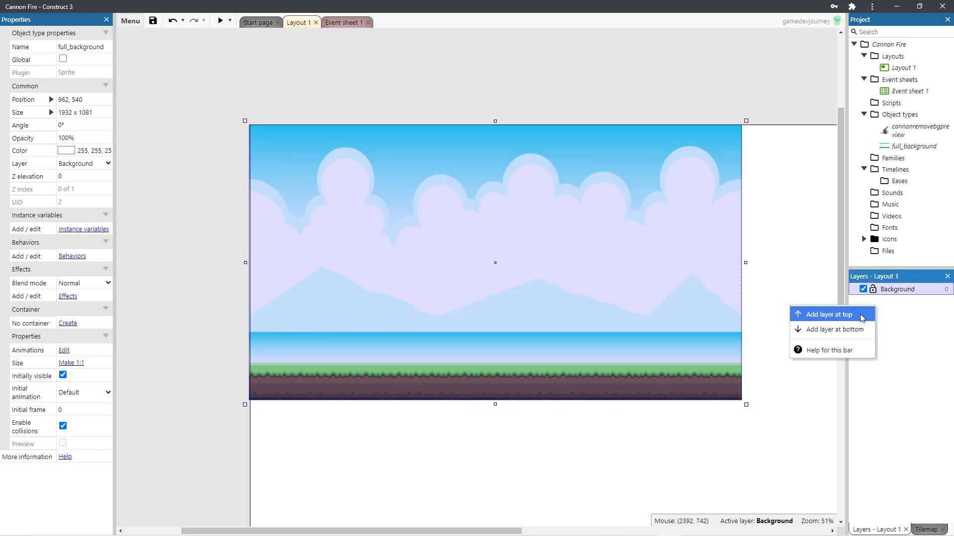
- Add a top layer named Objects above Background and name the inserted cannon sprite Cannon
left_click(826, 313)
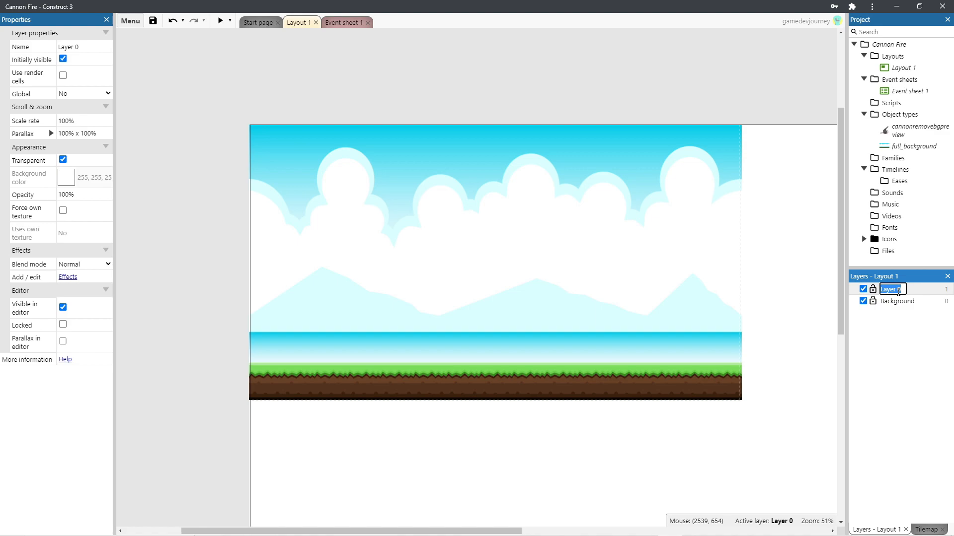
type("Object")
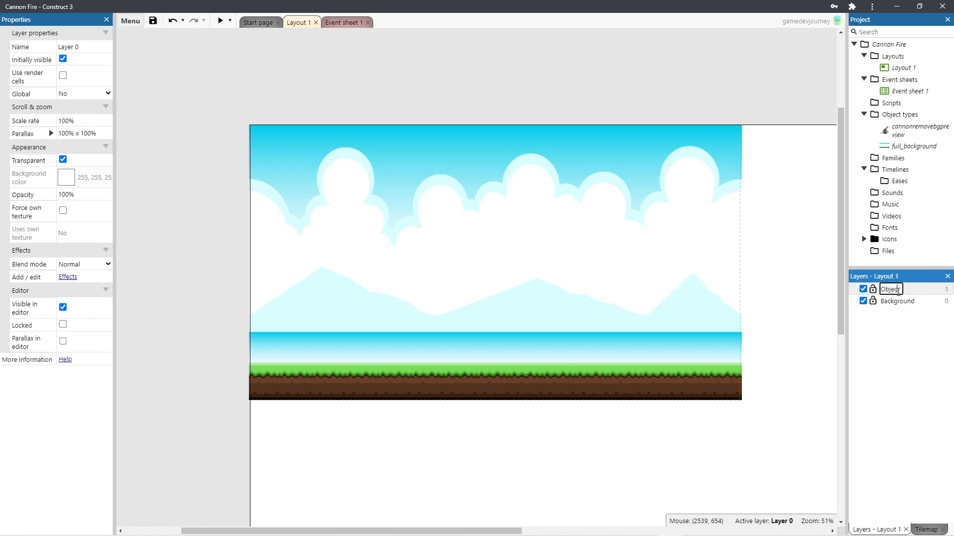
type("Objects#")
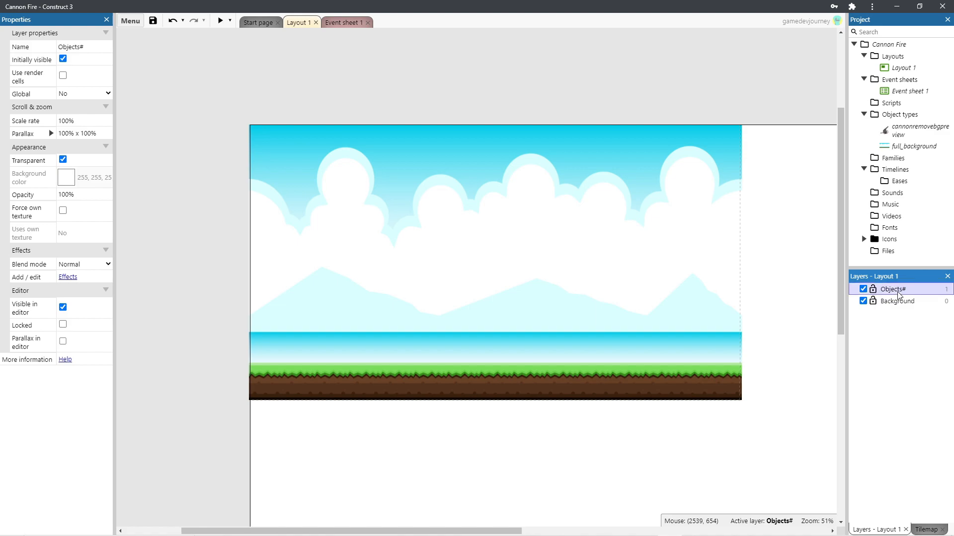
double_click(891, 289)
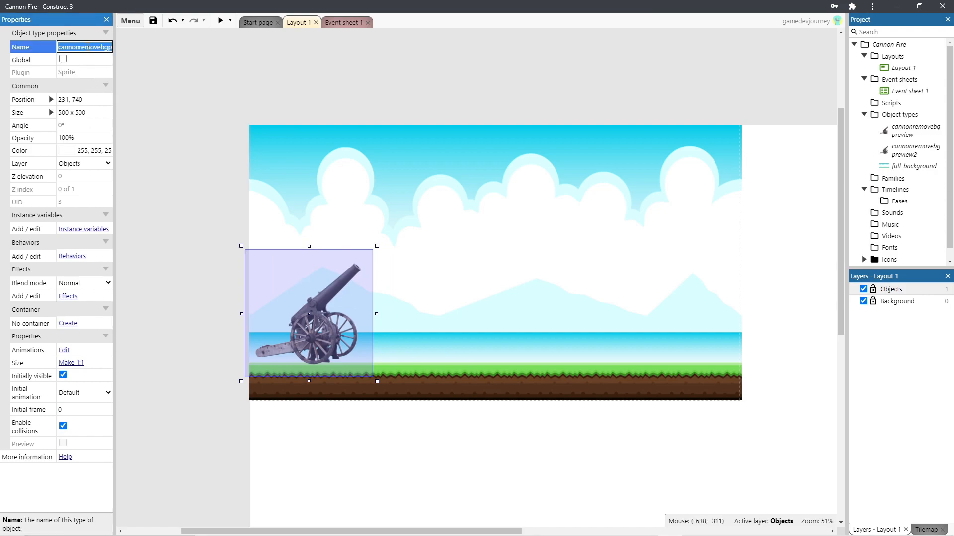
type("Cannon")
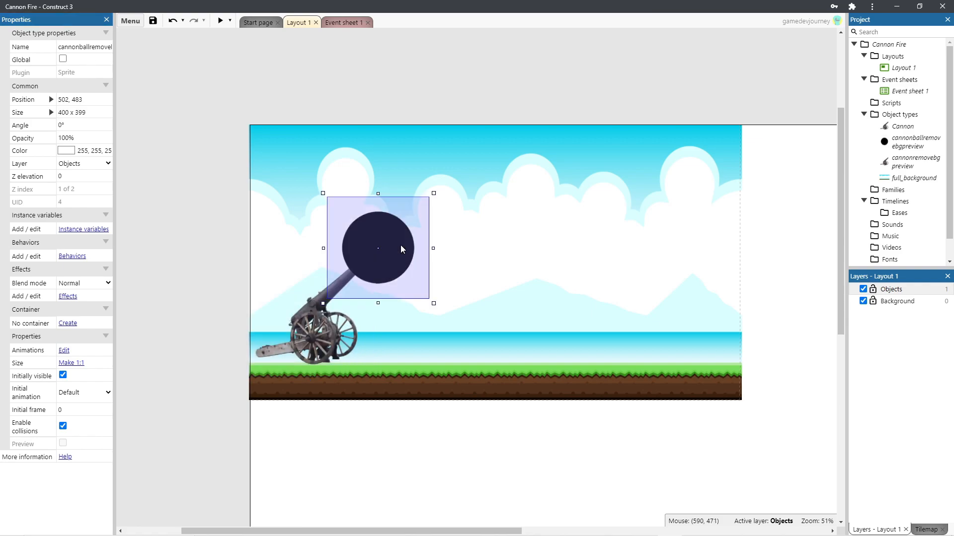
mouse_move(365, 217)
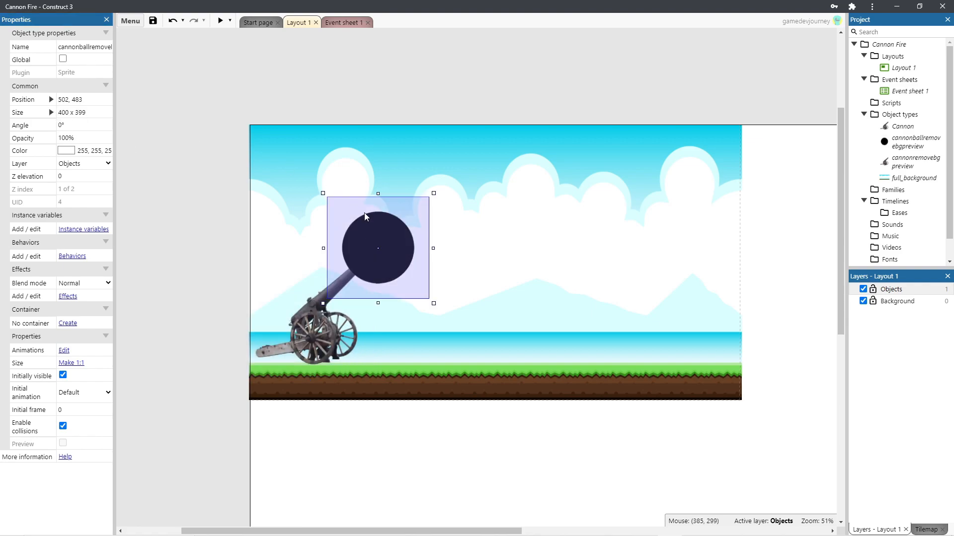
- Shrink the cannonball and place it at the tip of the cannon's muzzle
left_click_drag(433, 303, 366, 246)
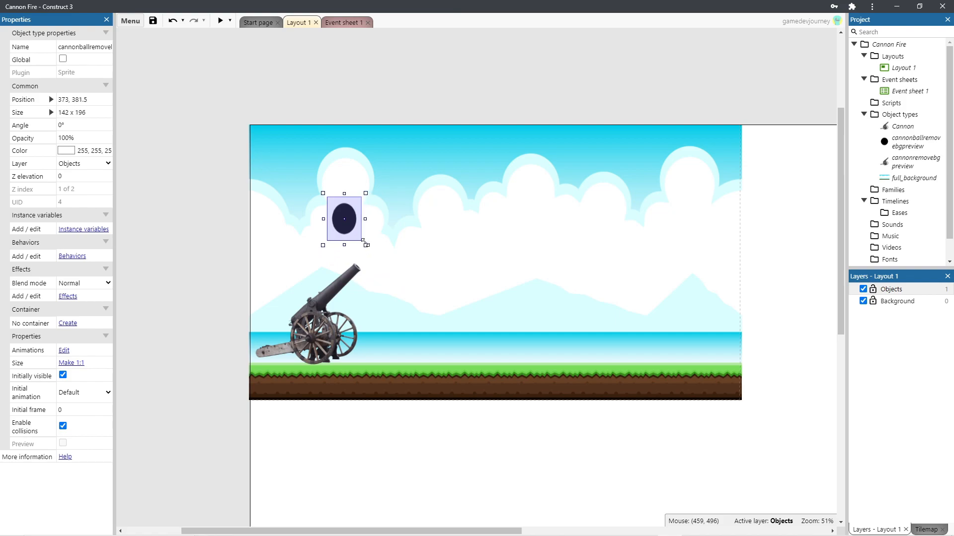
left_click_drag(366, 245, 338, 208)
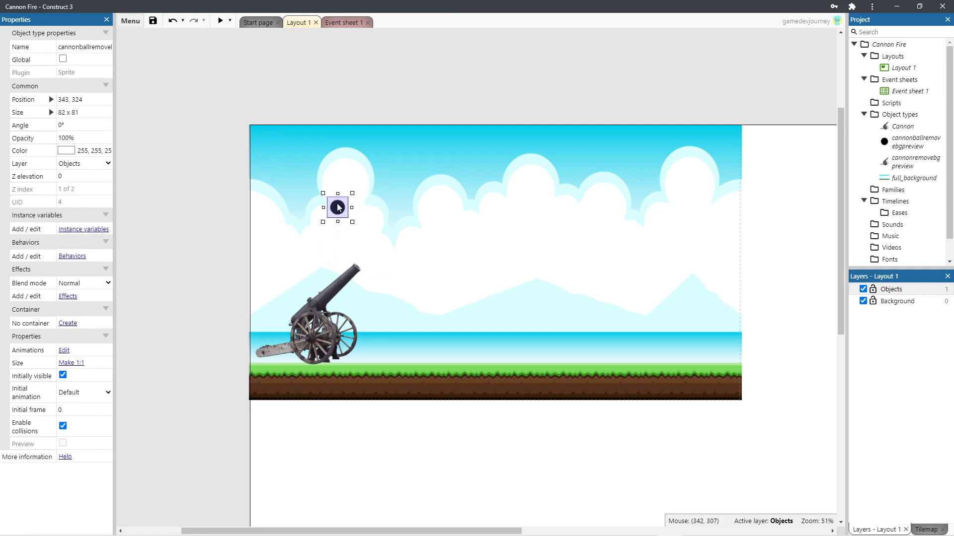
left_click_drag(337, 206, 363, 259)
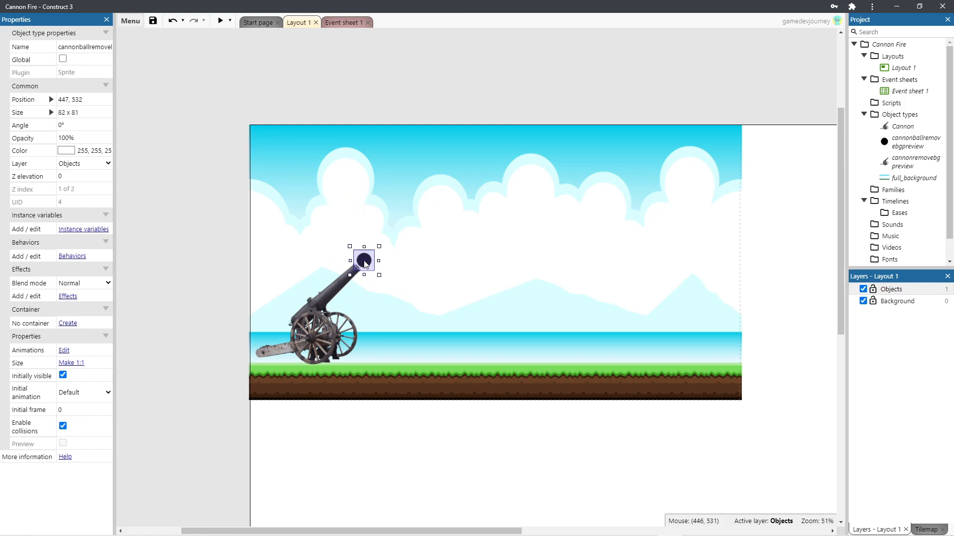
left_click_drag(364, 258, 363, 262)
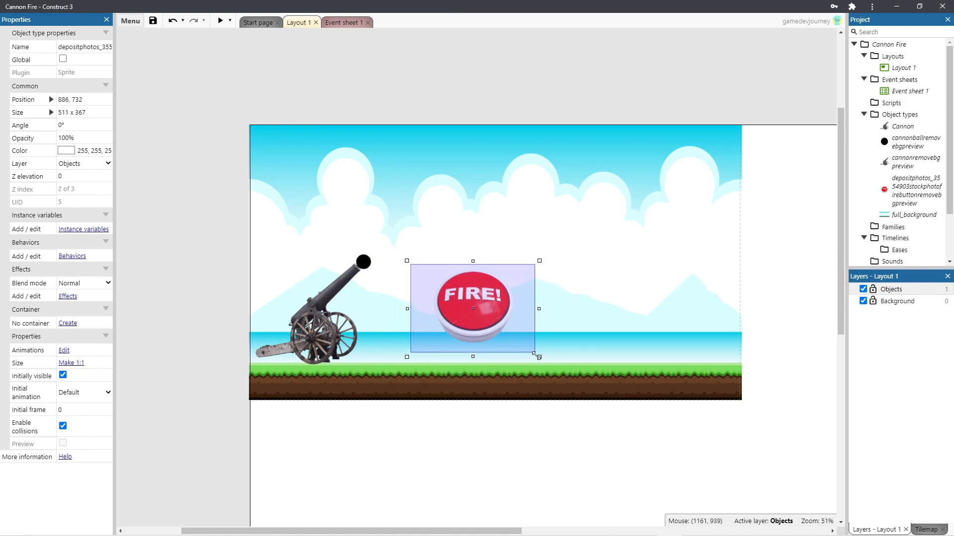
- Shrink the FIRE button and place it on the grass beside the cannon
left_click_drag(537, 355, 461, 312)
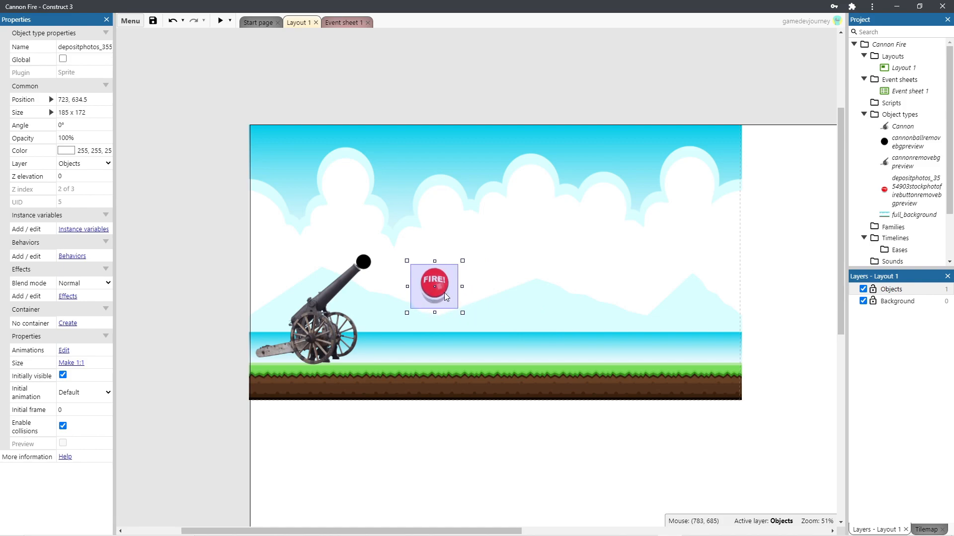
left_click_drag(433, 286, 412, 345)
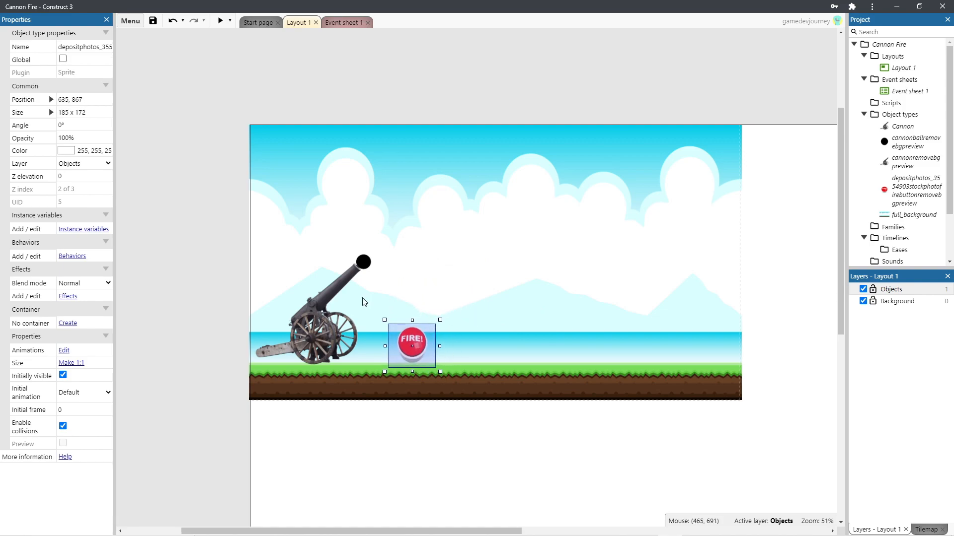
mouse_move(347, 296)
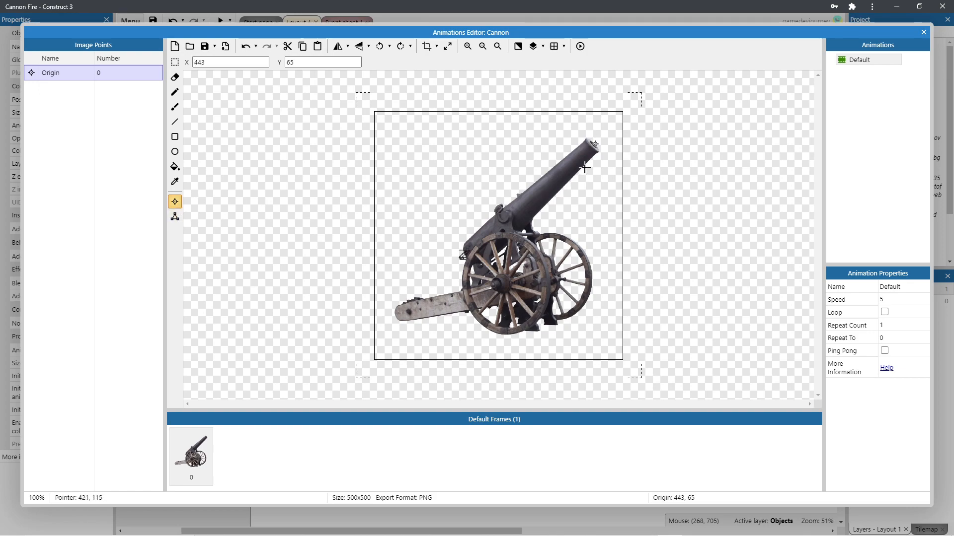
mouse_move(886, 36)
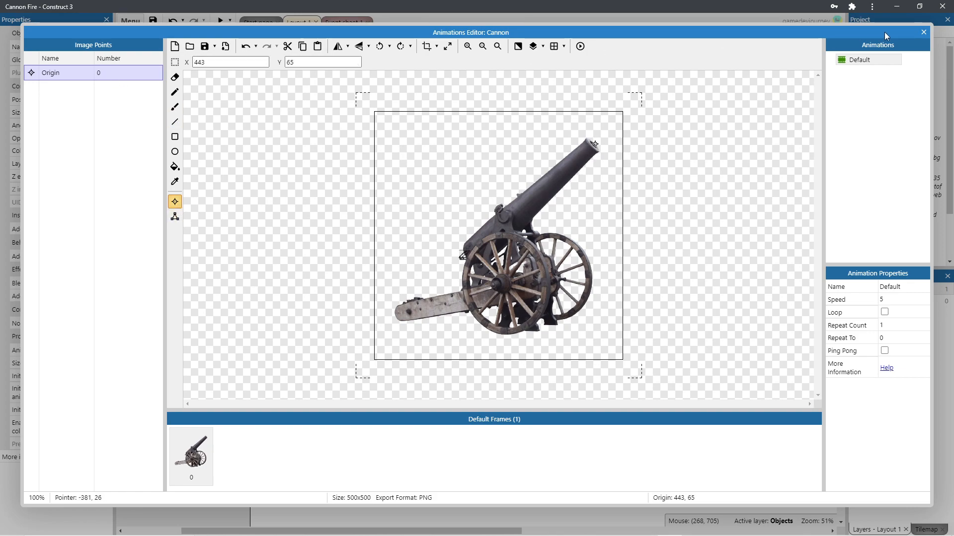
- Close the cannon's image editor, nudge the cannon so its muzzle meets the ball, and close the background editor
left_click(923, 31)
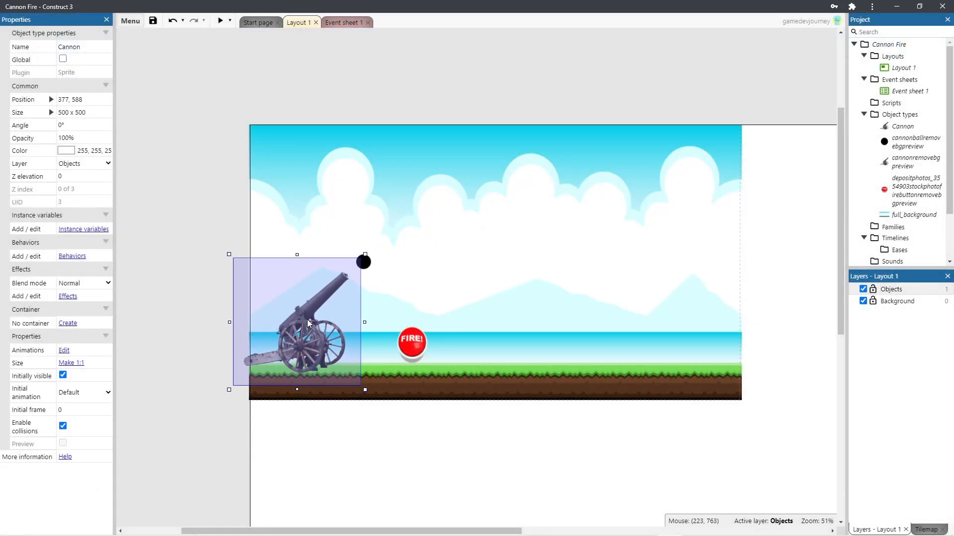
left_click_drag(306, 321, 315, 313)
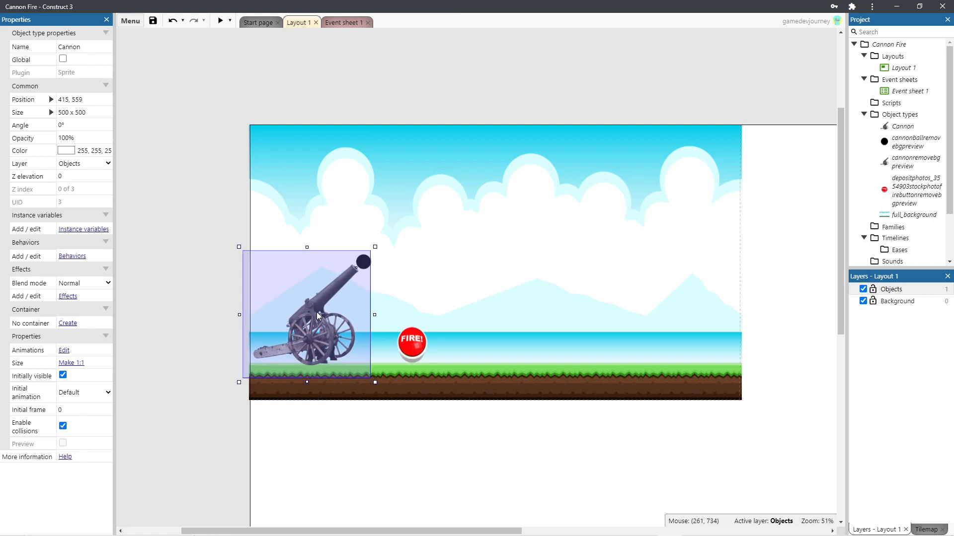
mouse_move(485, 350)
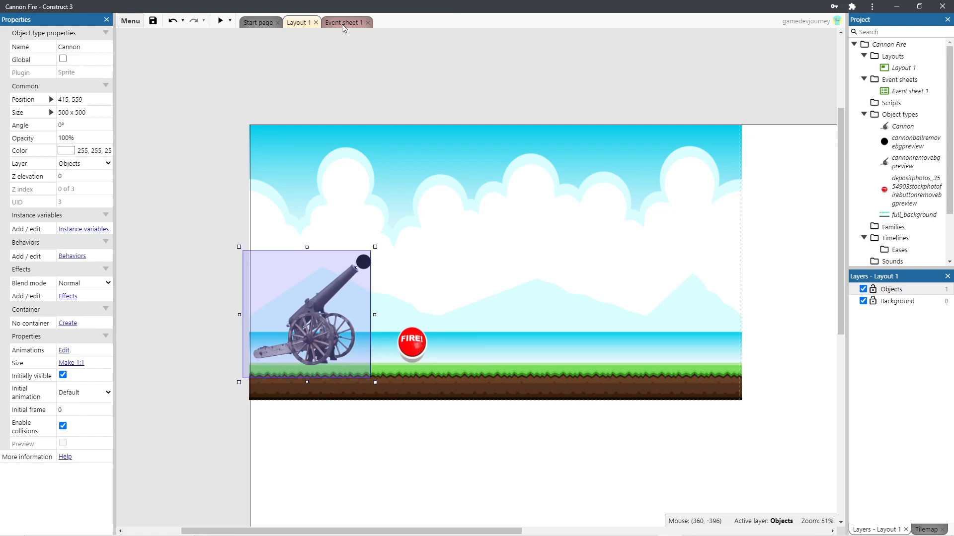
left_click(344, 22)
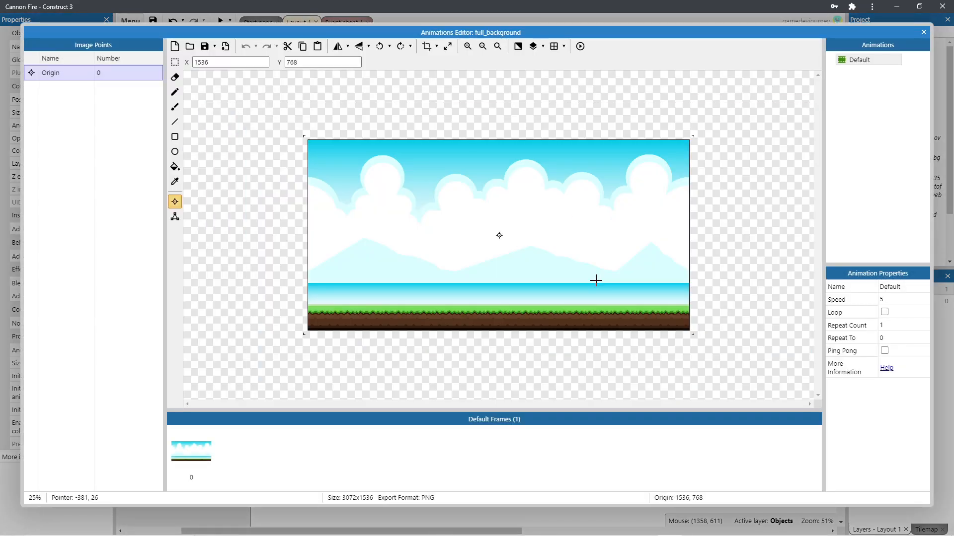
left_click(923, 31)
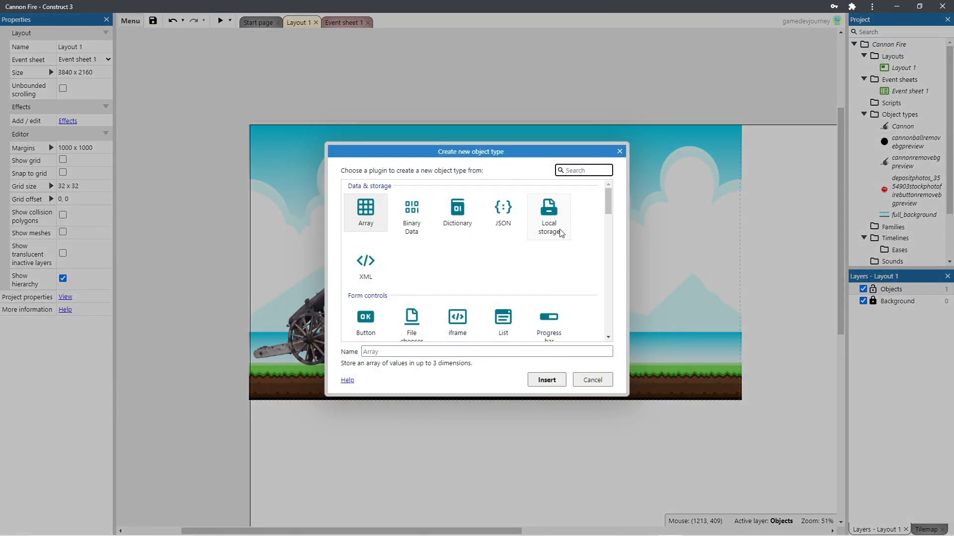
- Insert the Mouse object into the project
type("mouse")
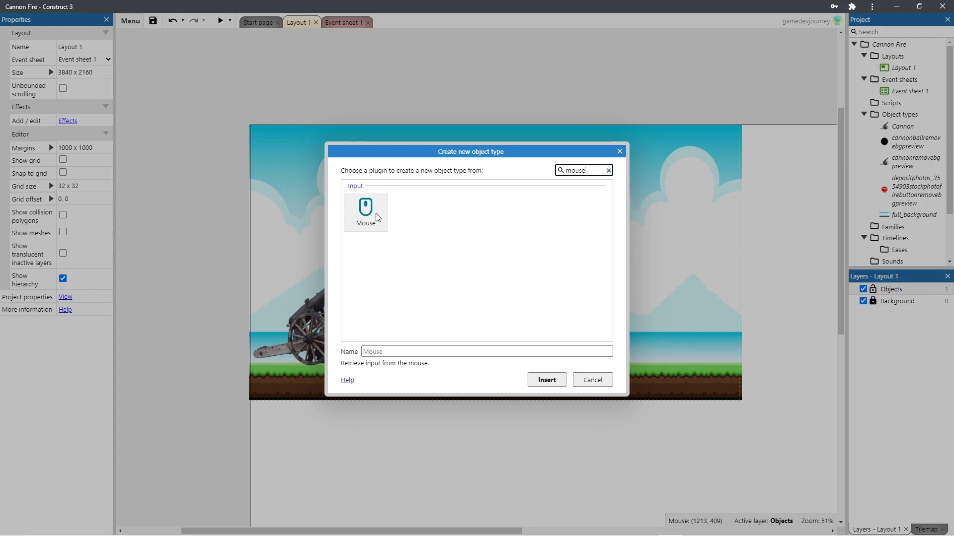
left_click(547, 380)
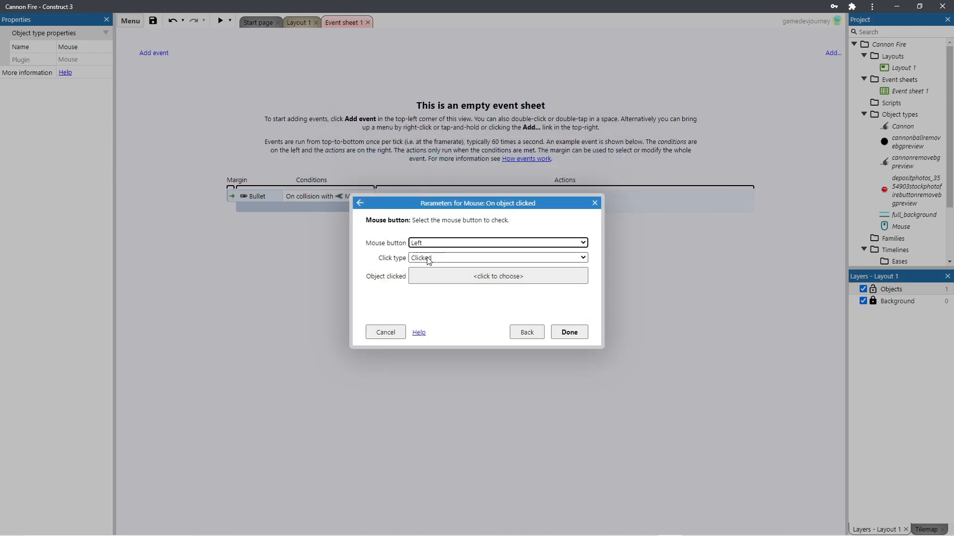
- Create a Mouse 'On object clicked' (Left, Clicked) event targeting the FIRE button sprite
left_click(498, 276)
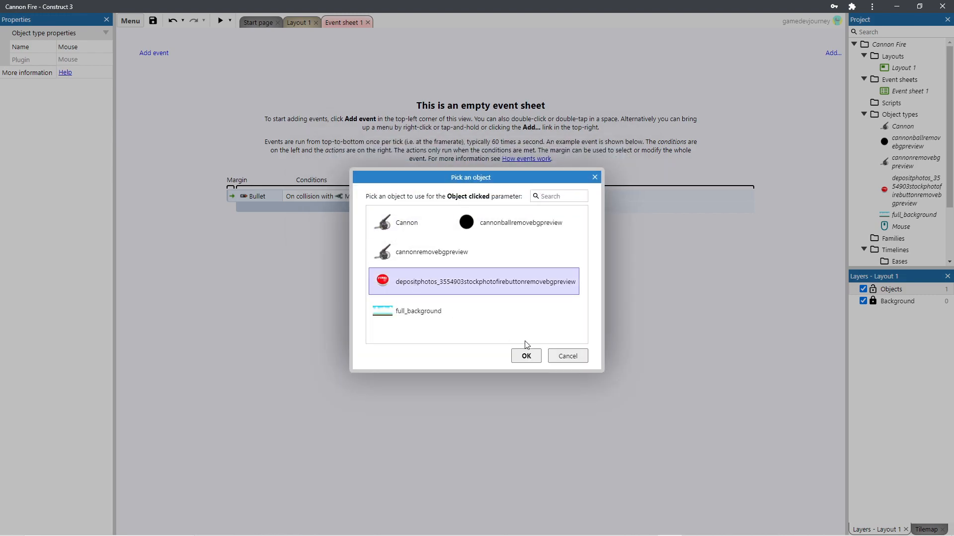
left_click(527, 355)
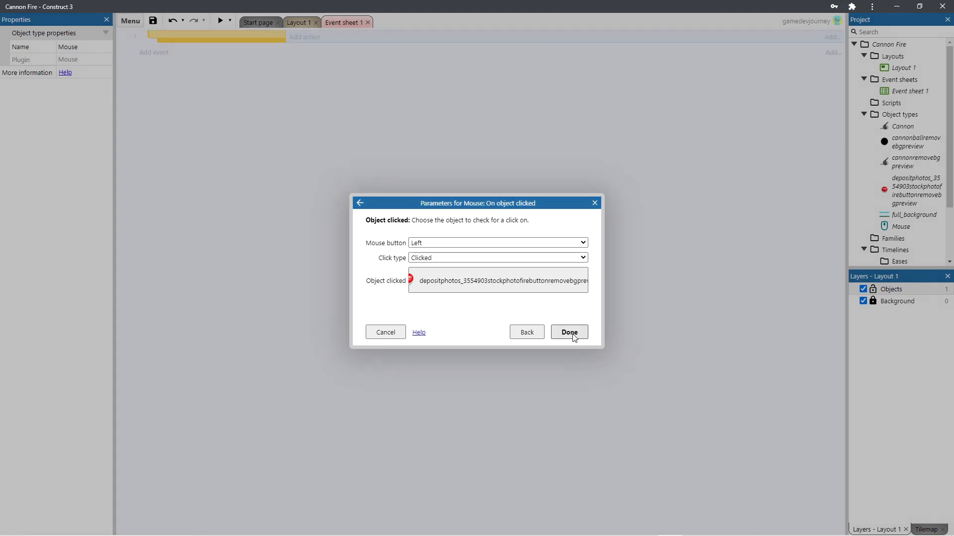
left_click(568, 332)
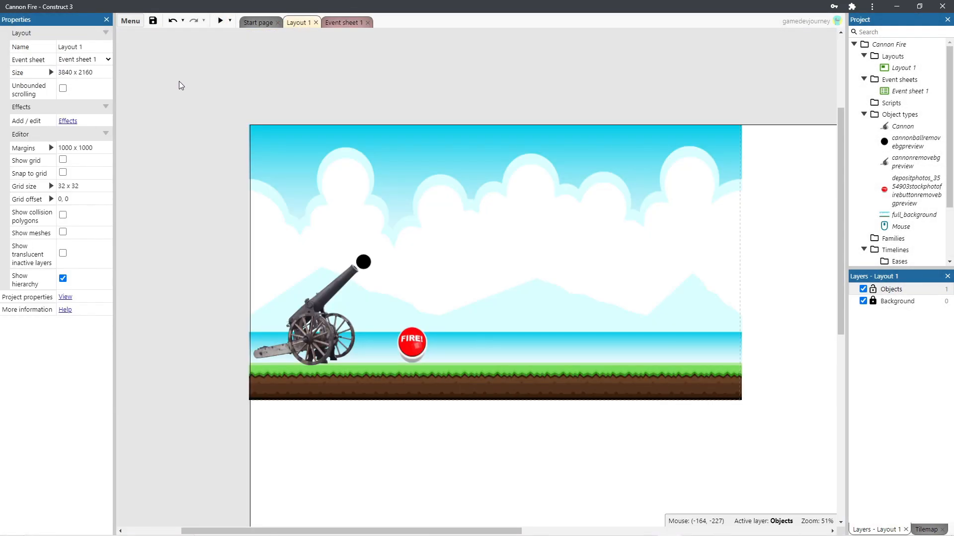
left_click(411, 342)
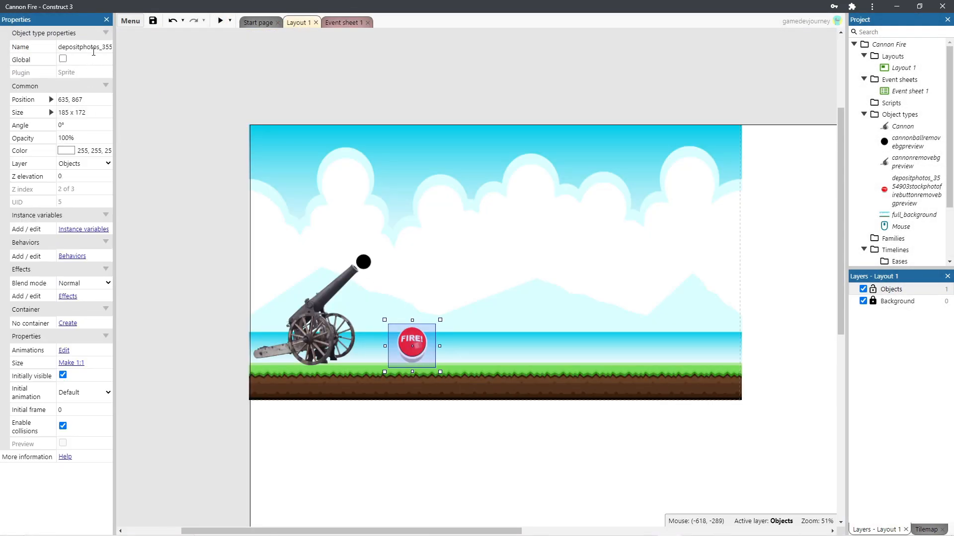
- Rename the two sprites to FireButton and Ball in Properties
type("Fire")
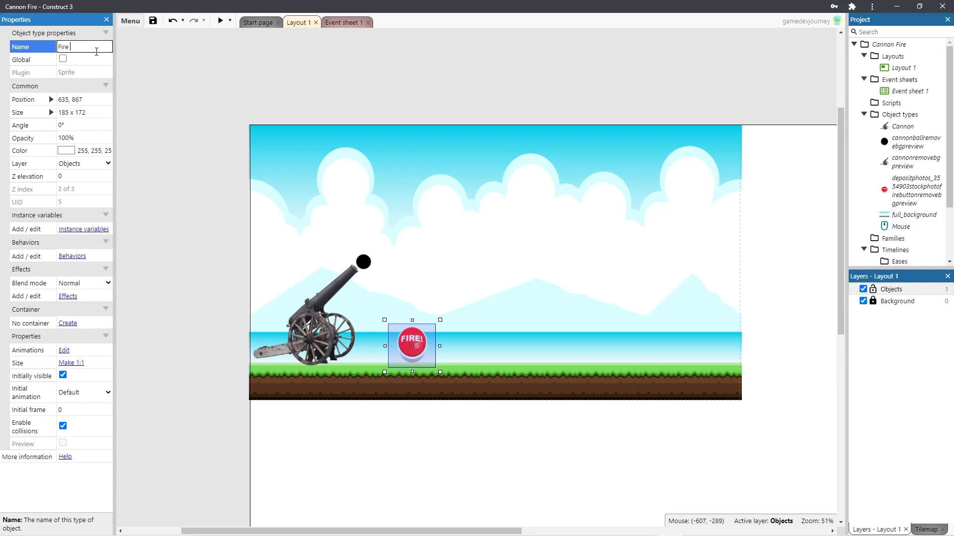
type("FireButton")
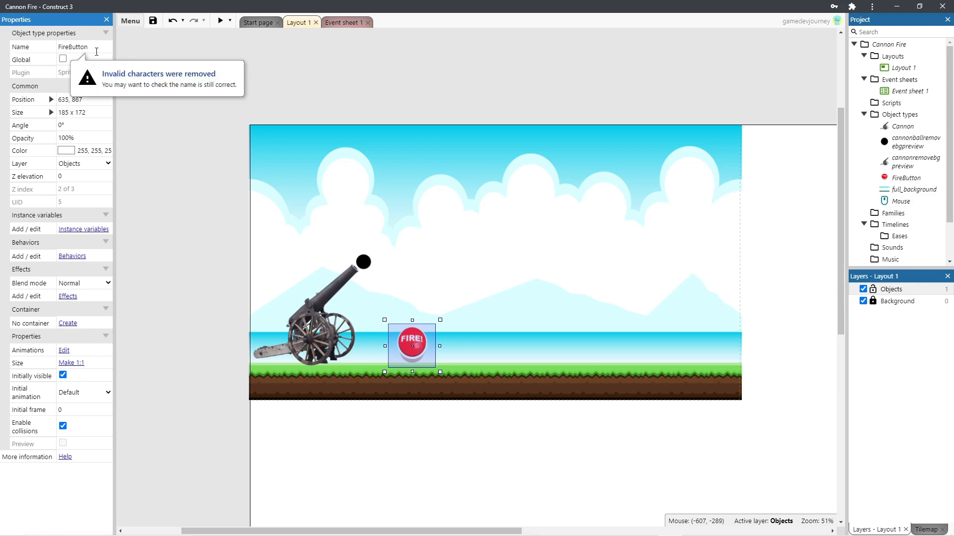
mouse_move(368, 262)
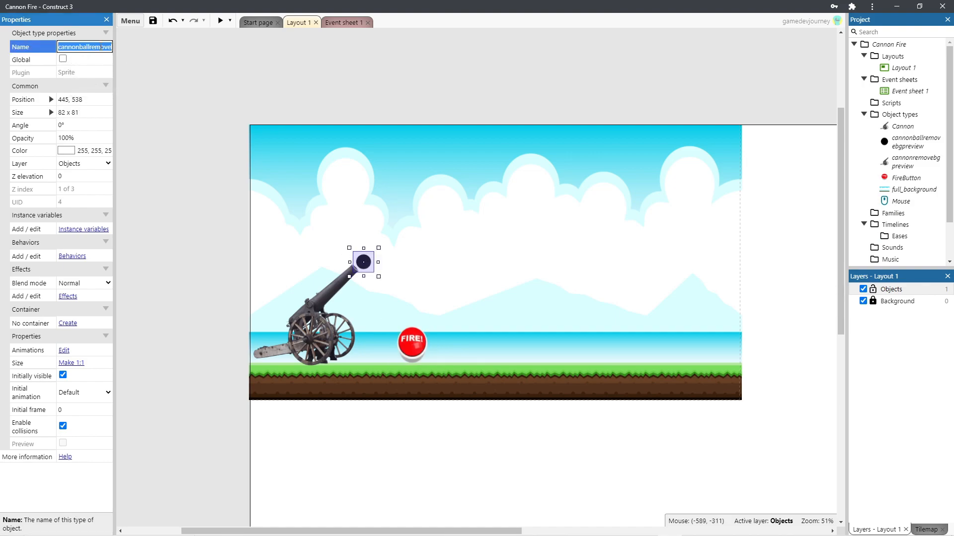
type("Ball")
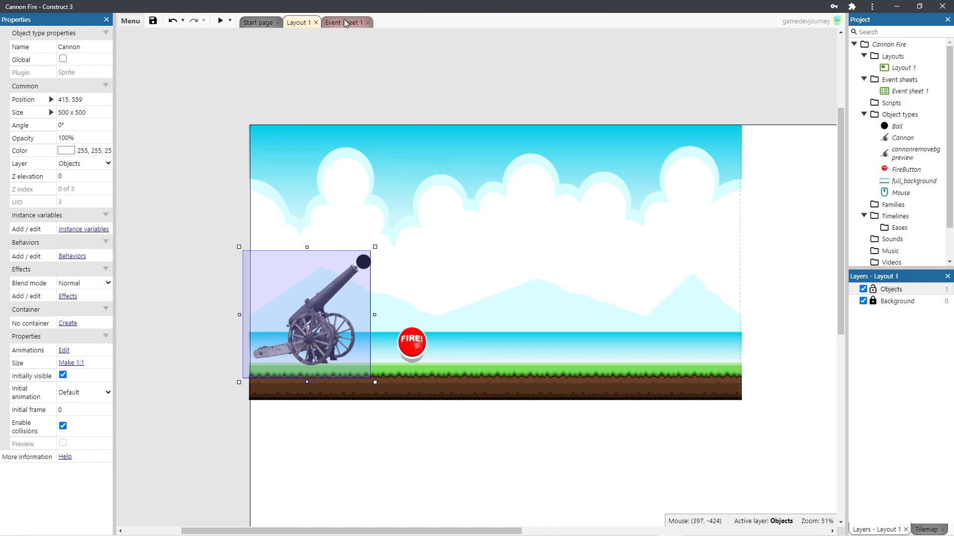
- Make Ball start invisible and give it the Bullet behavior
left_click(342, 22)
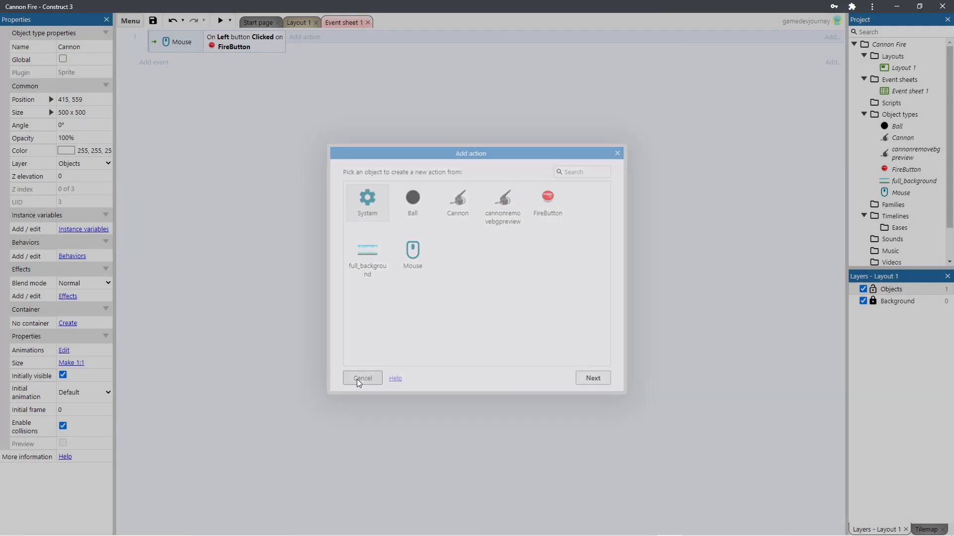
left_click(362, 377)
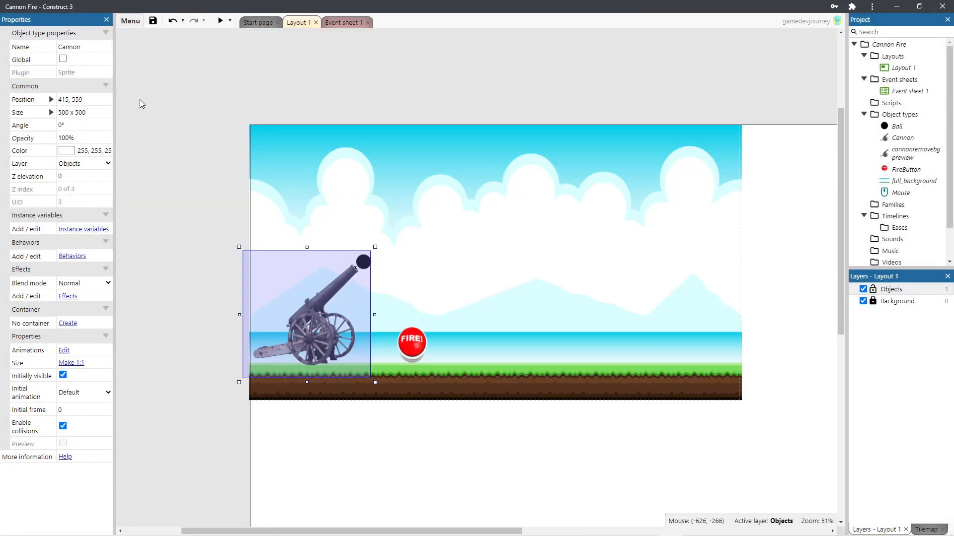
left_click(363, 263)
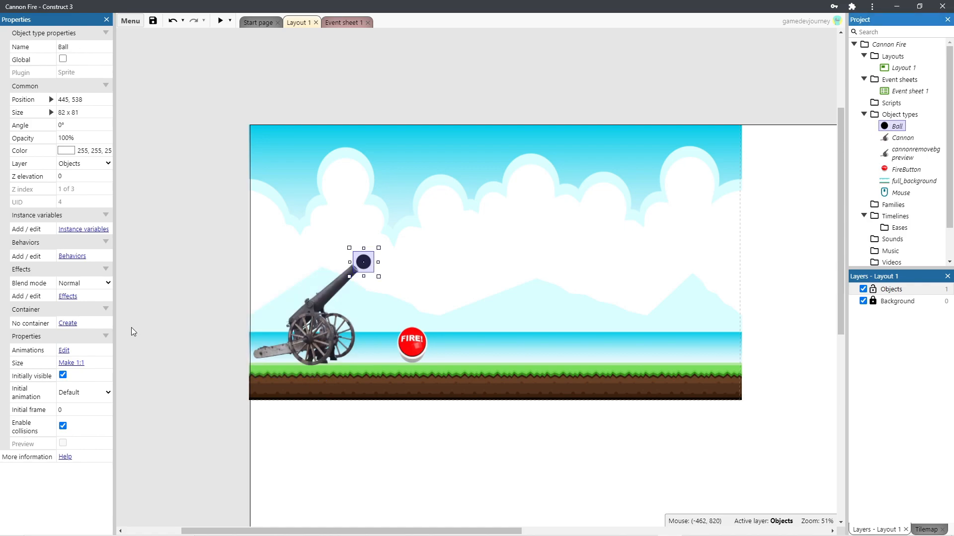
mouse_move(41, 390)
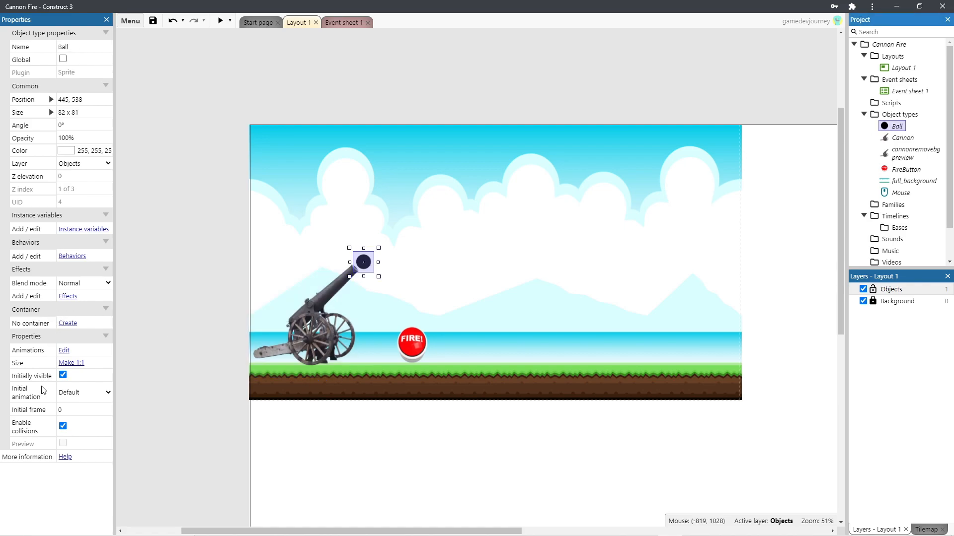
left_click(62, 376)
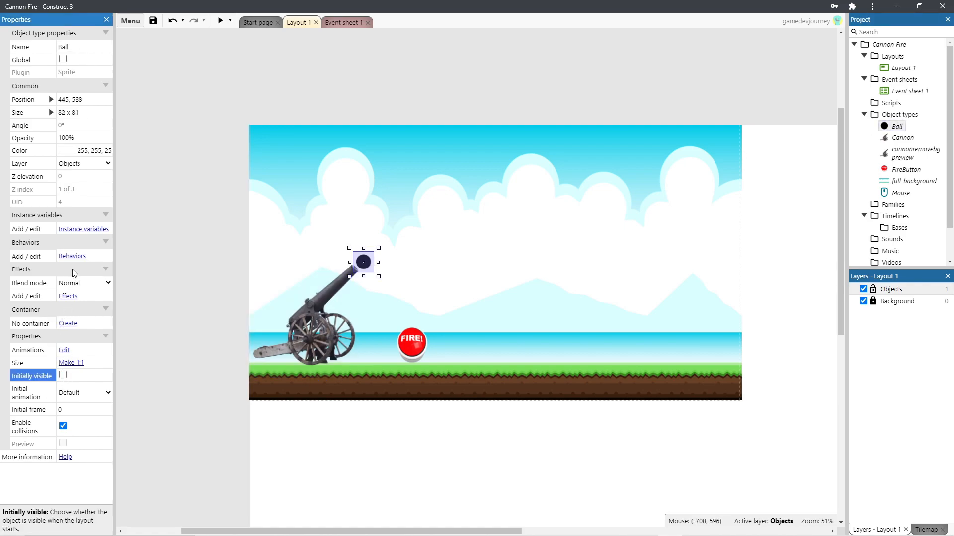
left_click(71, 257)
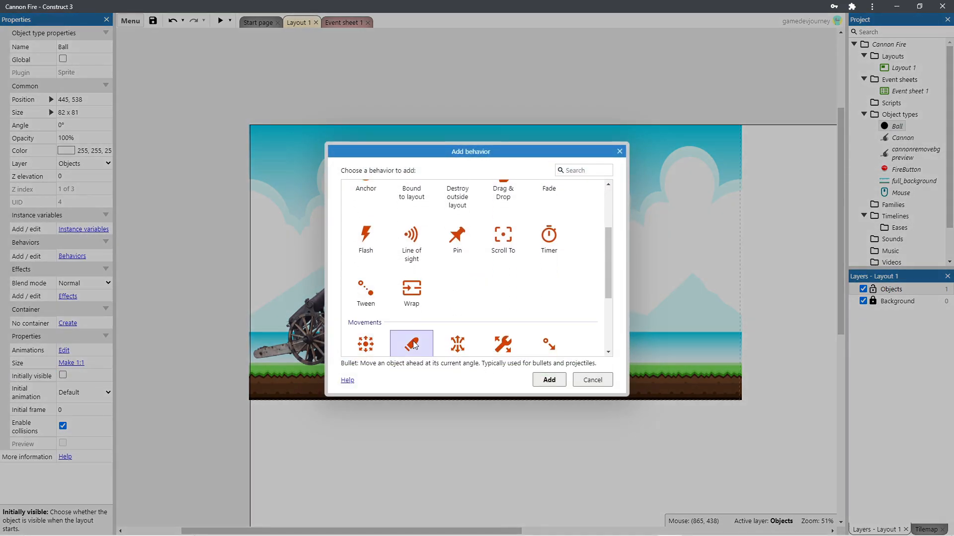
left_click(548, 380)
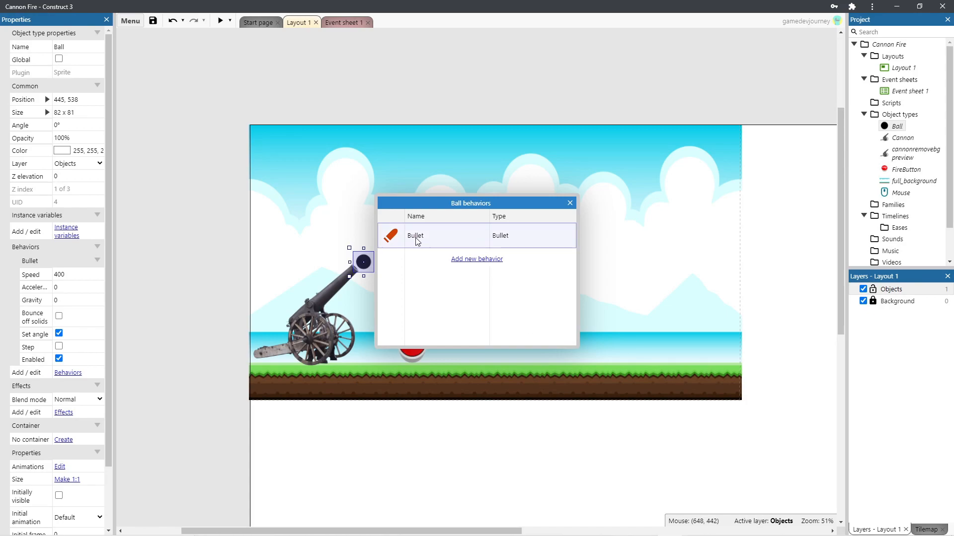
left_click(570, 203)
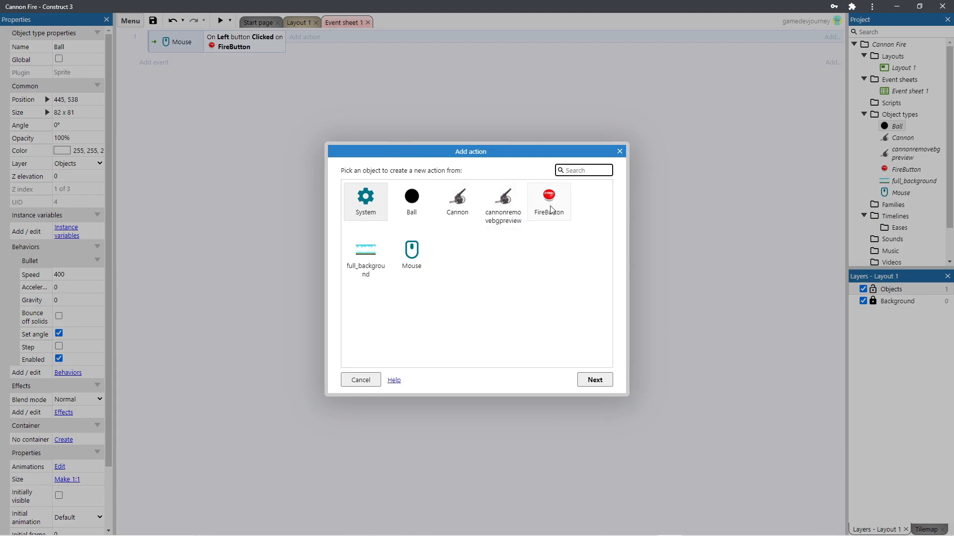
- On FireButton click, set Ball visible and its bullet angle of motion to -45 degrees
left_click(412, 196)
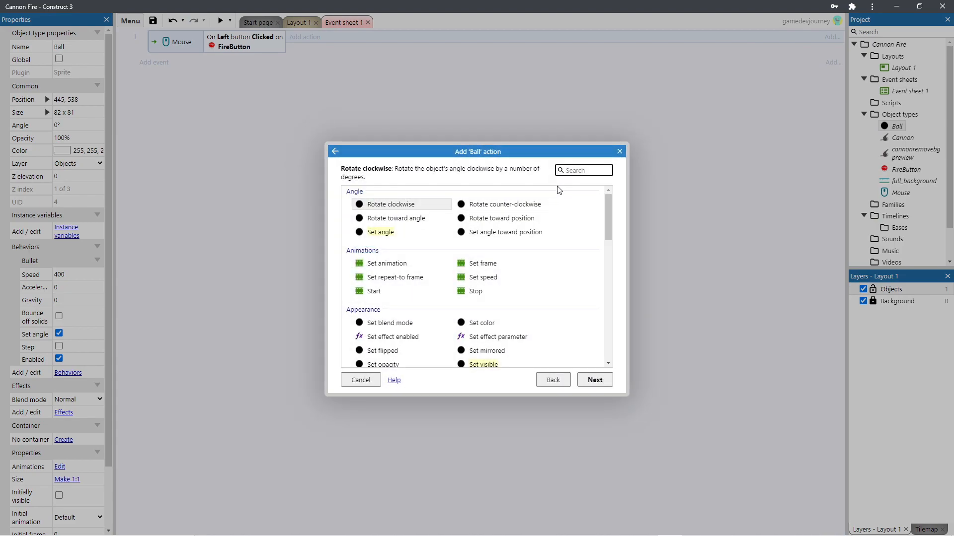
type("vis")
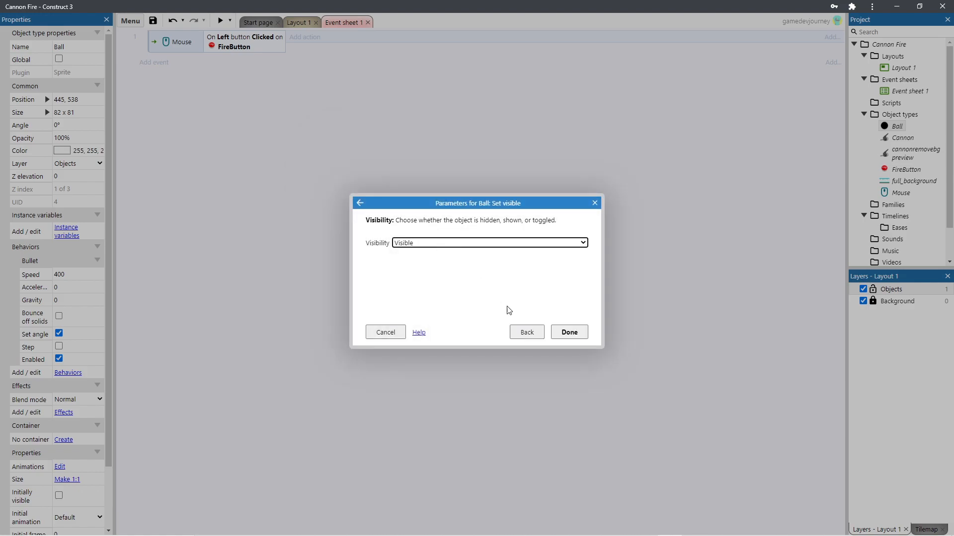
left_click(568, 332)
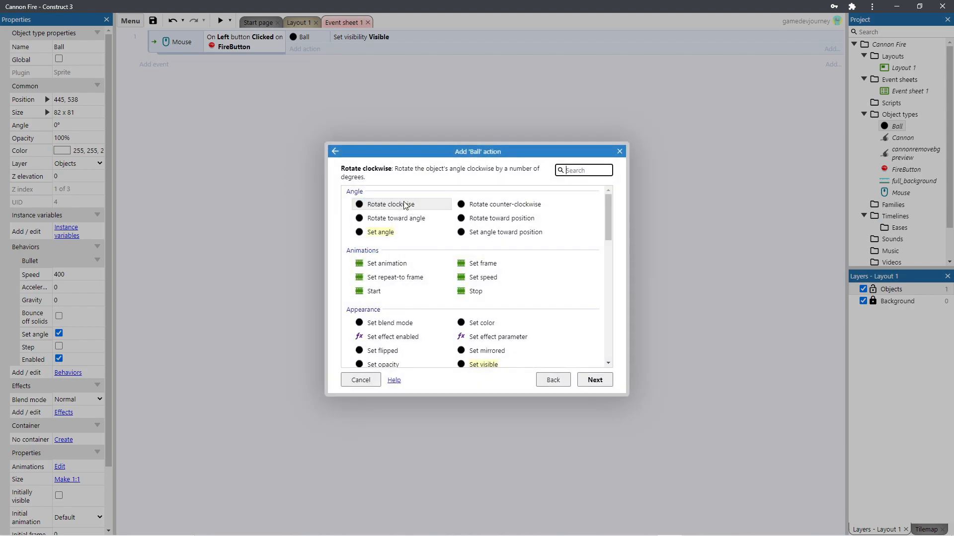
scroll("down", 3)
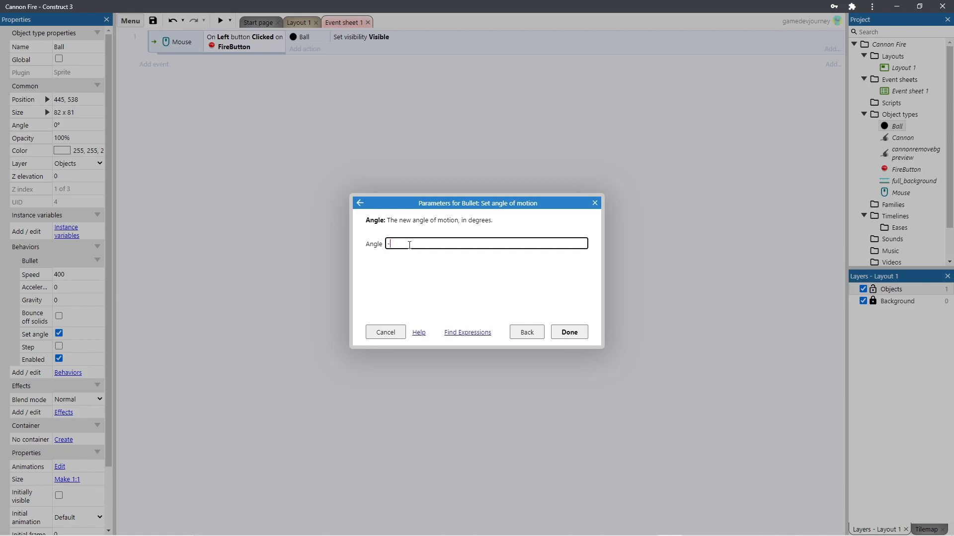
left_click(569, 332)
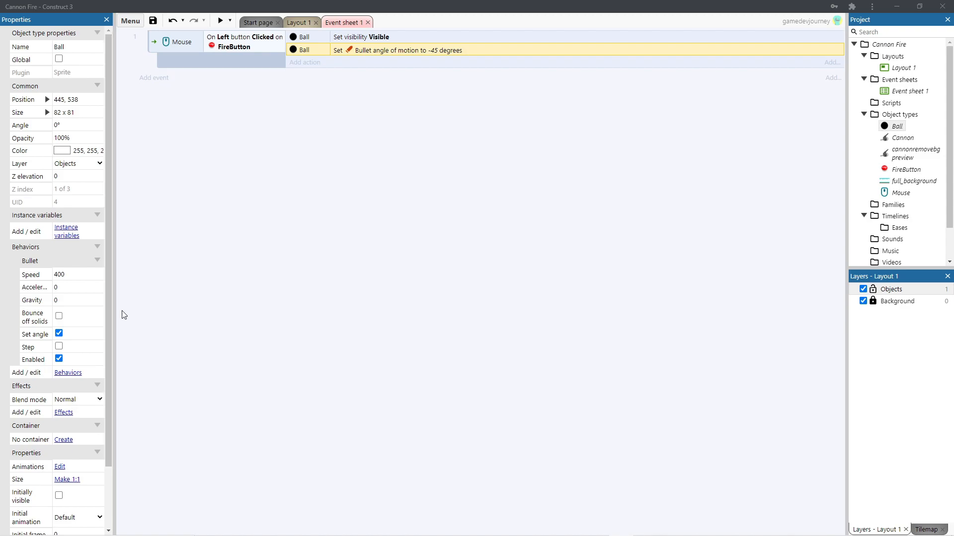
mouse_move(202, 120)
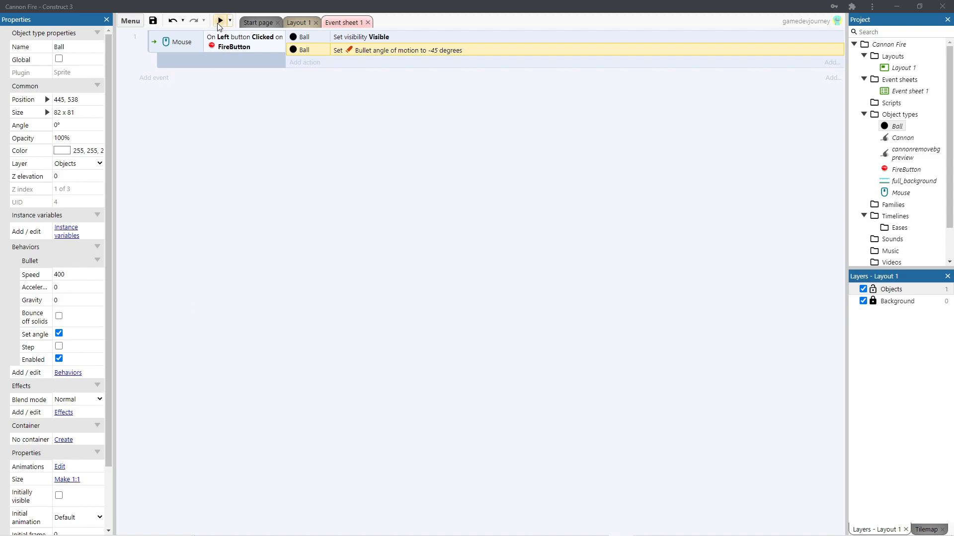
- Test the shot in a preview, then add a Set position to another object action for Ball
left_click(220, 21)
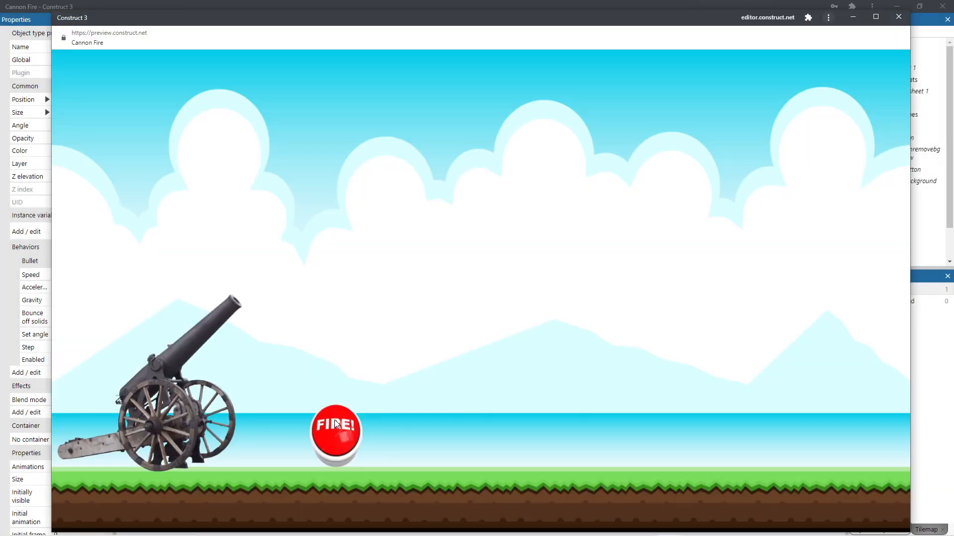
left_click(334, 438)
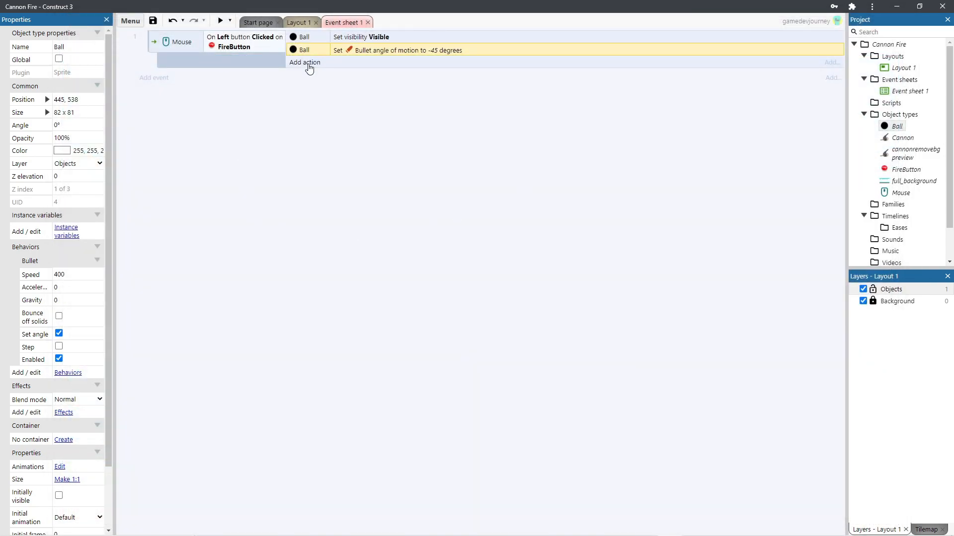
left_click(304, 61)
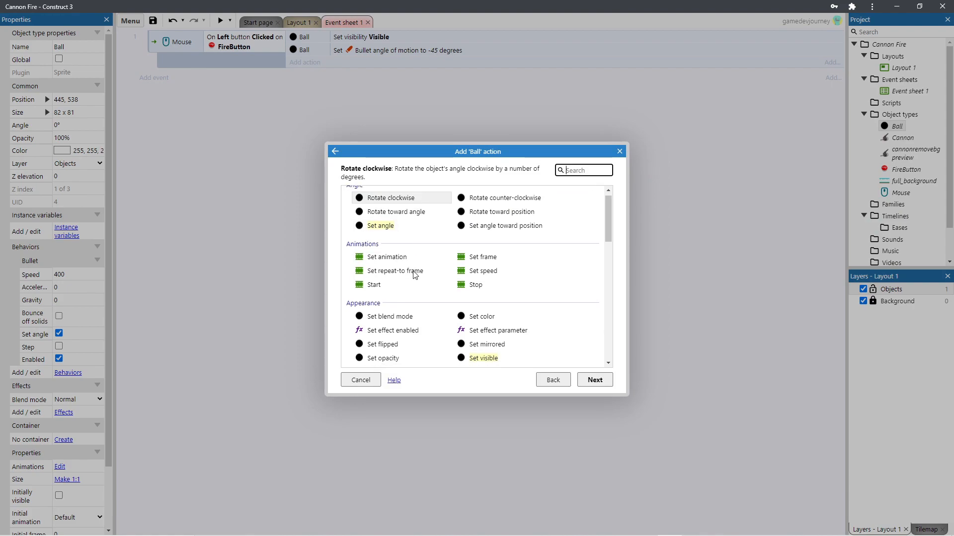
scroll("down", 3)
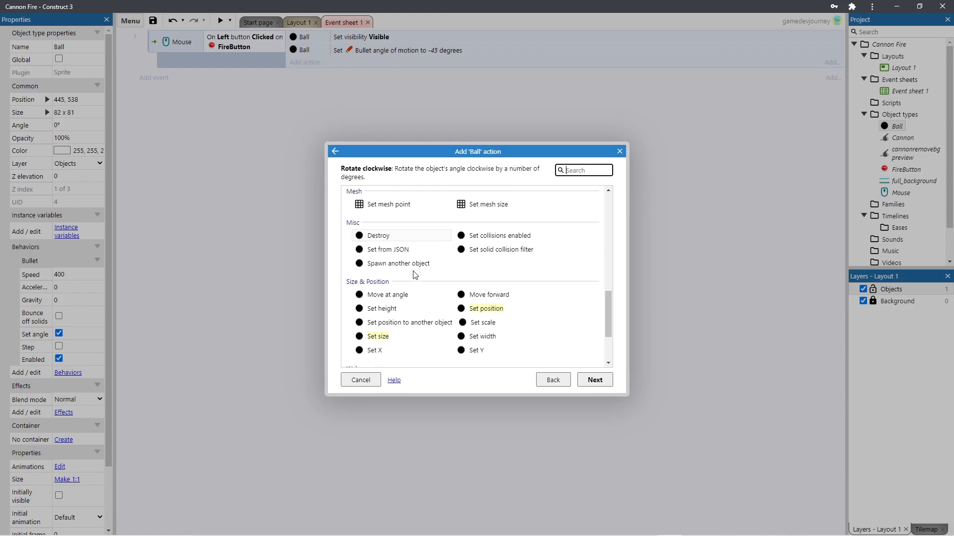
scroll("down", 3)
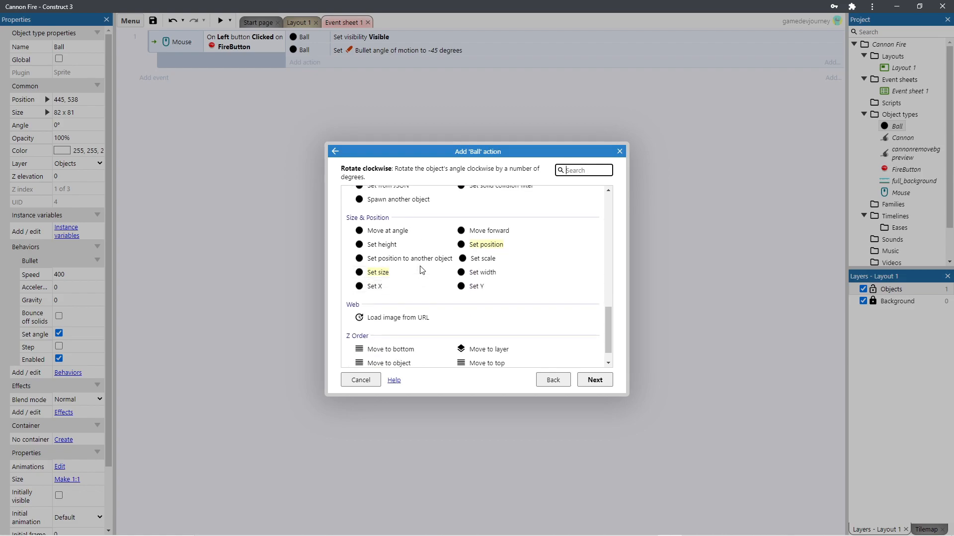
mouse_move(415, 262)
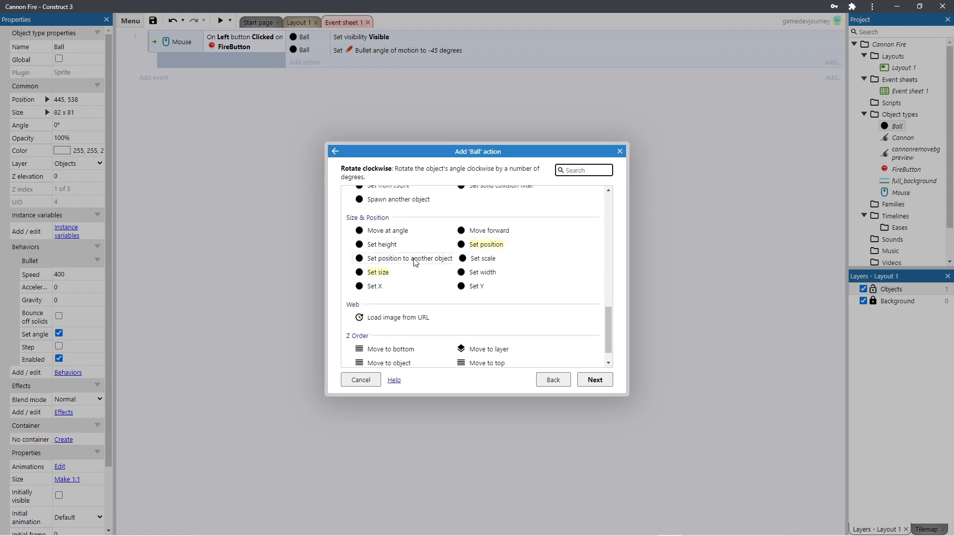
left_click(410, 258)
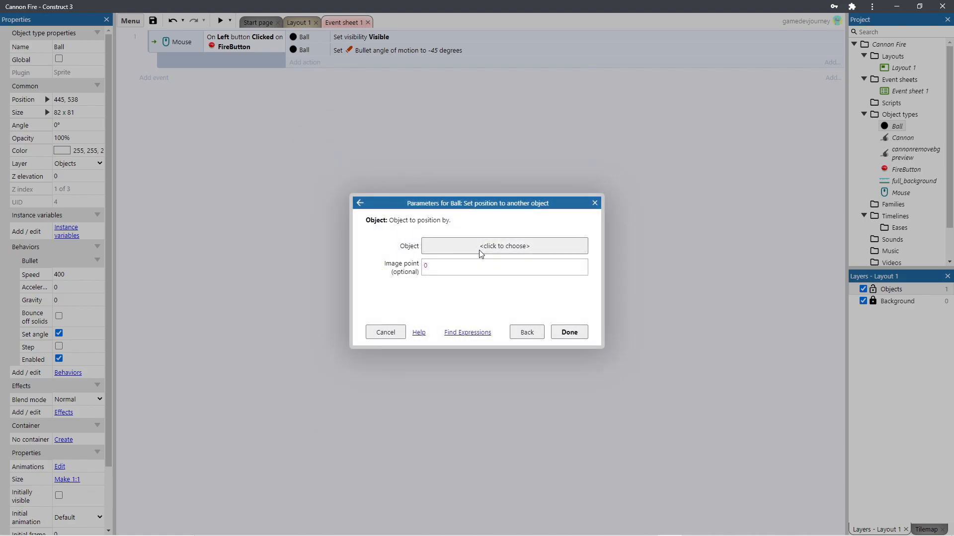
- Choose the Cannon as the position target and fire the ball in a preview
left_click(504, 246)
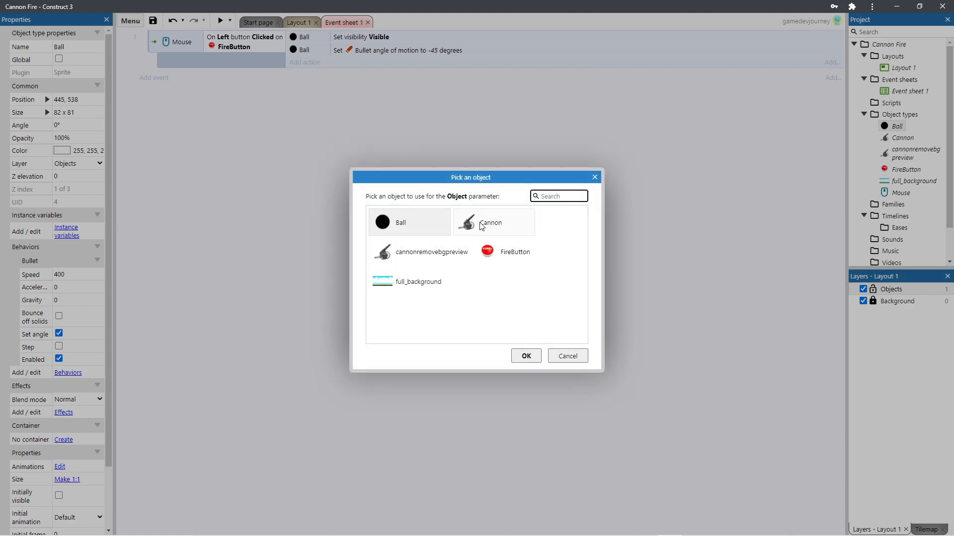
left_click(491, 222)
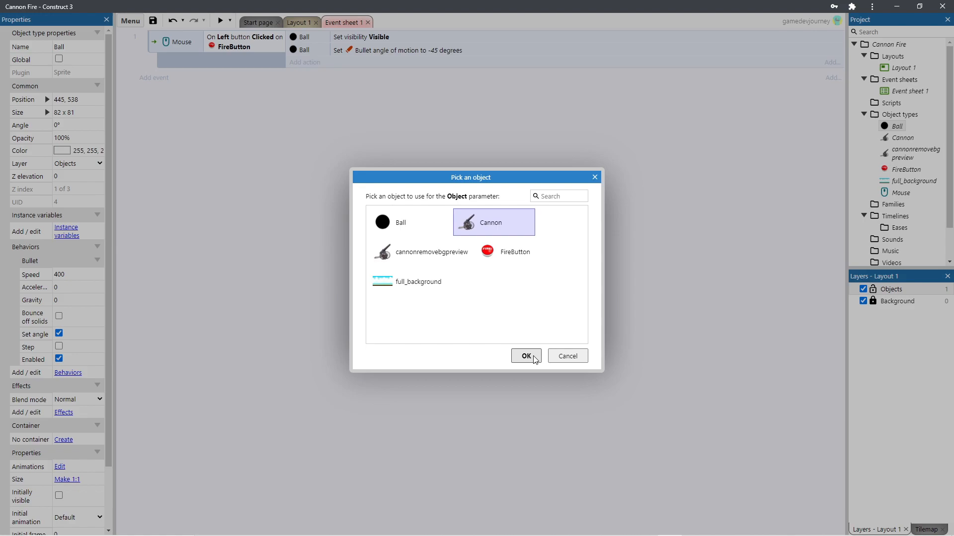
left_click(526, 356)
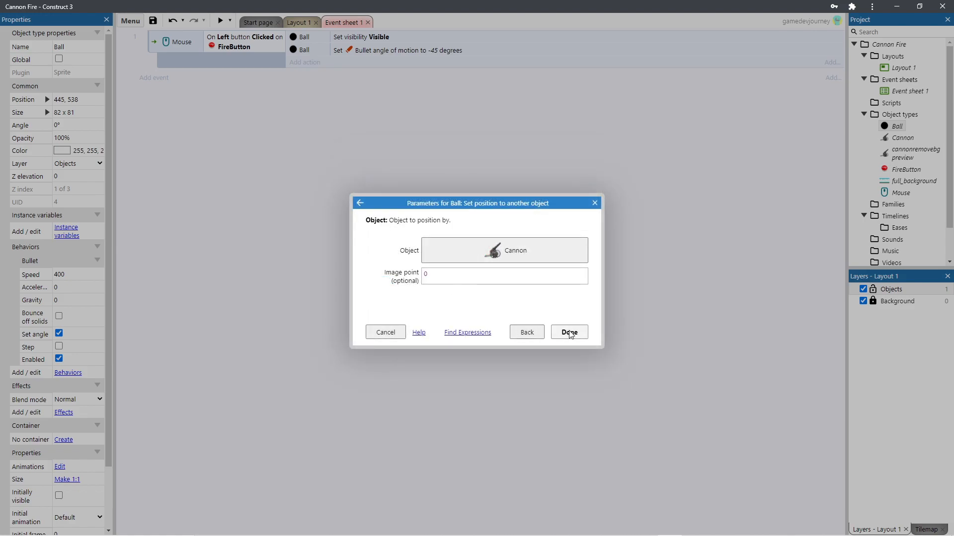
left_click(568, 332)
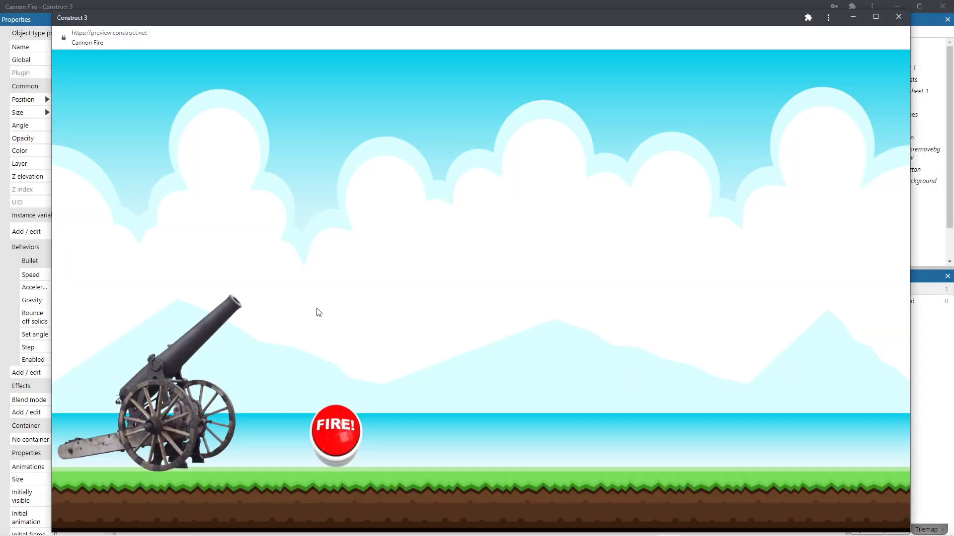
left_click(336, 441)
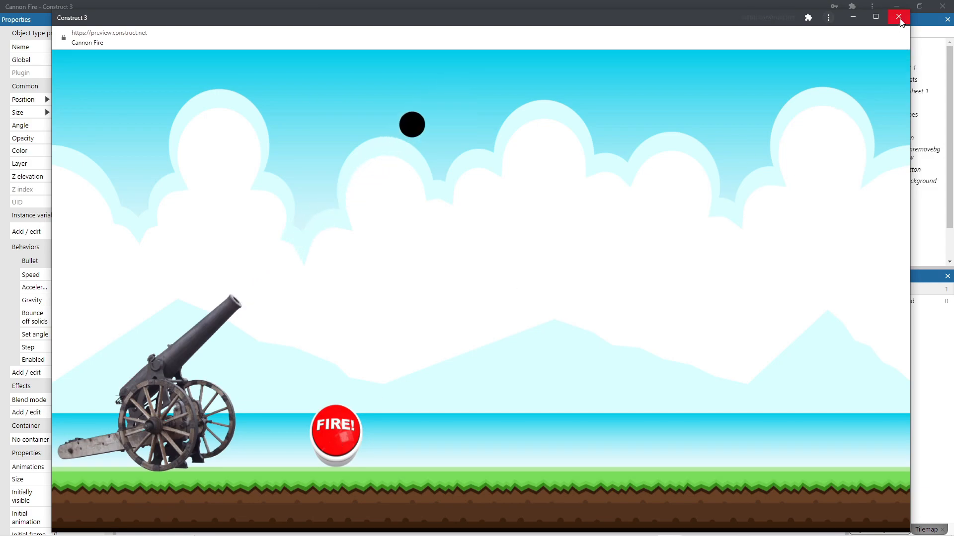
left_click(899, 18)
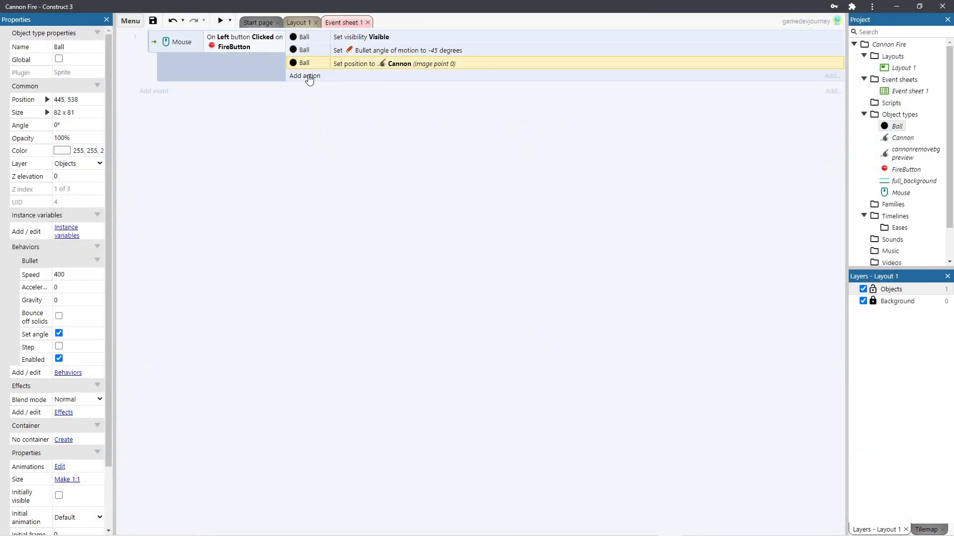
- Add a Bullet Set speed 1000 action for Ball and test the faster shot in a preview
left_click(304, 75)
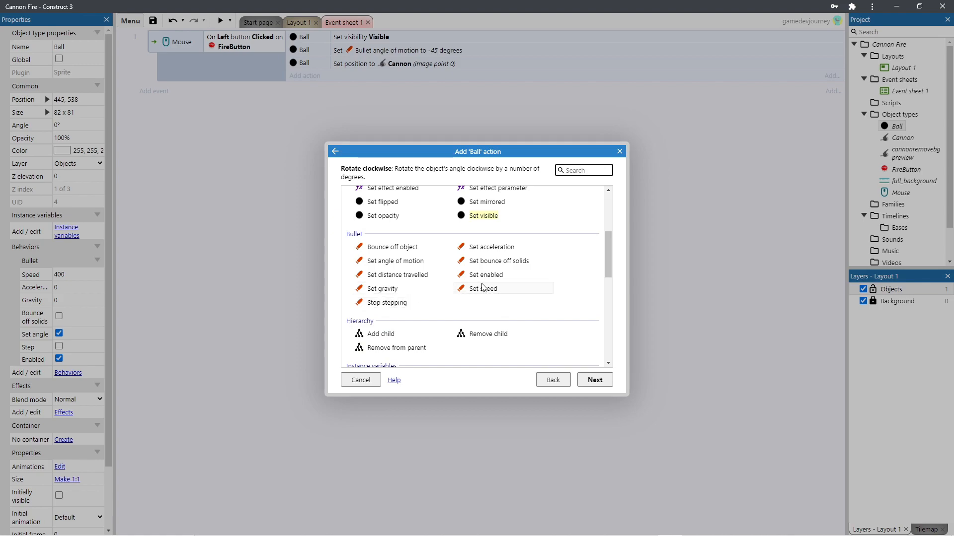
left_click(483, 288)
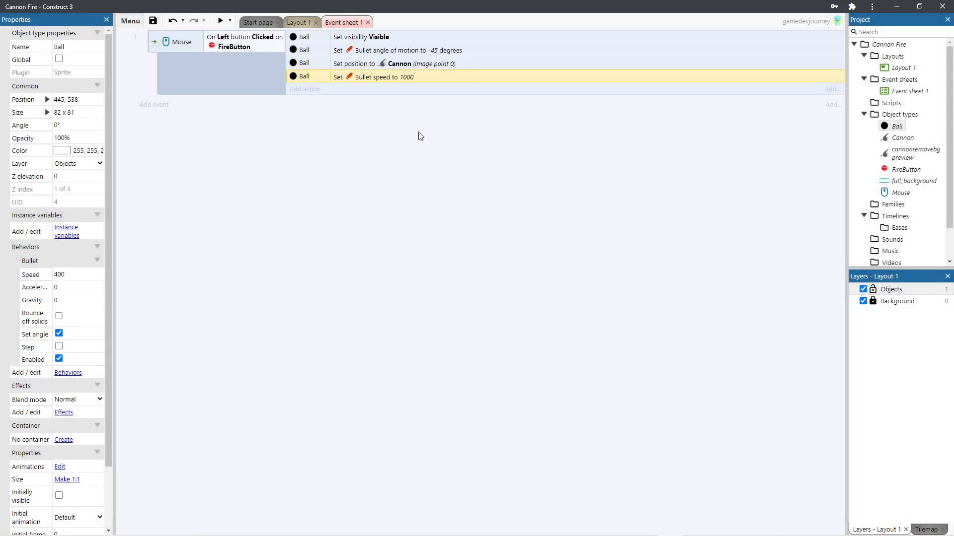
left_click(224, 19)
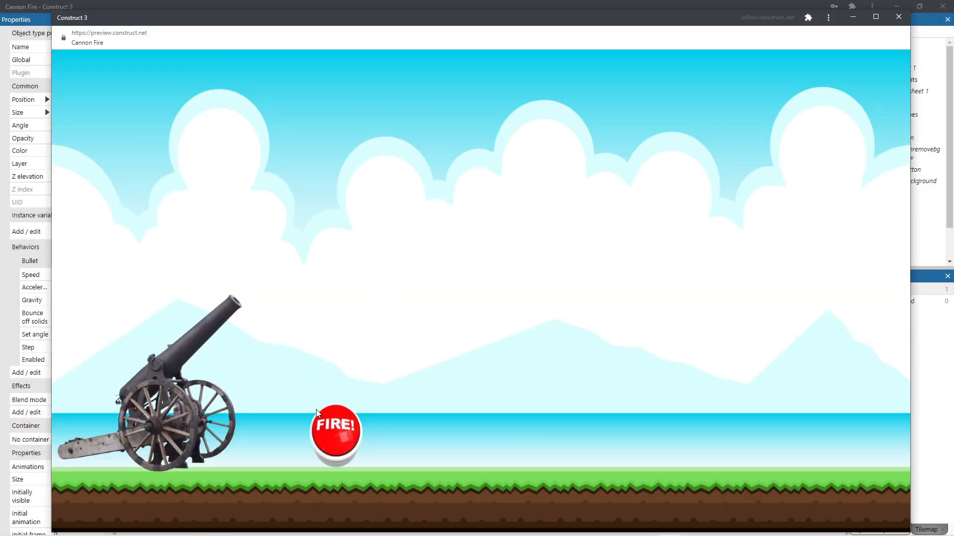
left_click(335, 439)
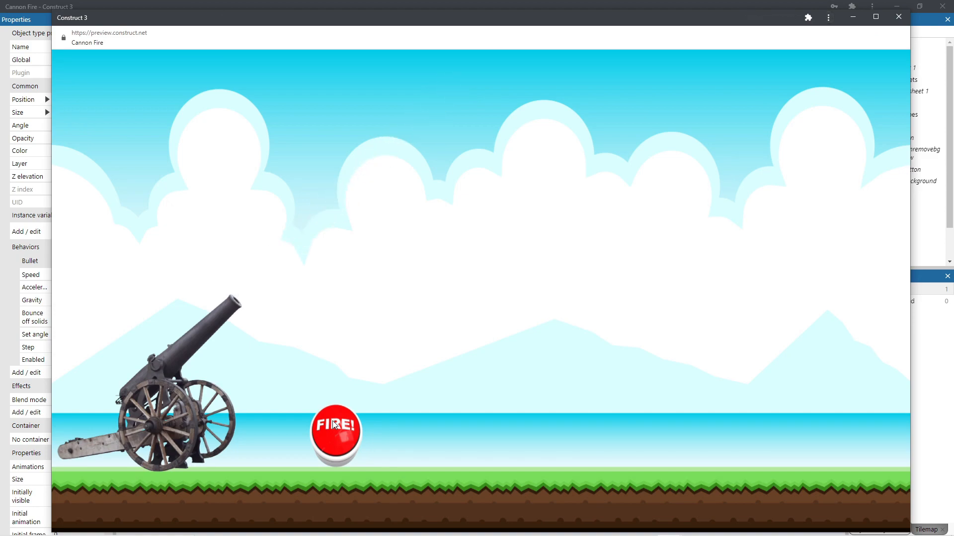
mouse_move(888, 29)
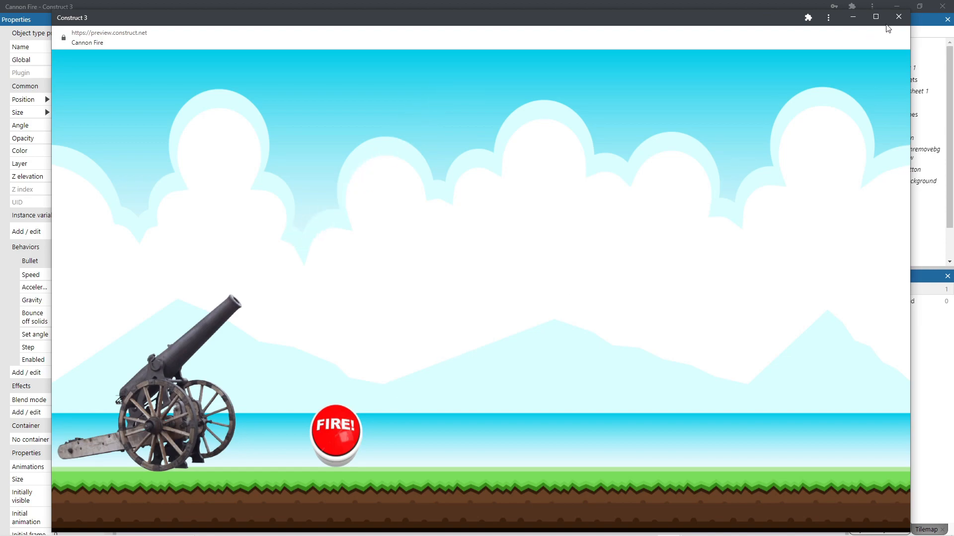
left_click(894, 15)
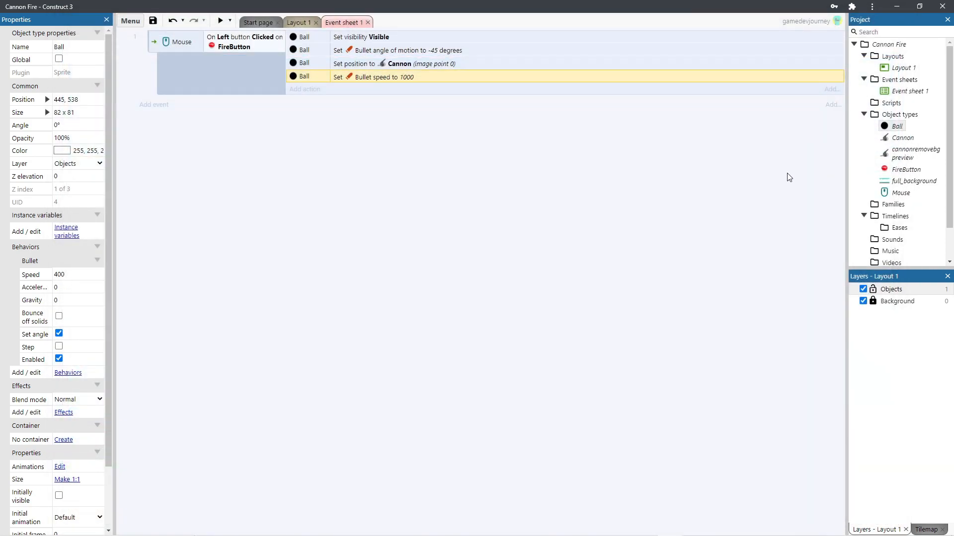
left_click(299, 22)
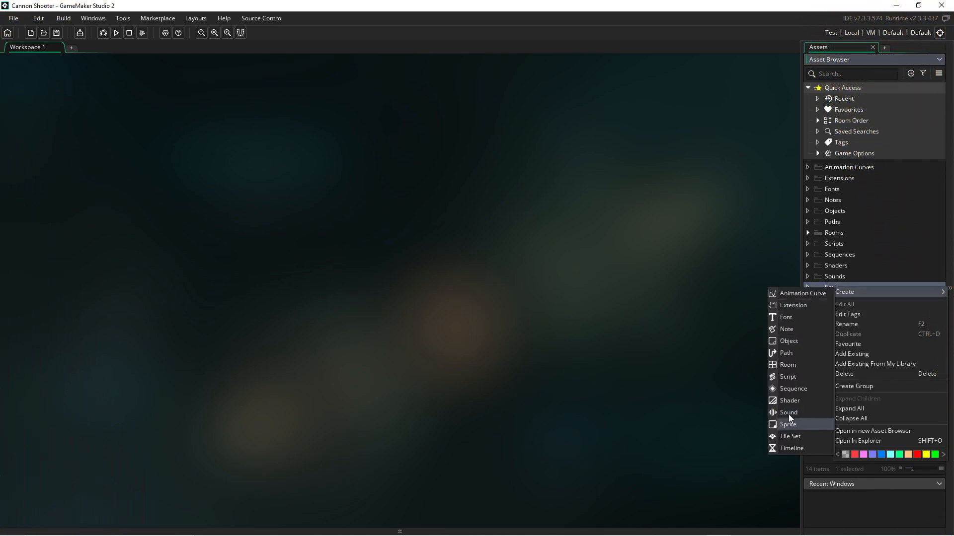
- Create sprite sprCannon from the cannon image with a Middle Centre origin
left_click(788, 424)
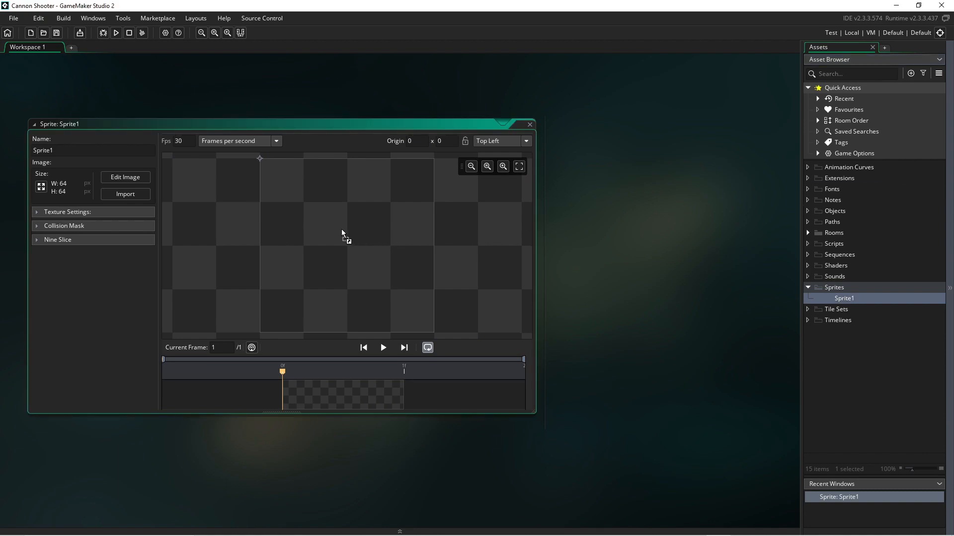
left_click(126, 193)
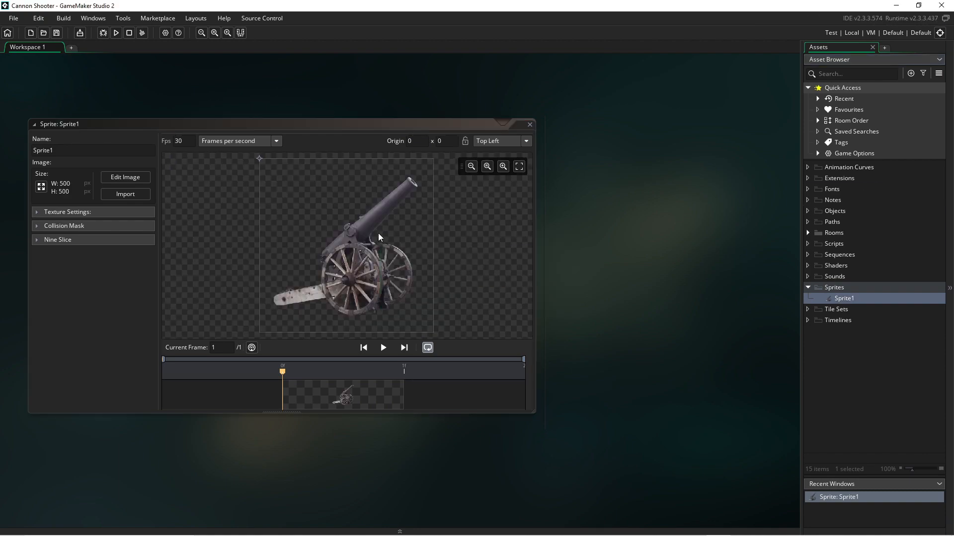
left_click(526, 141)
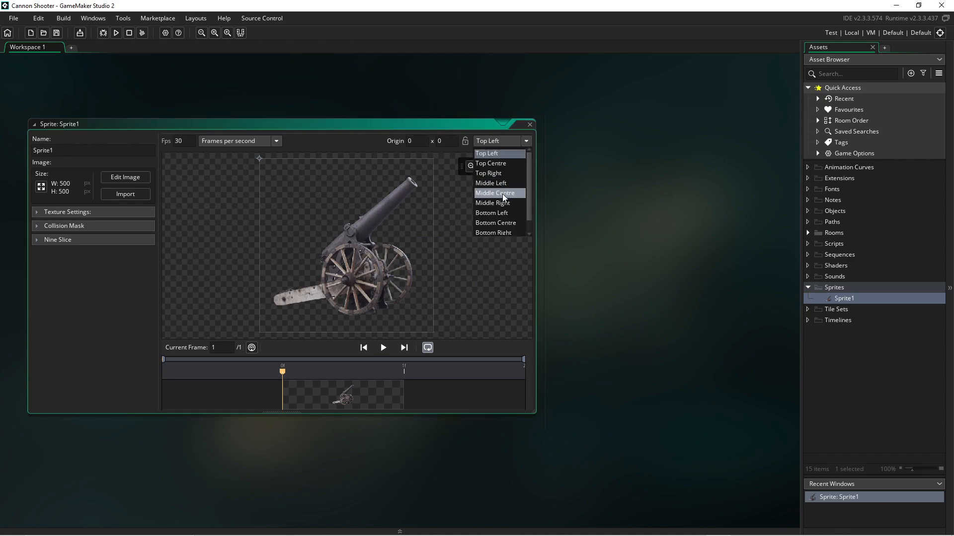
left_click(494, 192)
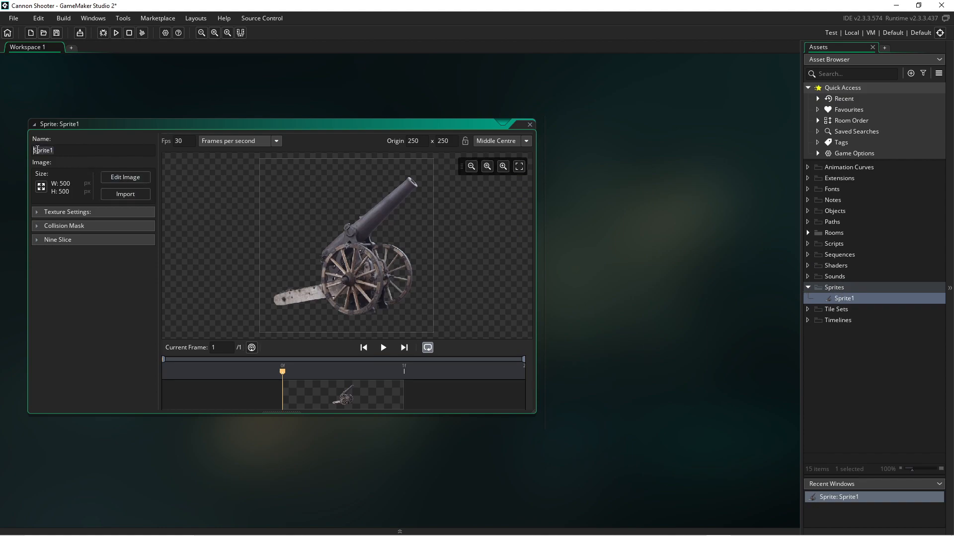
type("sprCannnon")
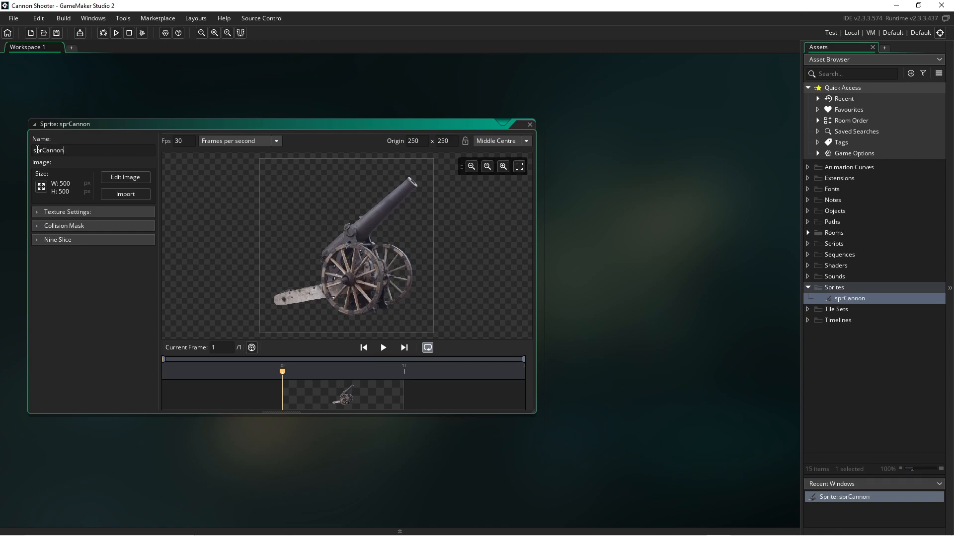
- Create sprite sprBall from the black circle image with a Middle Centre origin
right_click(834, 287)
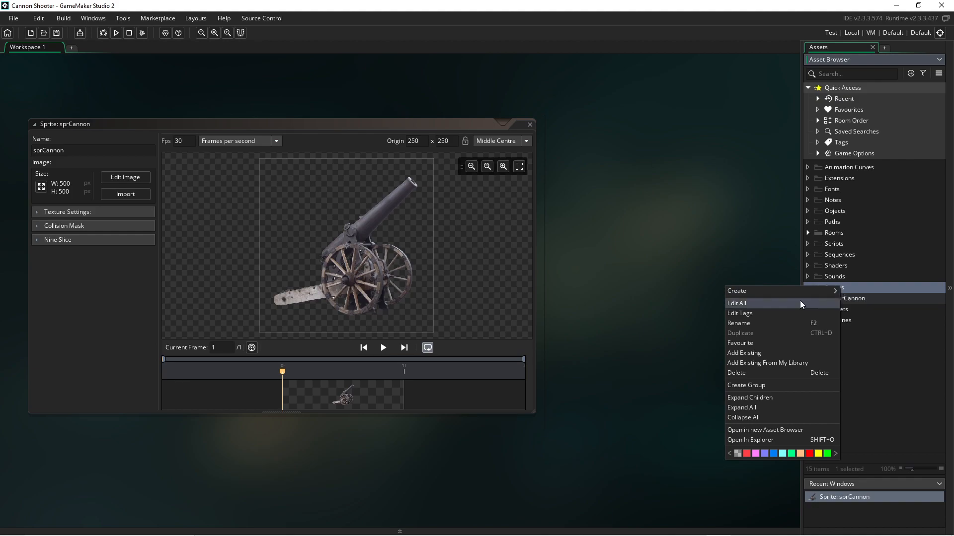
mouse_move(759, 291)
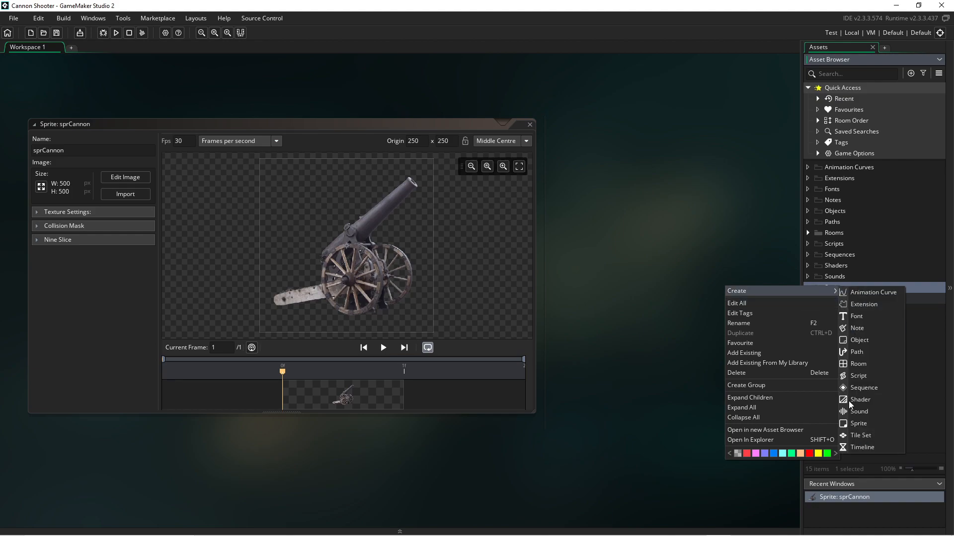
left_click(858, 423)
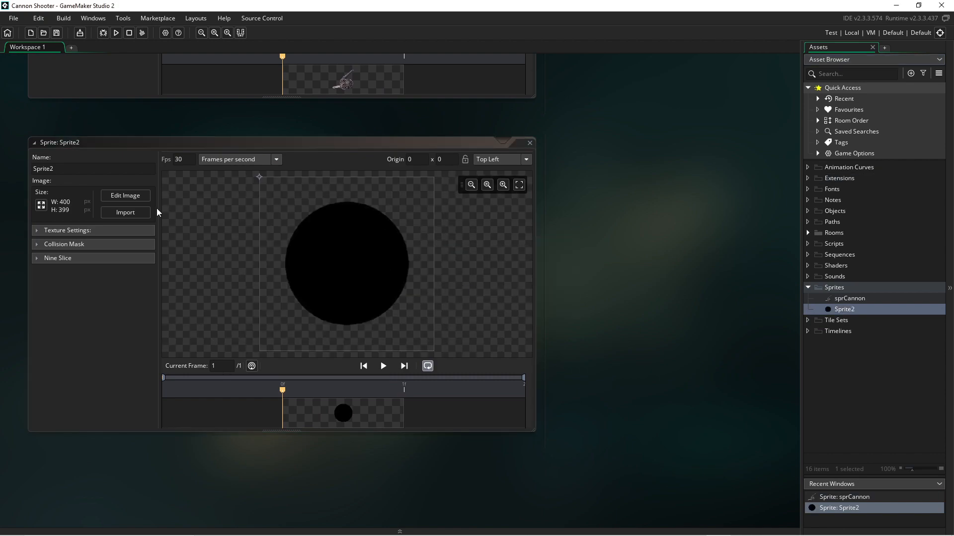
left_click(526, 159)
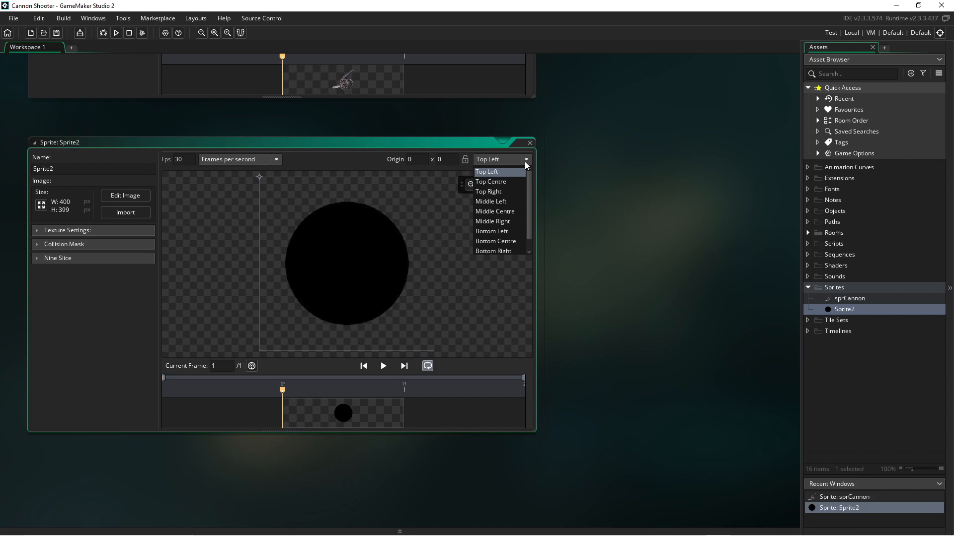
left_click(495, 211)
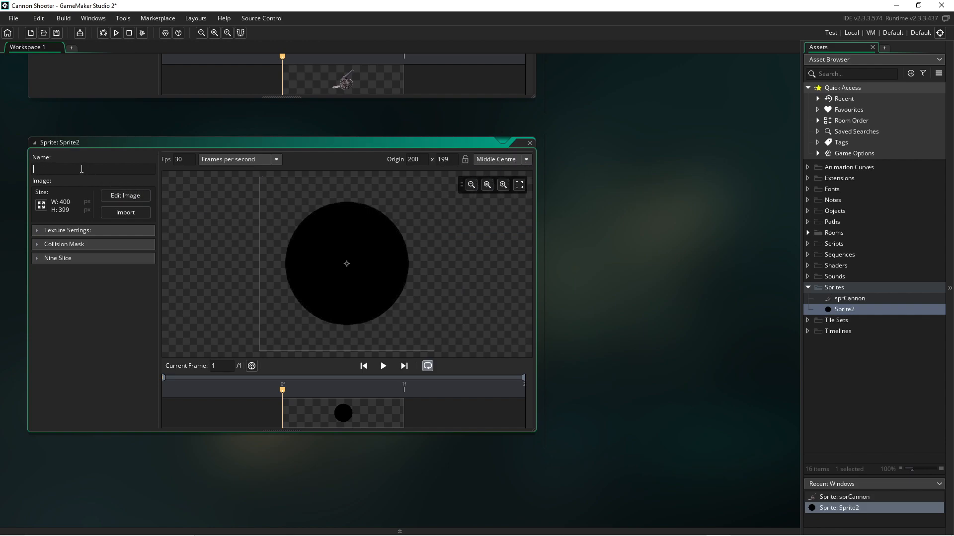
type("sprBall")
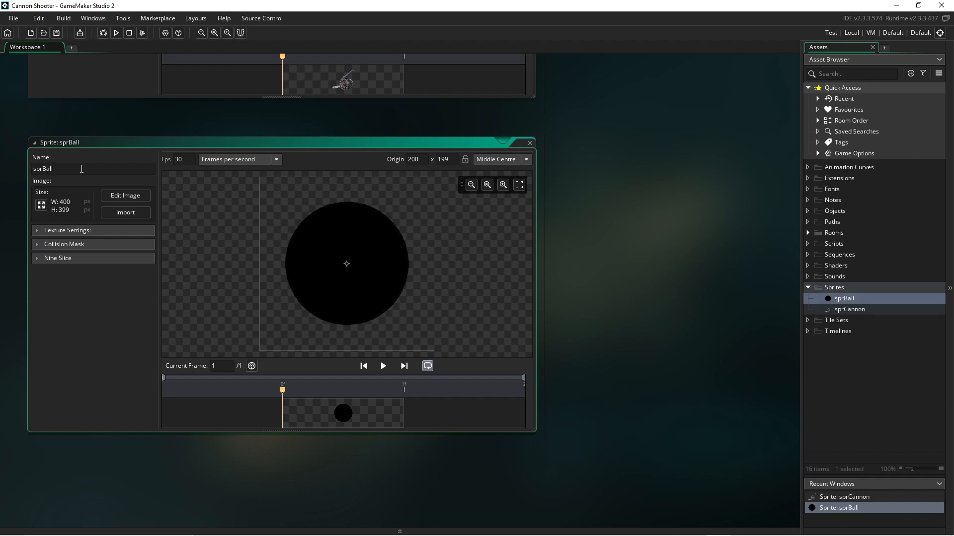
mouse_move(843, 290)
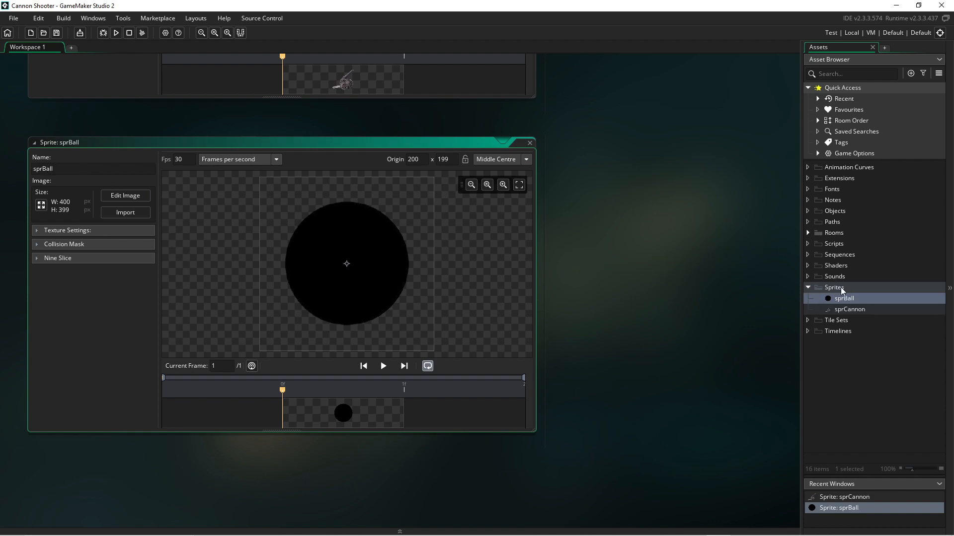
- Create sprite sprButton by importing the red FIRE! button image
right_click(835, 287)
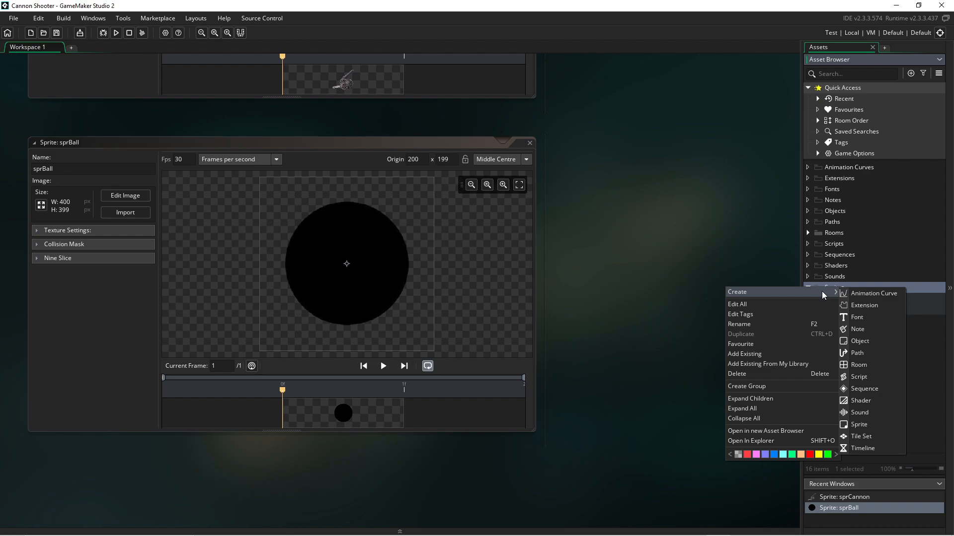
mouse_move(864, 424)
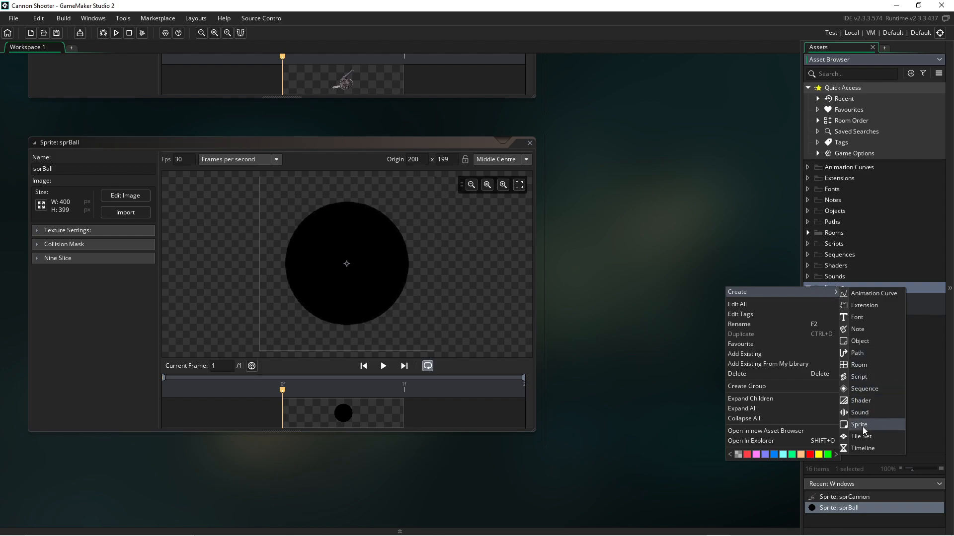
left_click(858, 424)
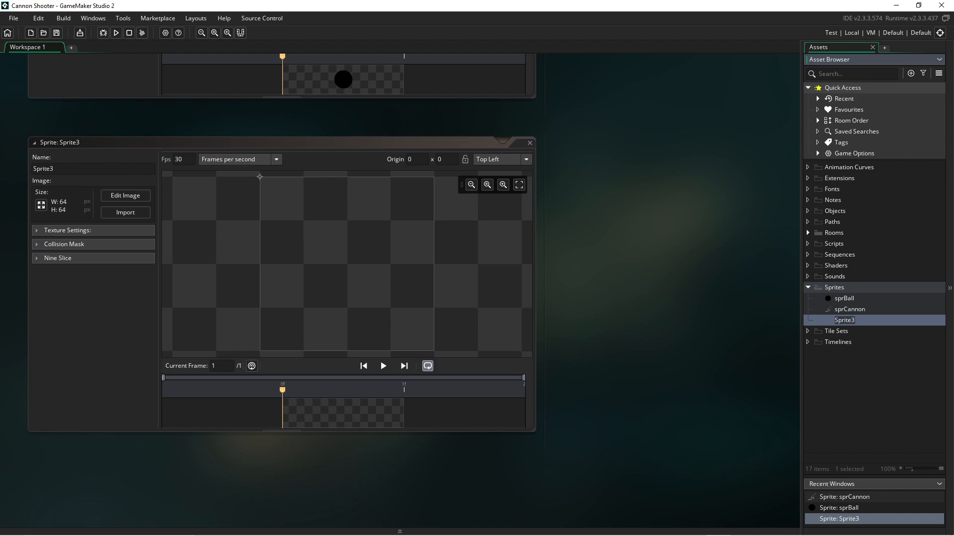
left_click(126, 212)
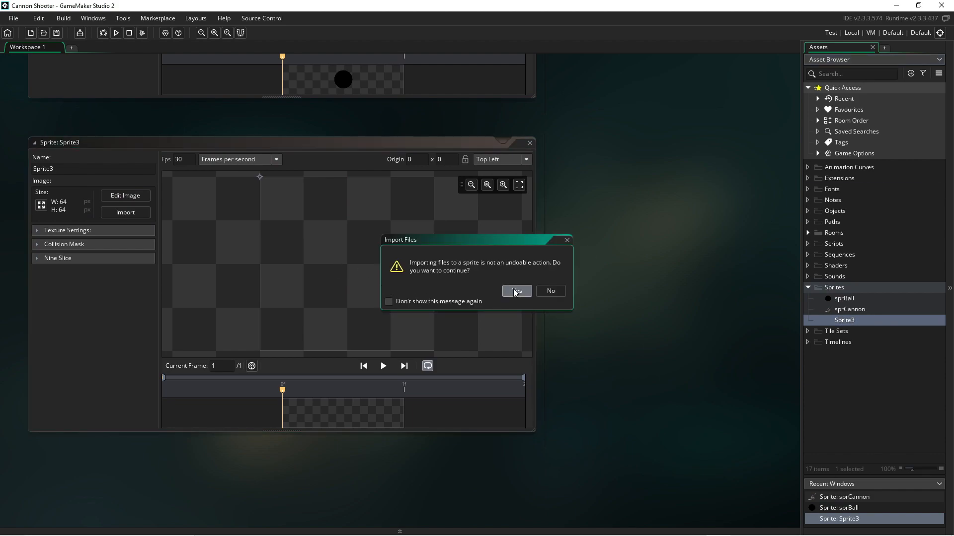
left_click(517, 291)
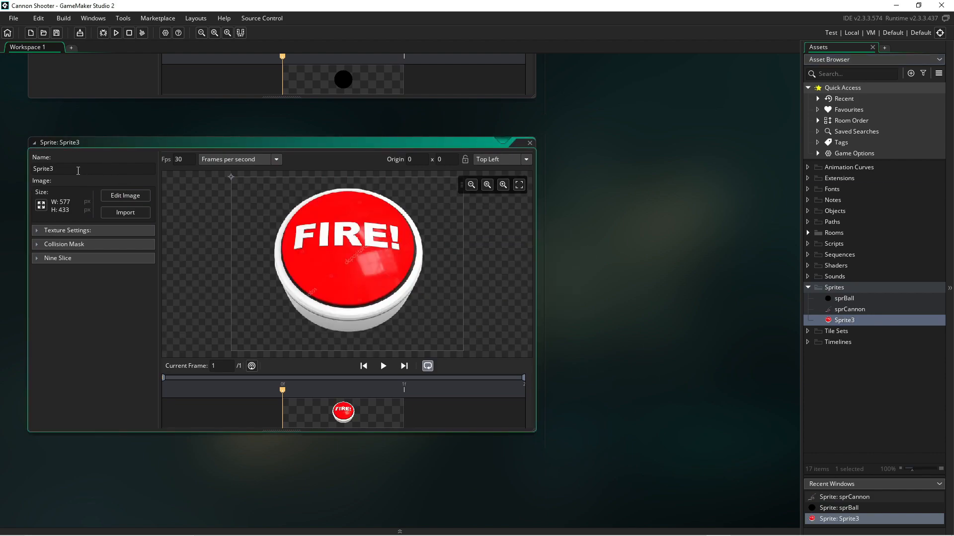
type("sprButton")
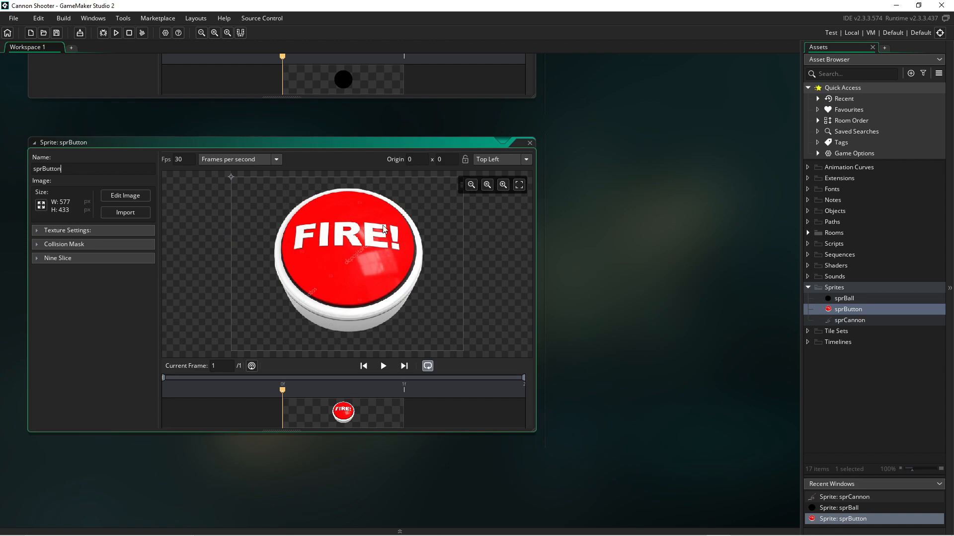
mouse_move(833, 185)
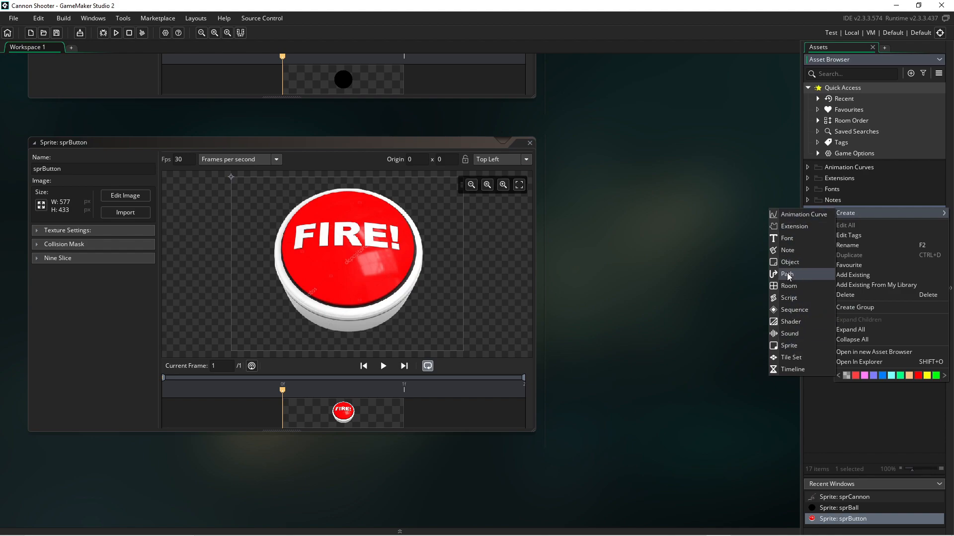
- Create object objCannon using the sprCannon sprite
left_click(790, 263)
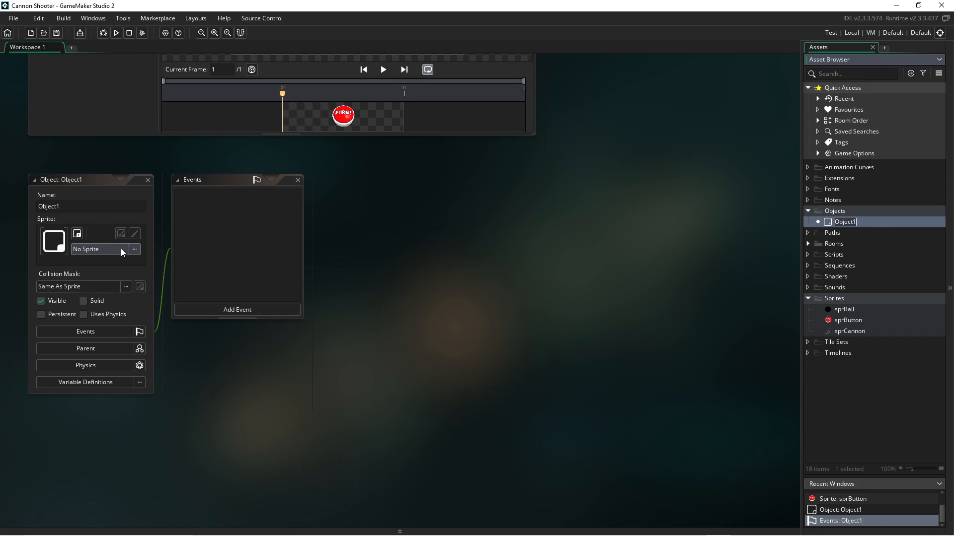
left_click(134, 249)
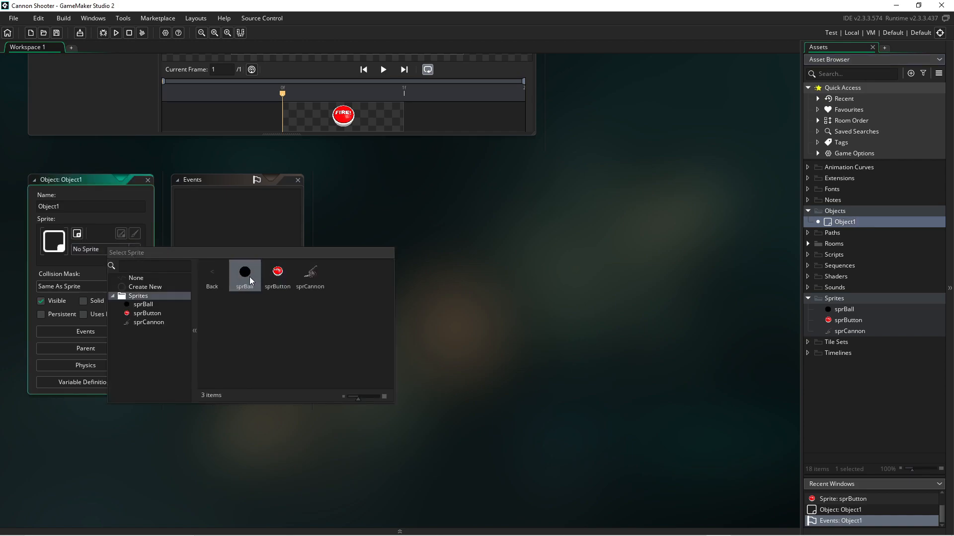
left_click(310, 273)
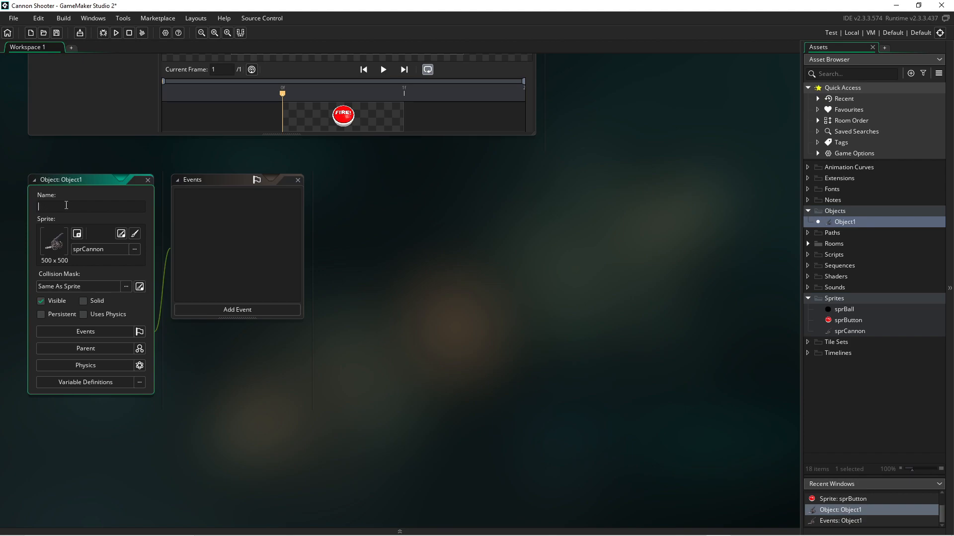
type("objCa")
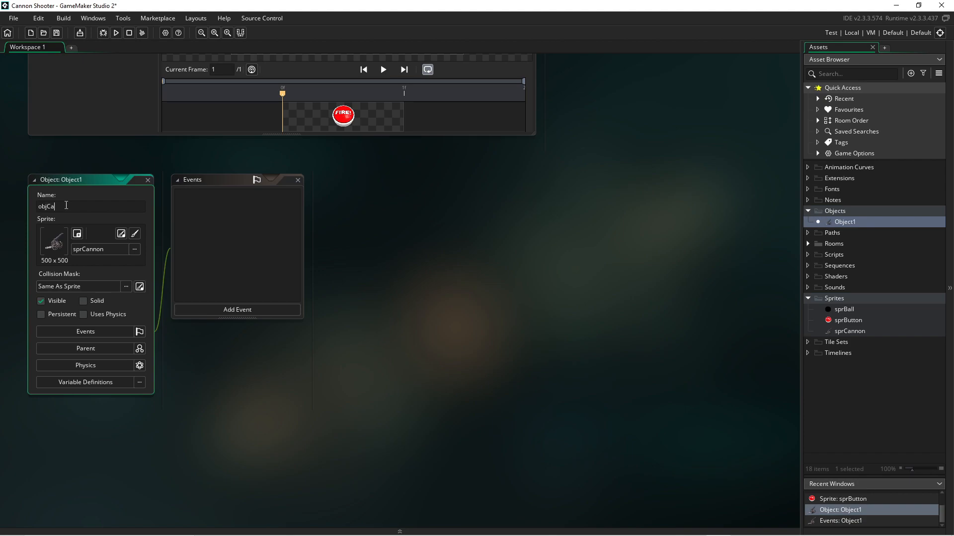
type("nnon")
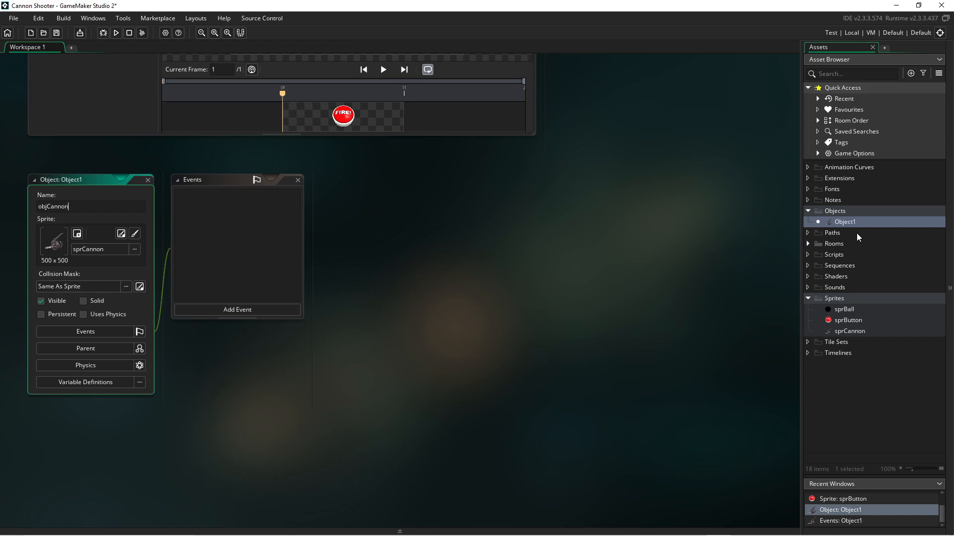
right_click(835, 211)
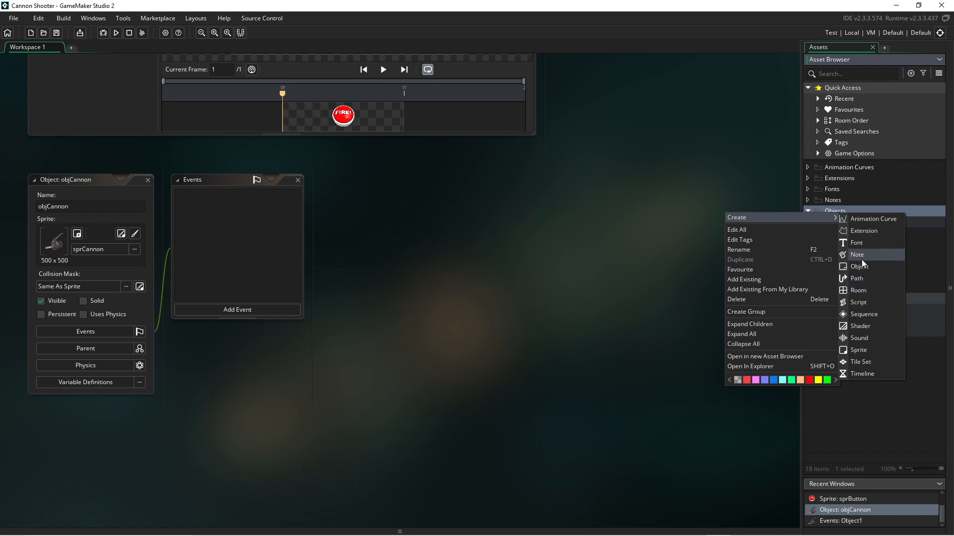
- Create object objBall using the sprBall sprite
left_click(858, 266)
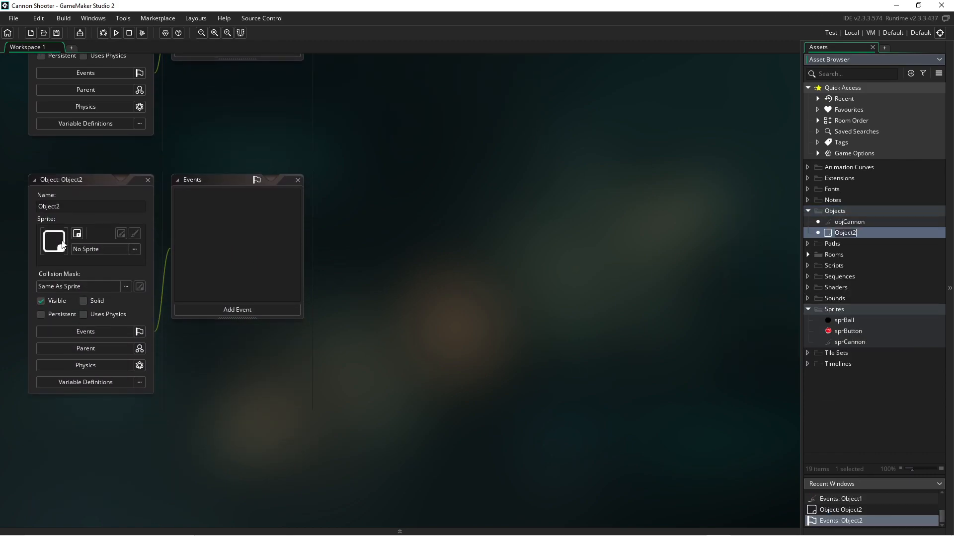
left_click(53, 240)
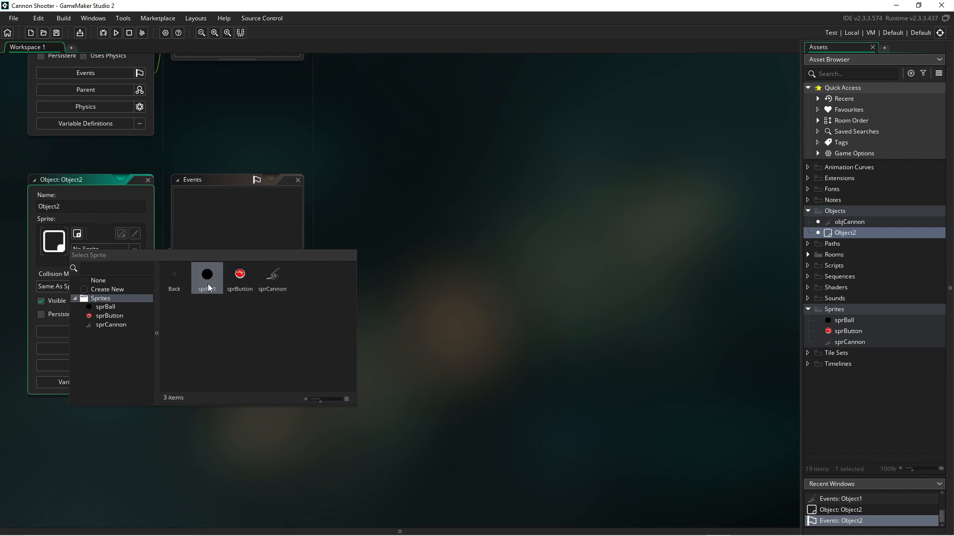
double_click(206, 274)
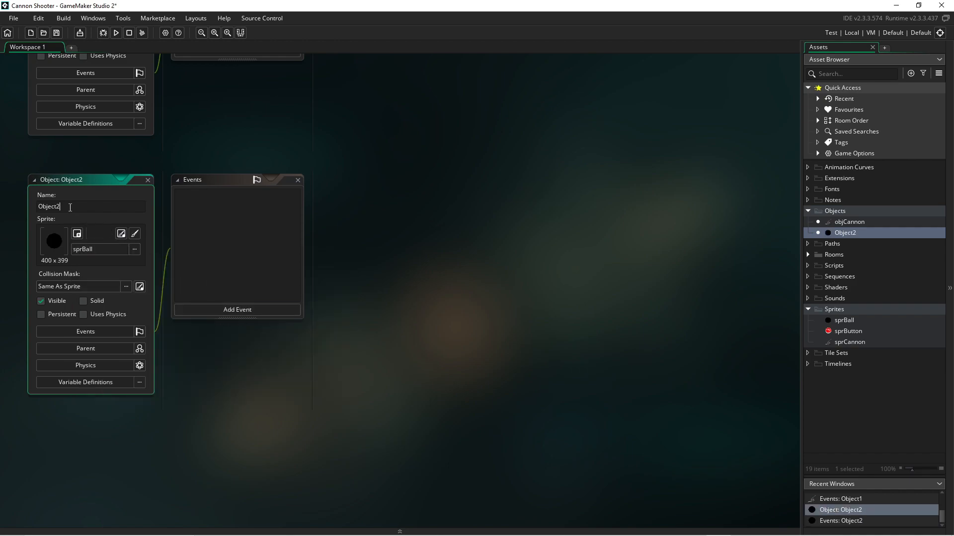
type("o")
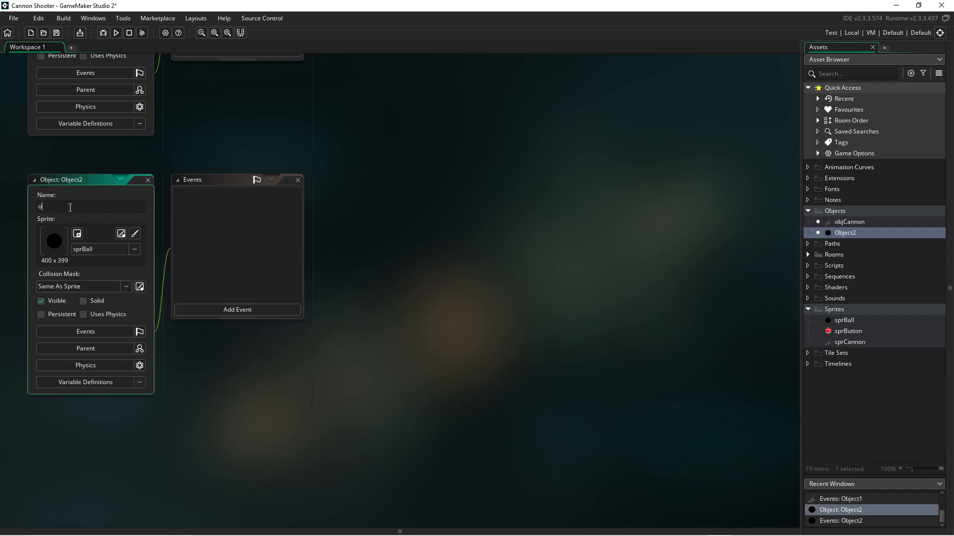
type("bjBall")
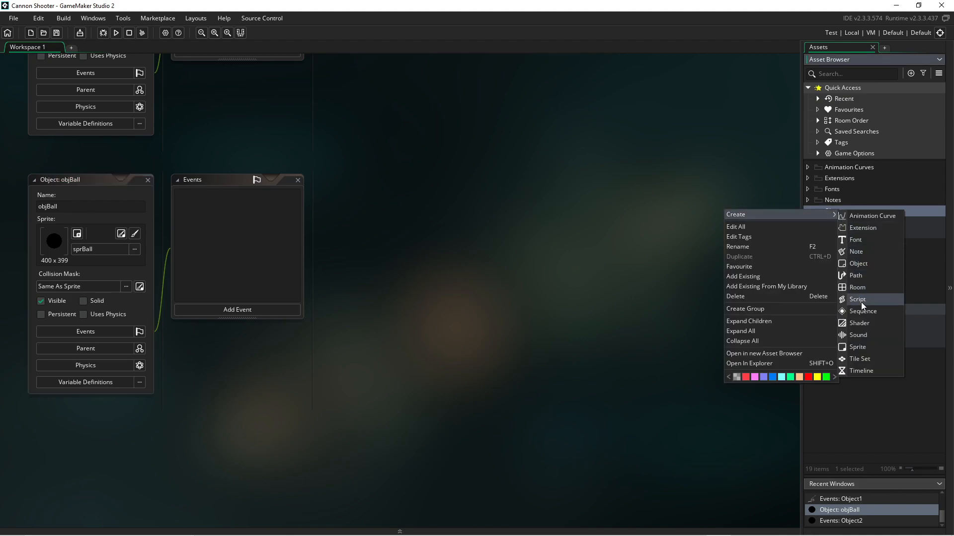
mouse_move(860, 252)
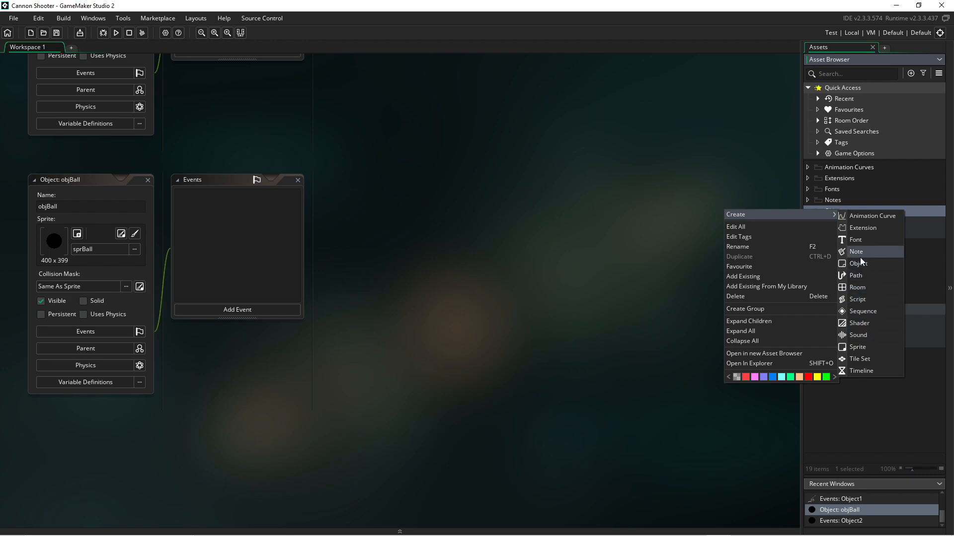
- Create object objButton with the sprButton sprite, then add a new room Room1
left_click(858, 263)
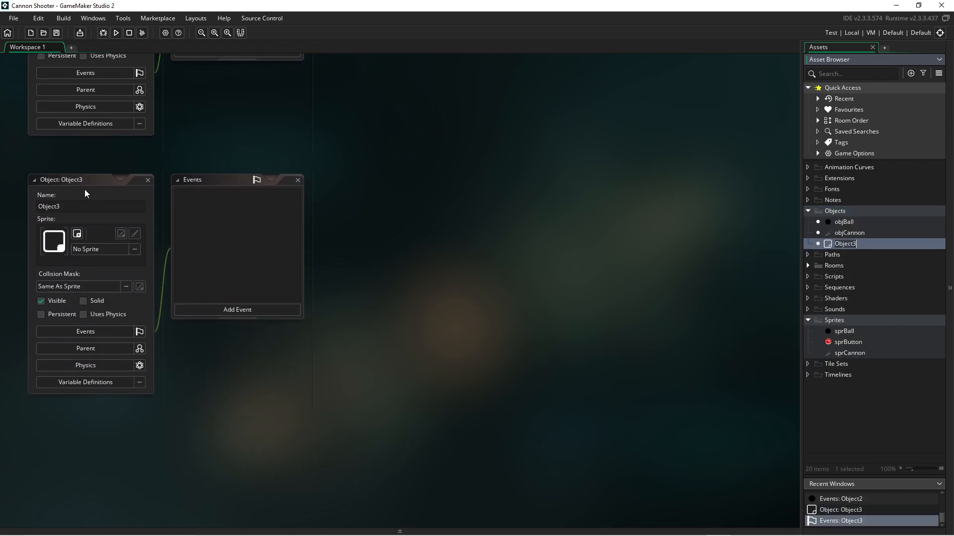
left_click(99, 248)
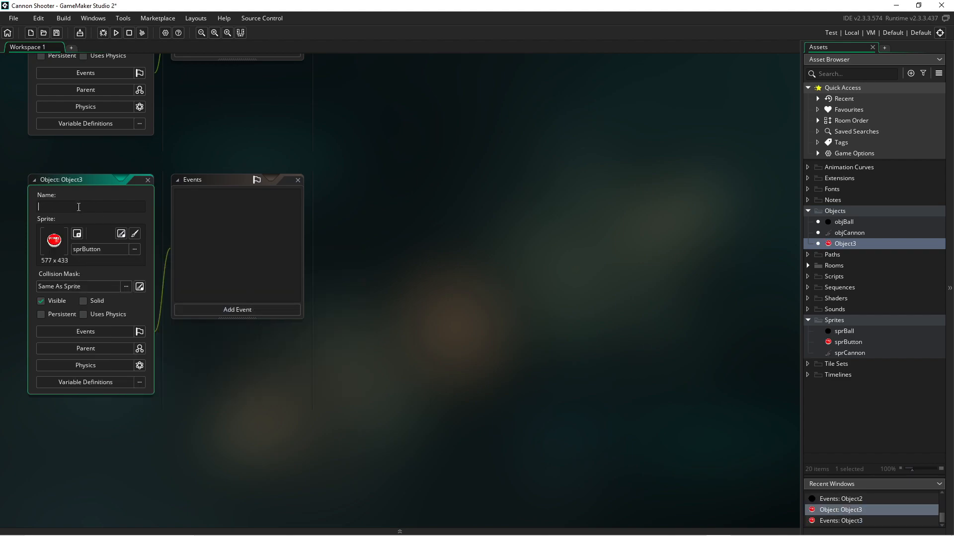
type("objButton")
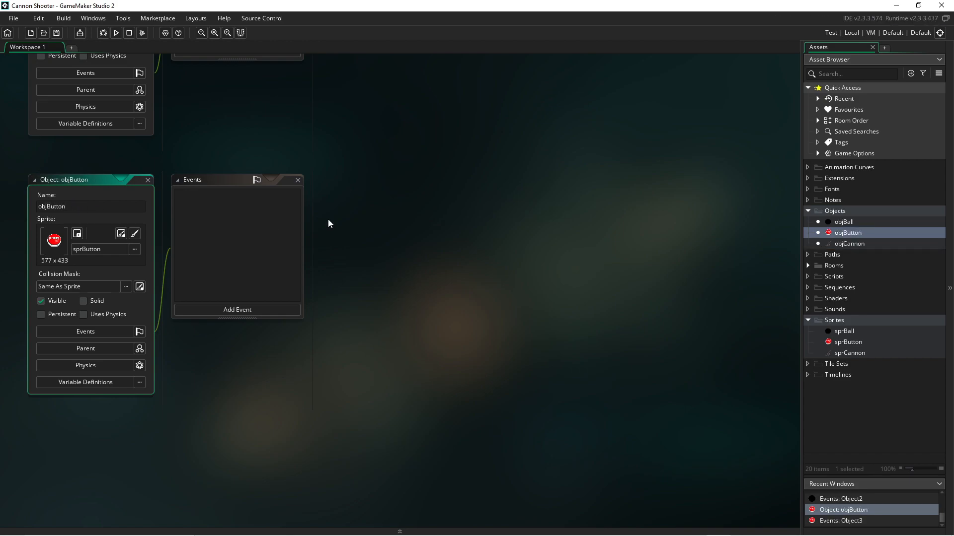
mouse_move(847, 298)
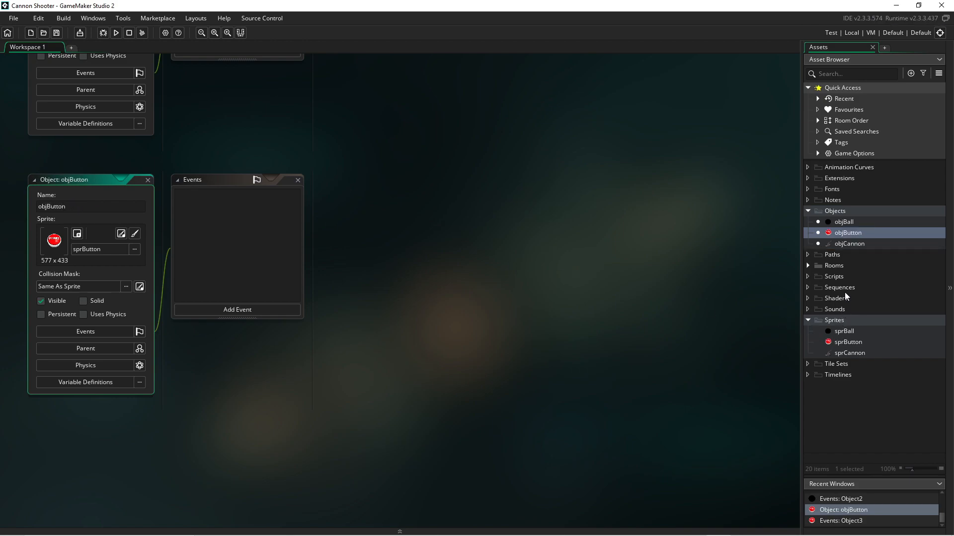
mouse_move(838, 270)
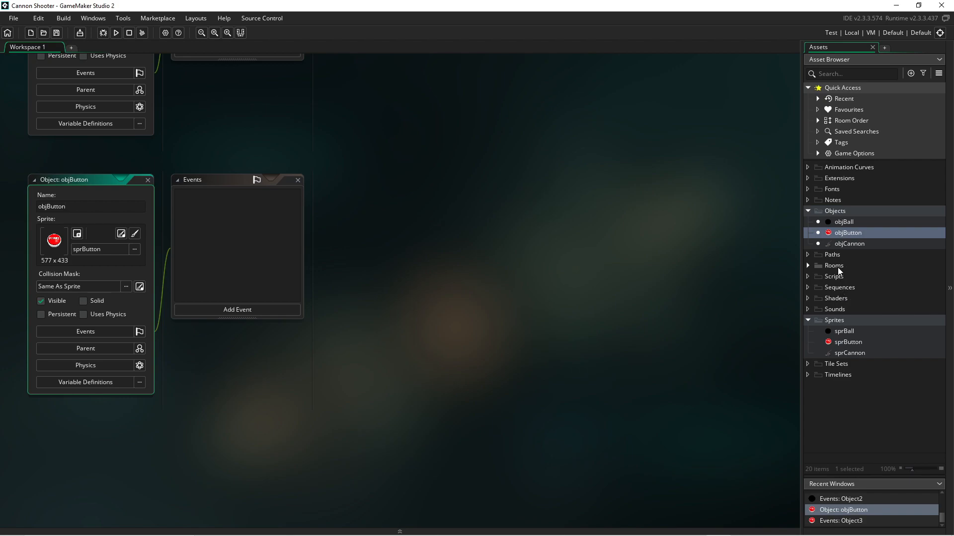
left_click(806, 265)
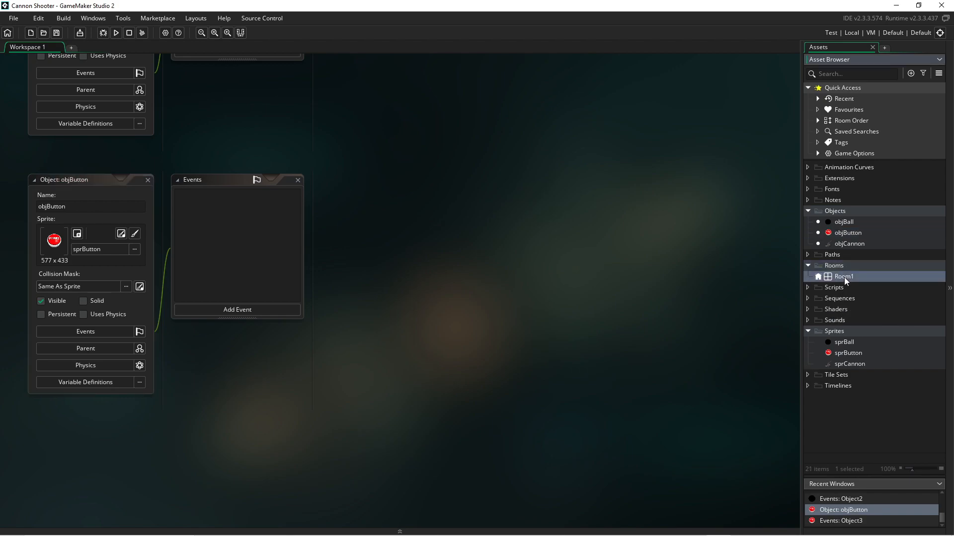
- Open Room1 in the room editor and select its Background layer
double_click(844, 276)
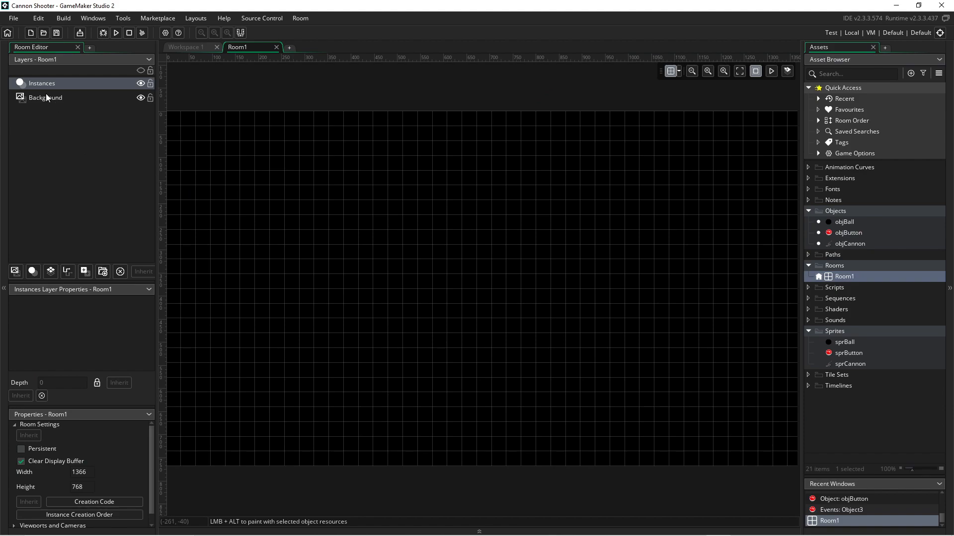
left_click(45, 98)
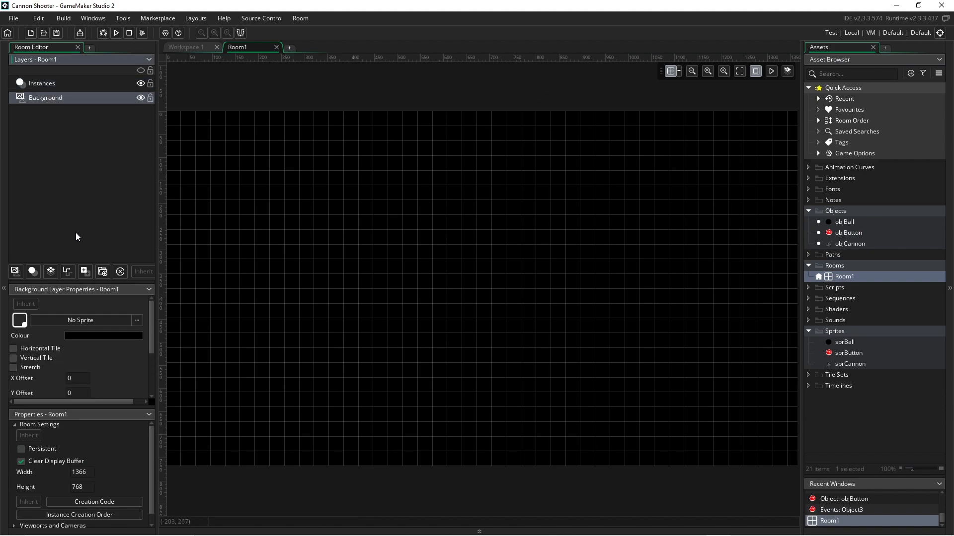
mouse_move(67, 296)
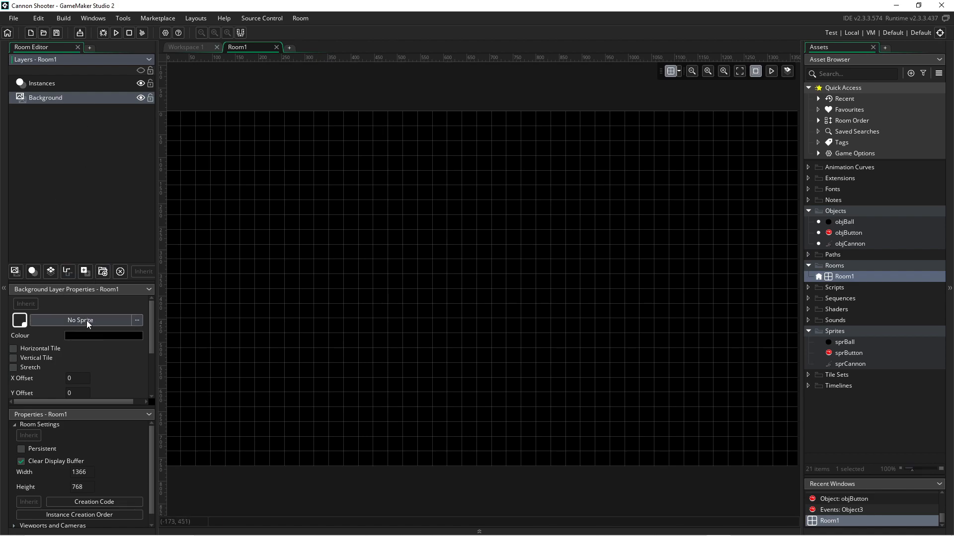
mouse_move(550, 300)
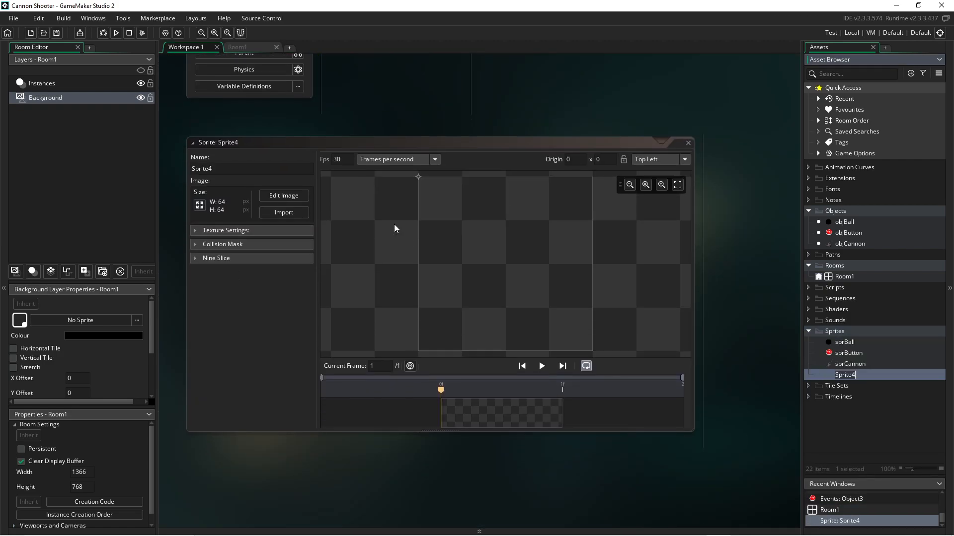
mouse_move(494, 245)
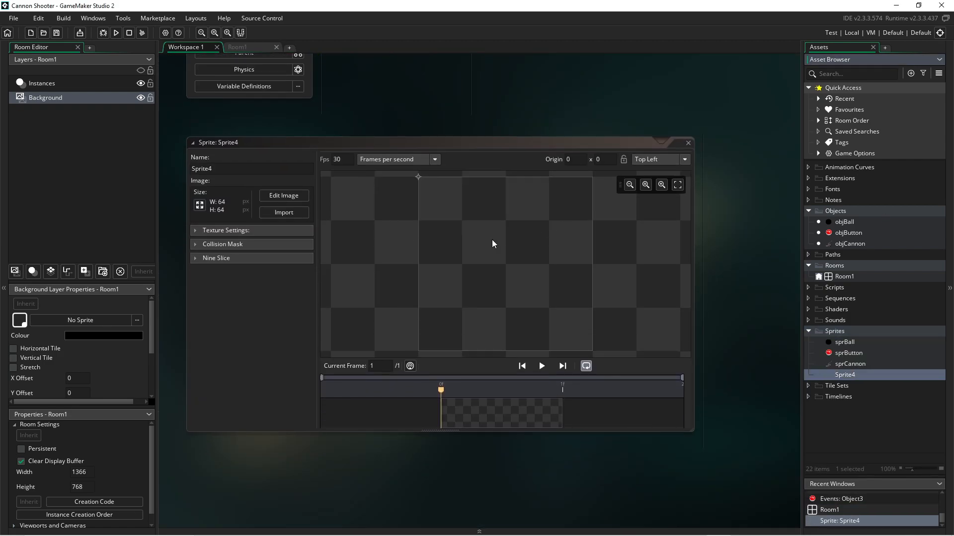
- Import the sky landscape image into sprBG and resize it to the 1366-wide room for the background
left_click(284, 212)
type("sprBG")
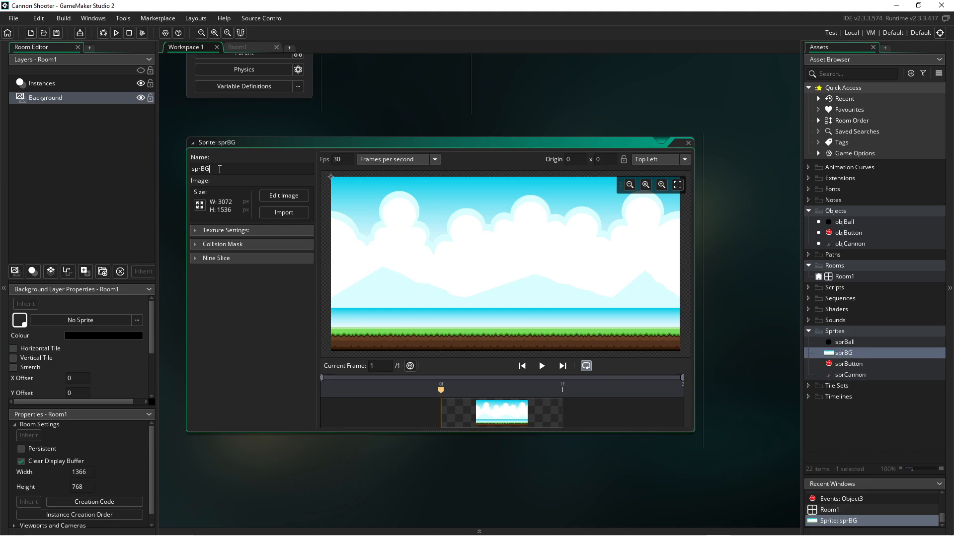
left_click(844, 277)
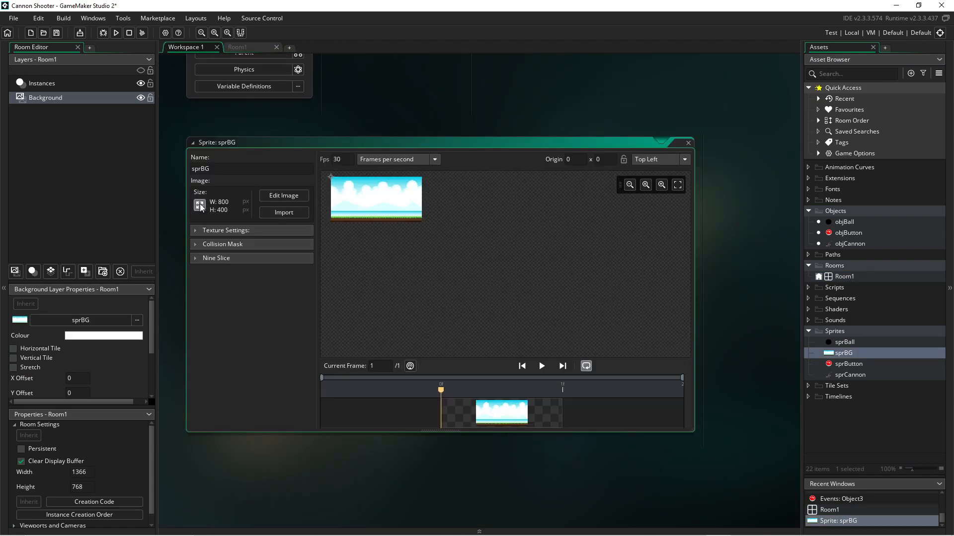
left_click(199, 204)
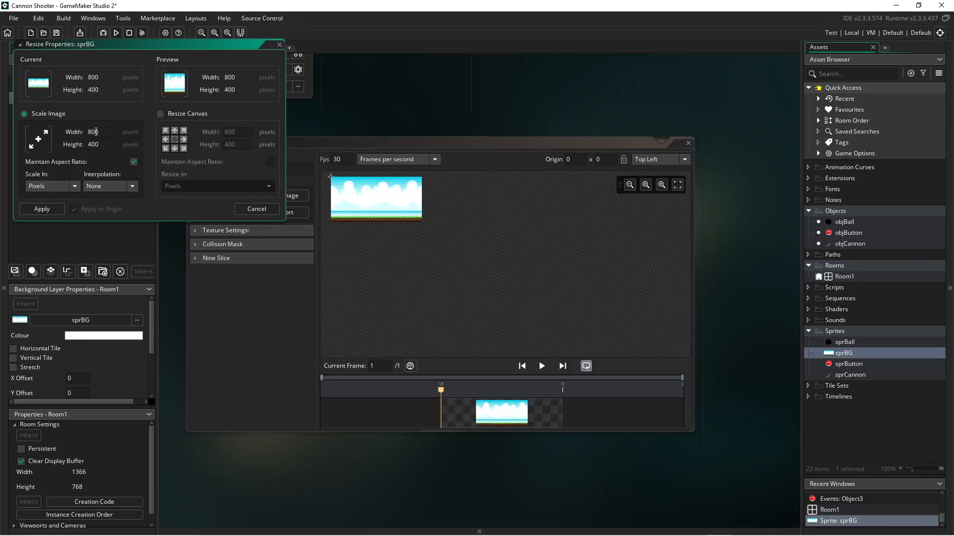
type("1366")
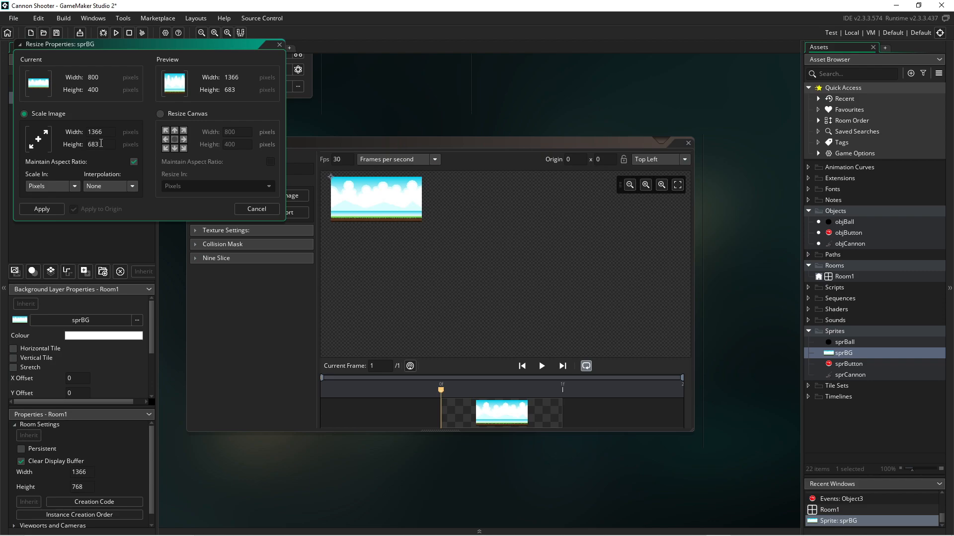
left_click(97, 144)
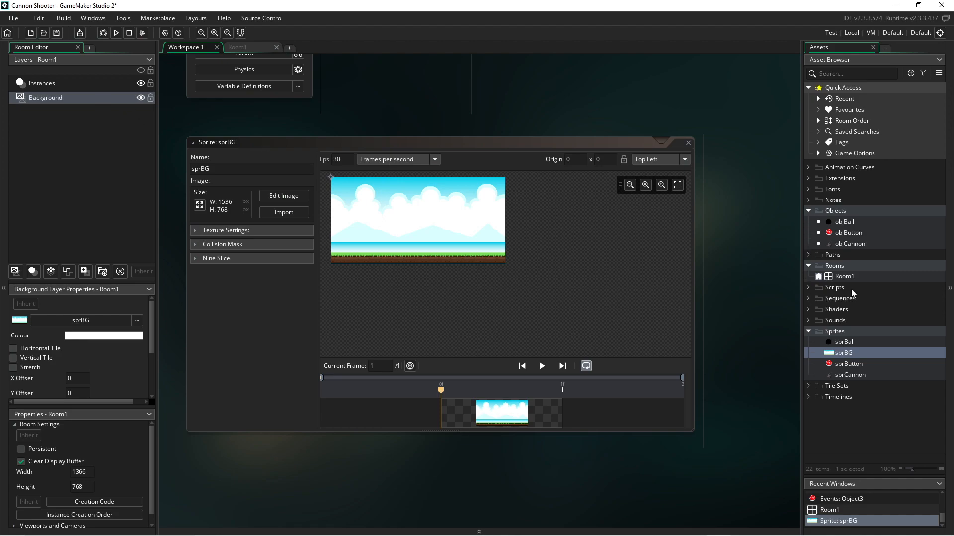
mouse_move(848, 275)
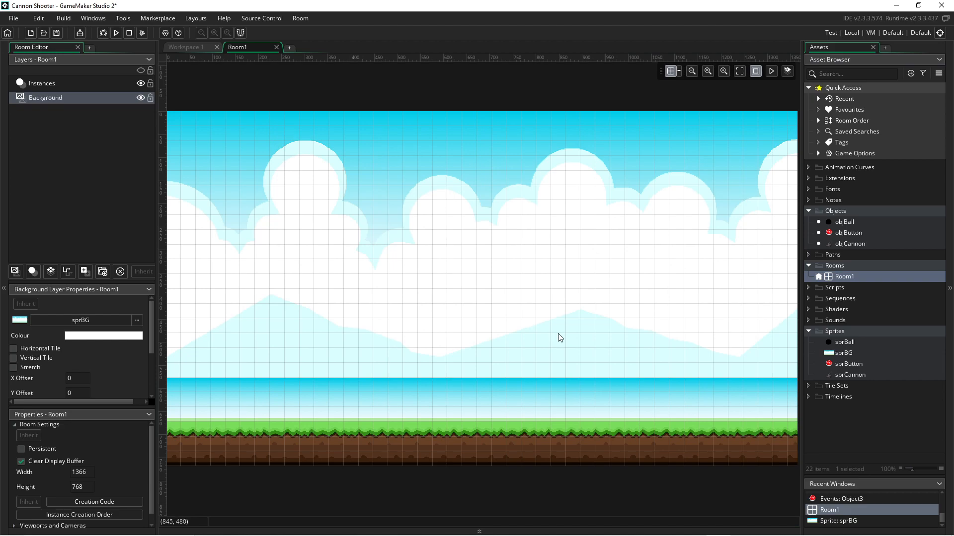
mouse_move(845, 288)
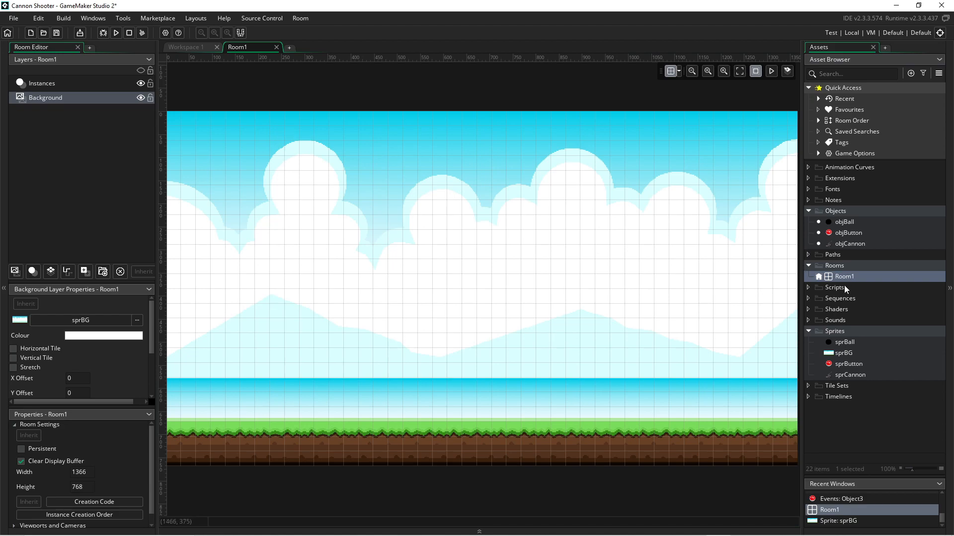
mouse_move(843, 233)
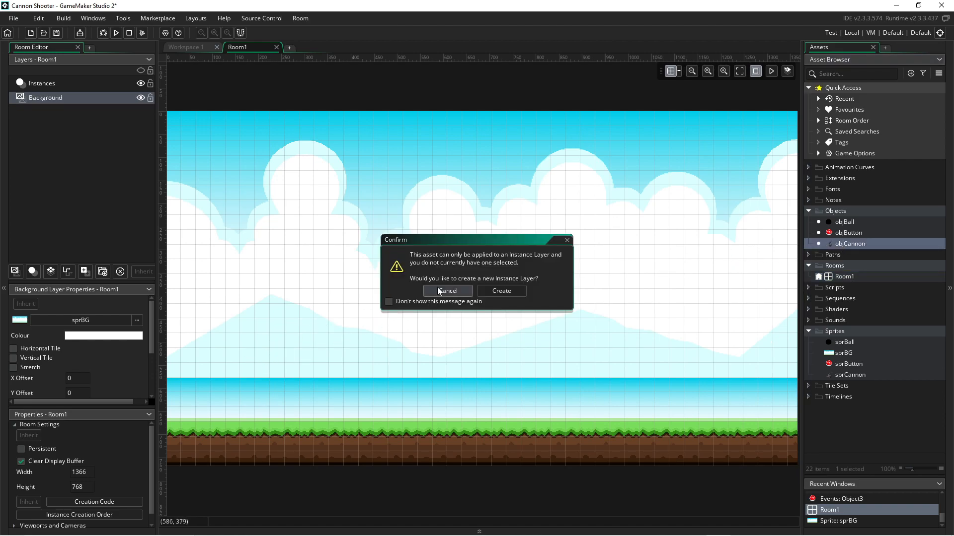
mouse_move(501, 294)
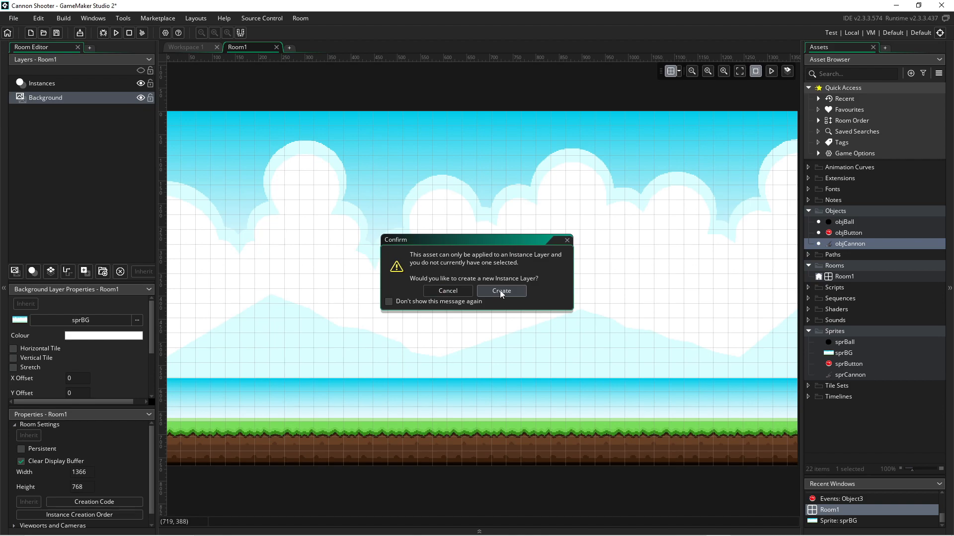
- Confirm creating a new Instances layer so objCannon sits above the sky background
left_click(500, 291)
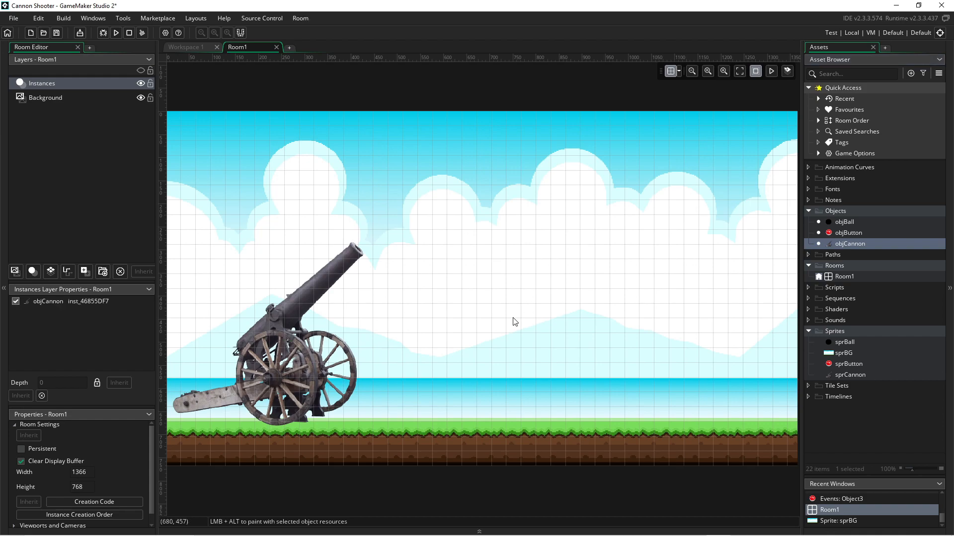
mouse_move(339, 341)
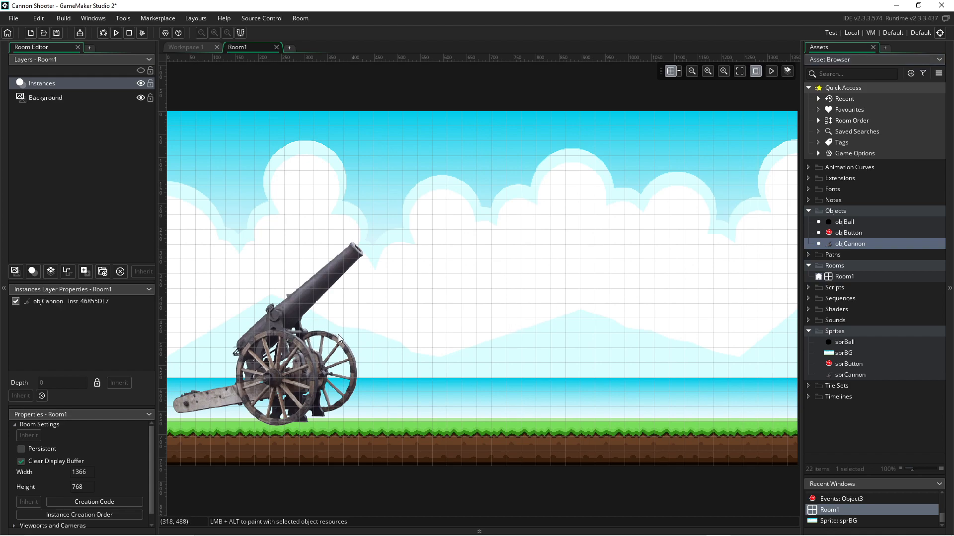
left_click(844, 222)
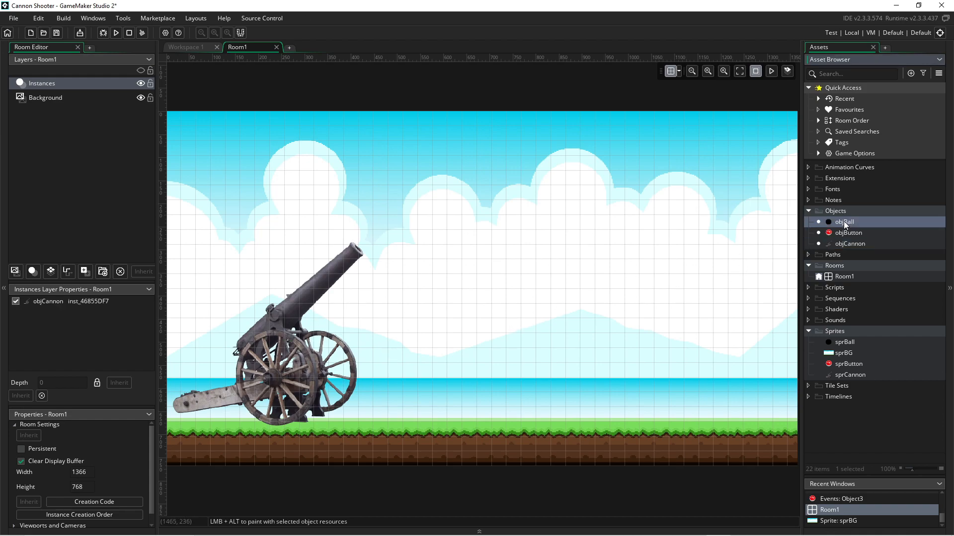
- Add objBall to Room1, move the cannon down onto the grass and place the ball at its muzzle
left_click(427, 216)
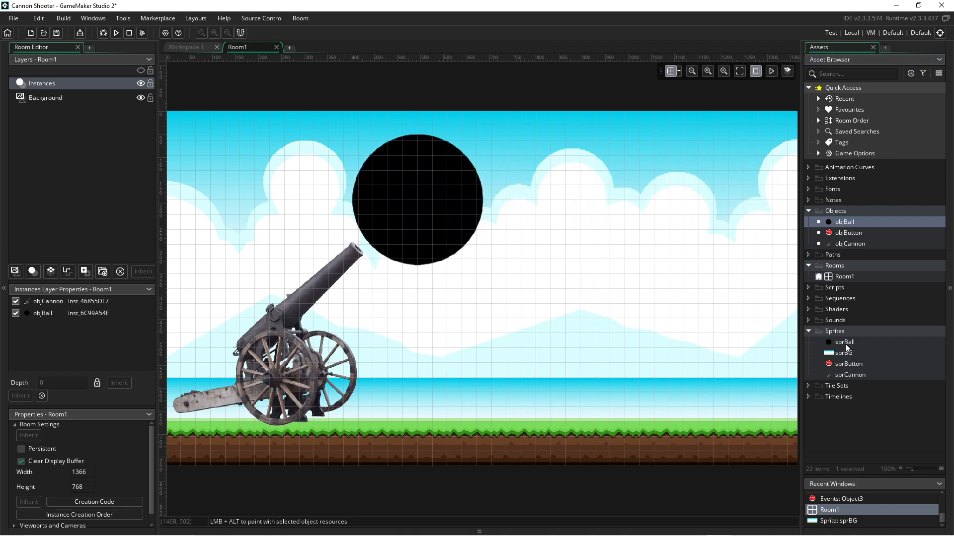
double_click(845, 341)
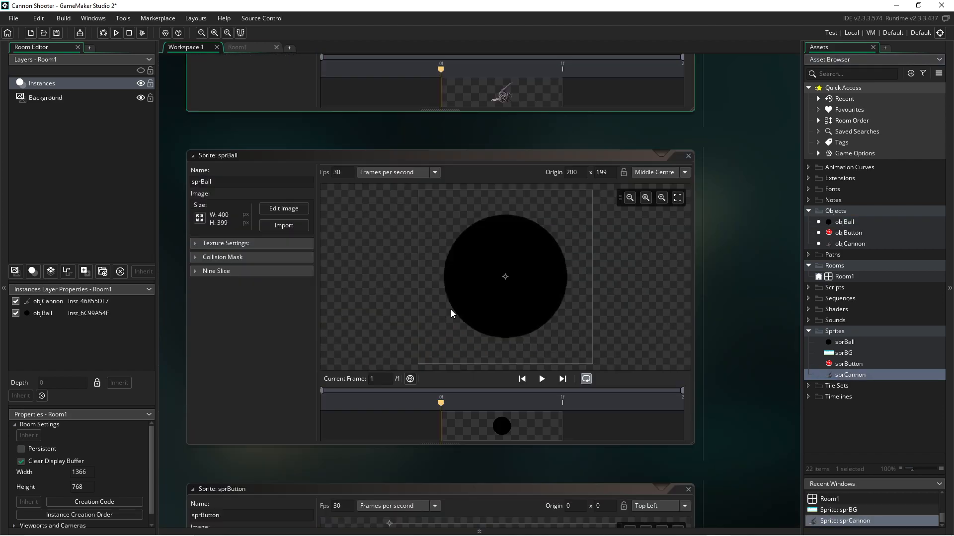
left_click(245, 46)
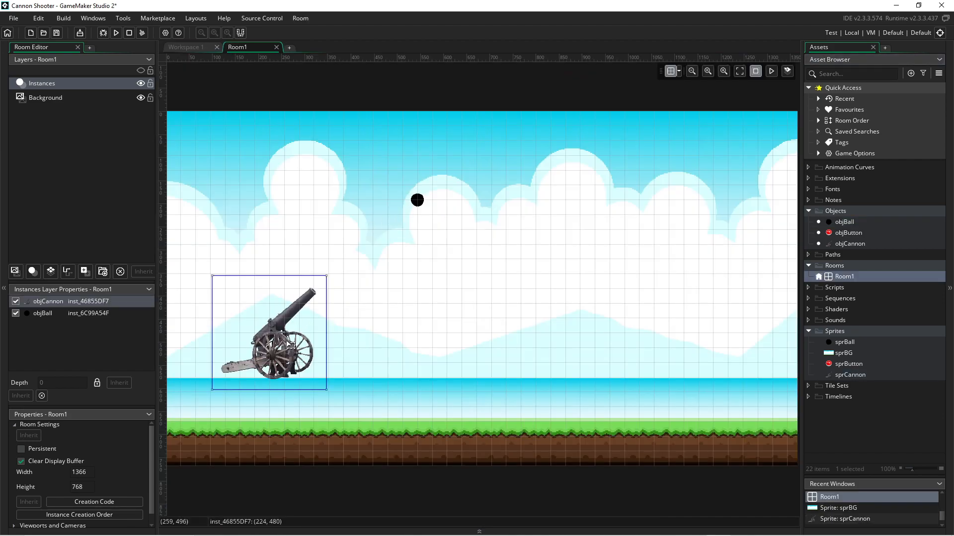
left_click_drag(268, 334, 225, 373)
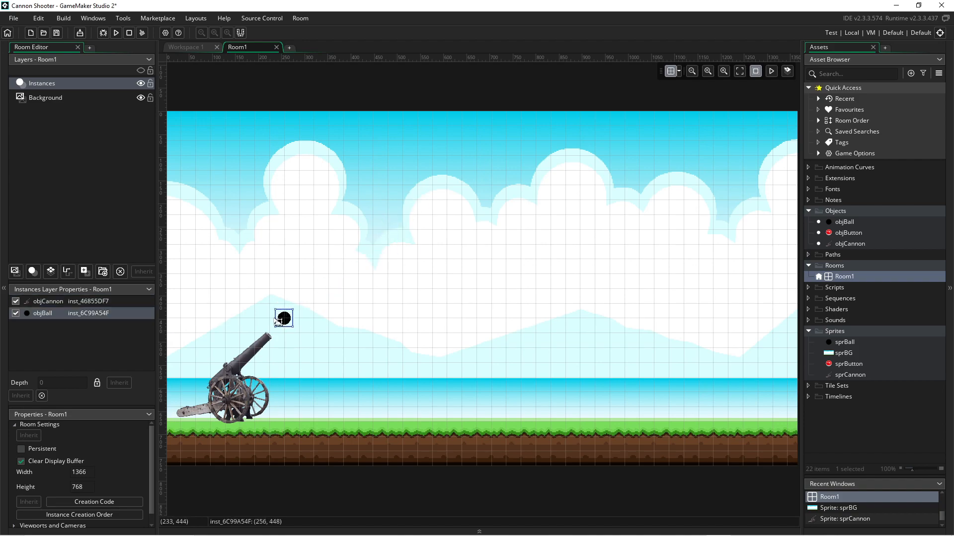
left_click_drag(283, 318, 269, 333)
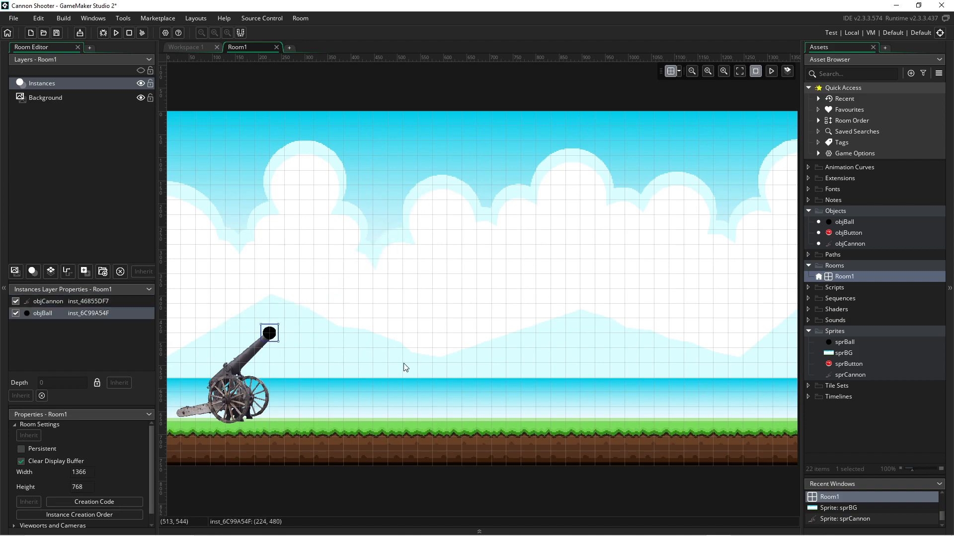
mouse_move(580, 276)
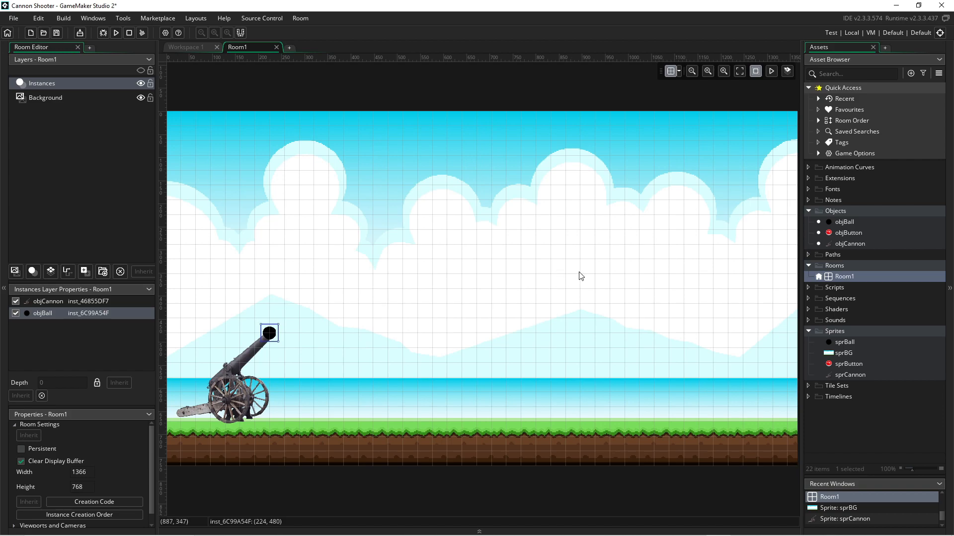
mouse_move(840, 222)
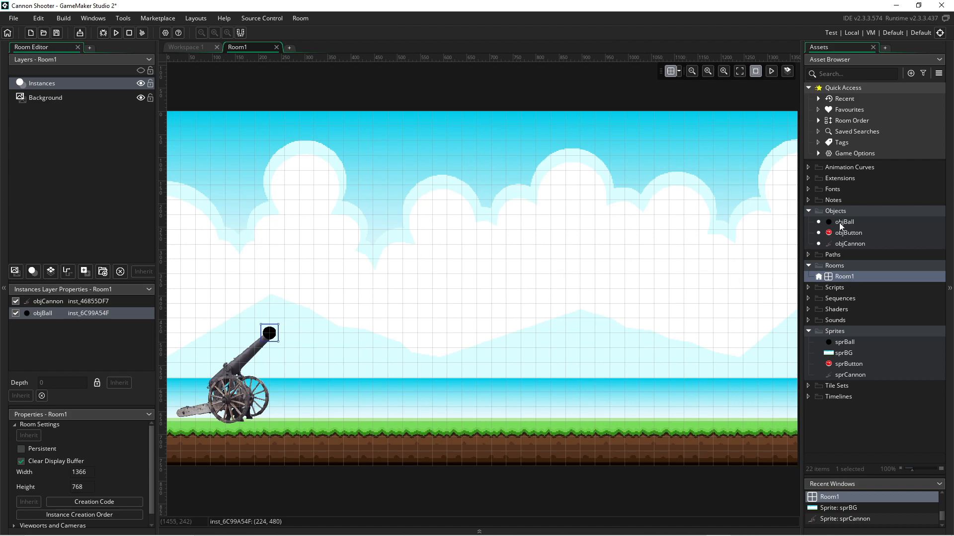
left_click(844, 222)
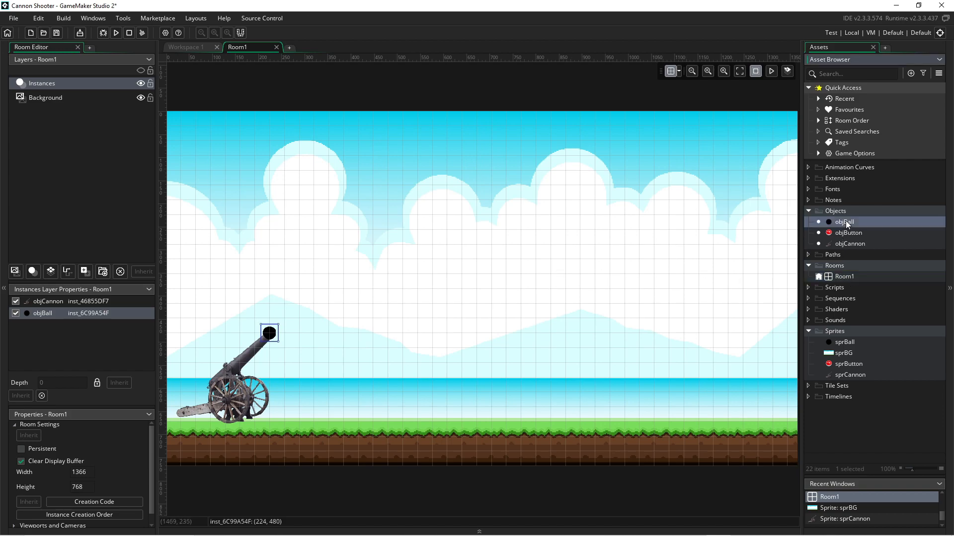
- Set objBall not visible, then add a Mouse Left Pressed event to objButton
double_click(844, 222)
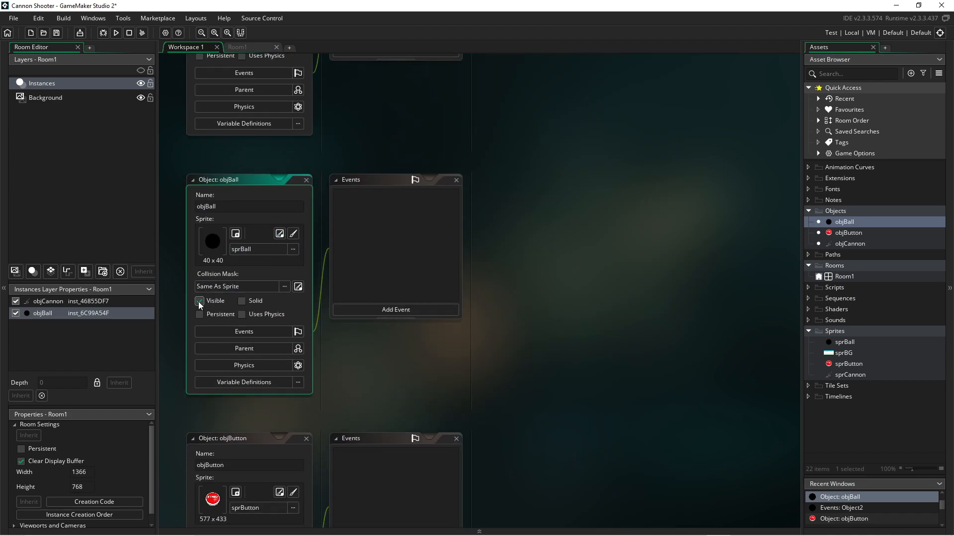
left_click(199, 301)
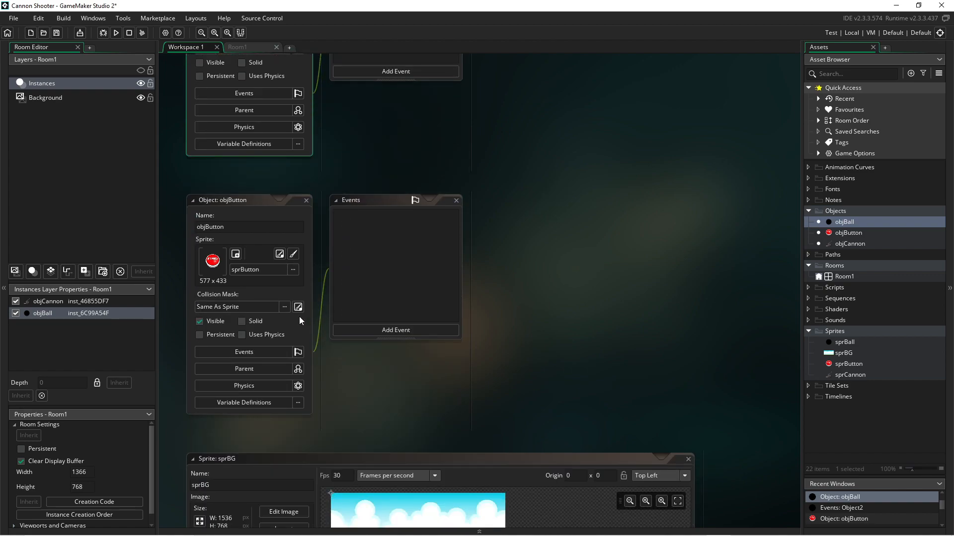
left_click(395, 329)
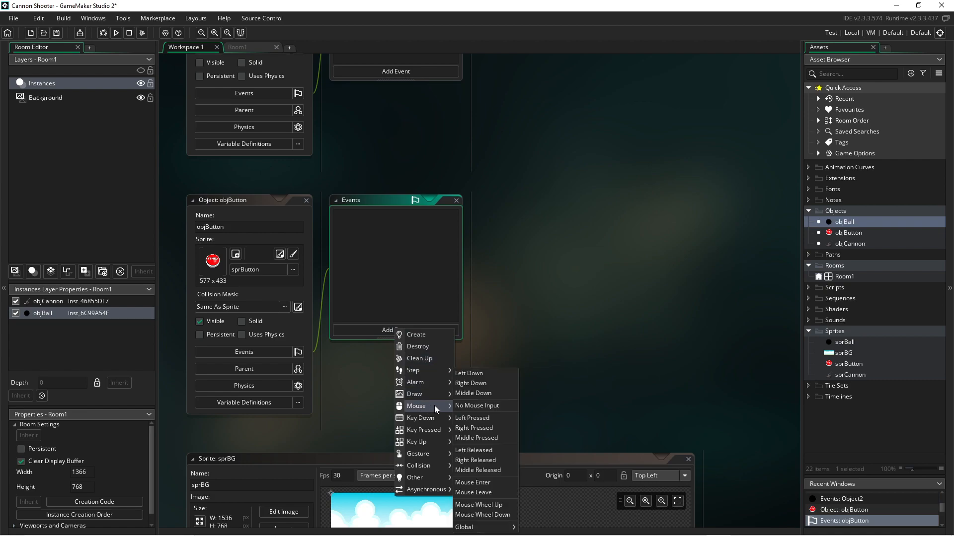
mouse_move(475, 460)
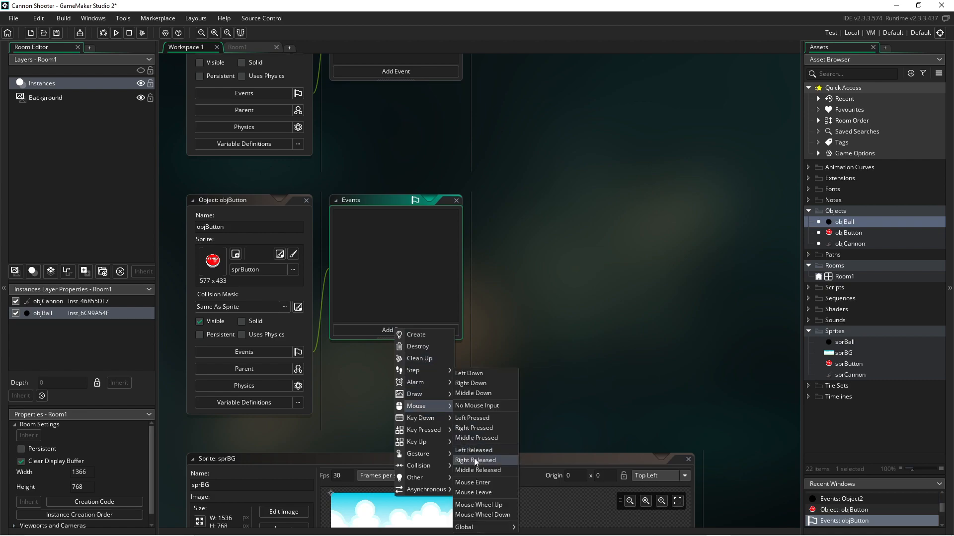
left_click(472, 417)
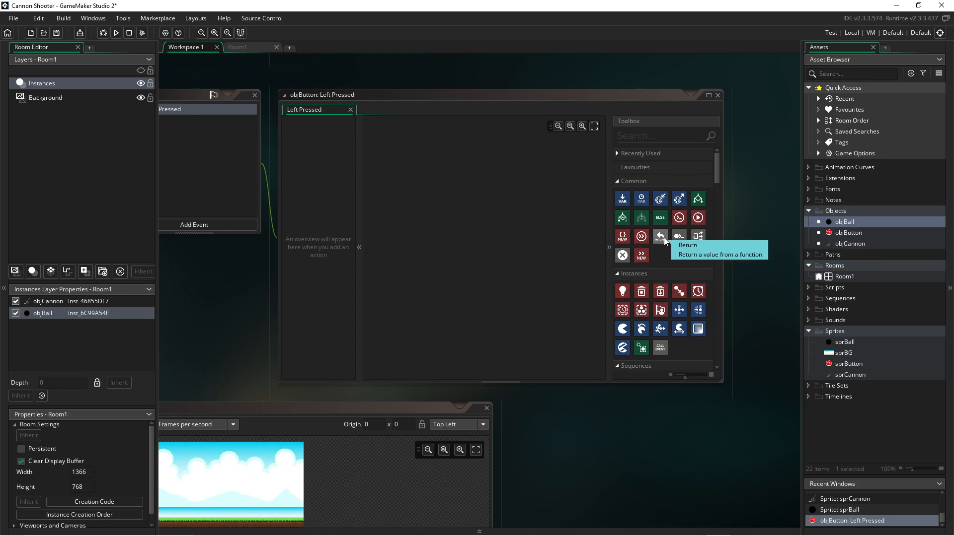
mouse_move(622, 291)
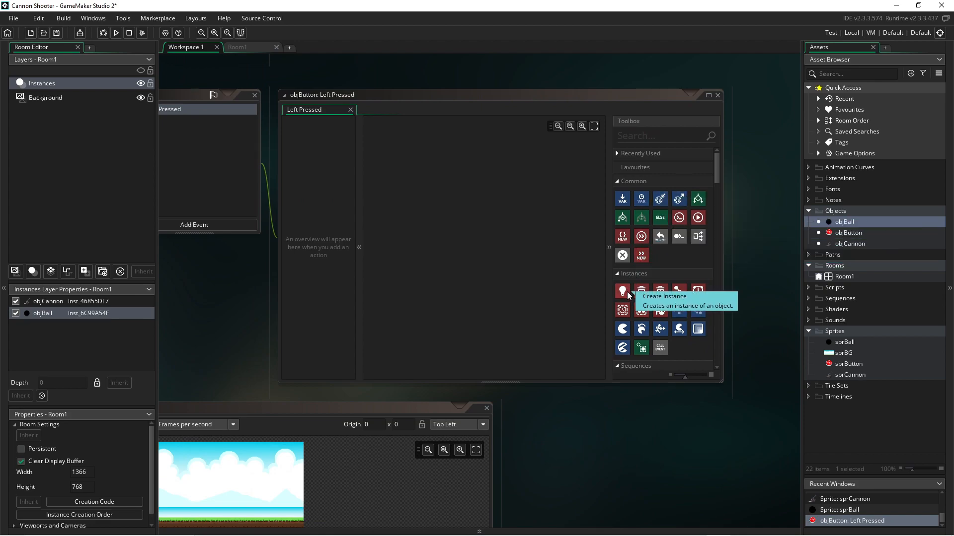
mouse_move(697, 291)
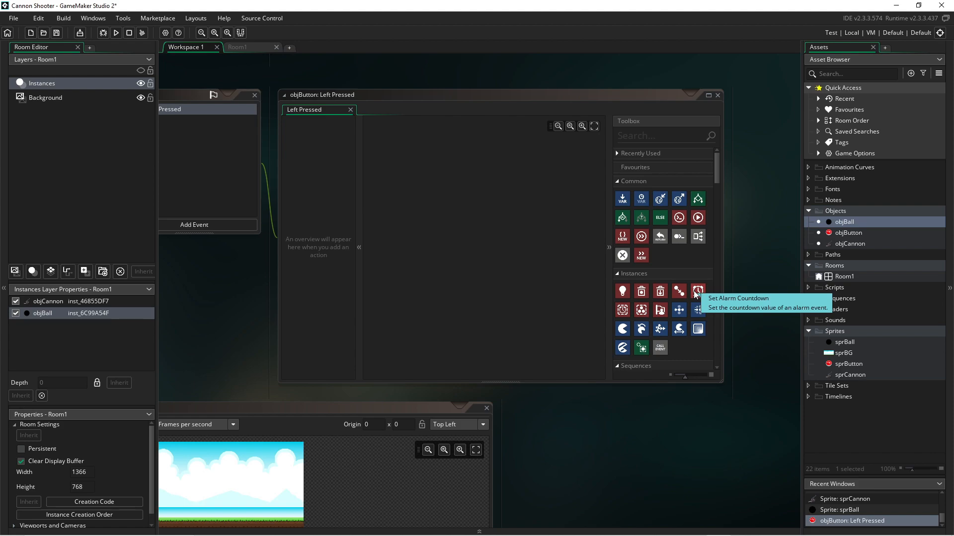
mouse_move(660, 310)
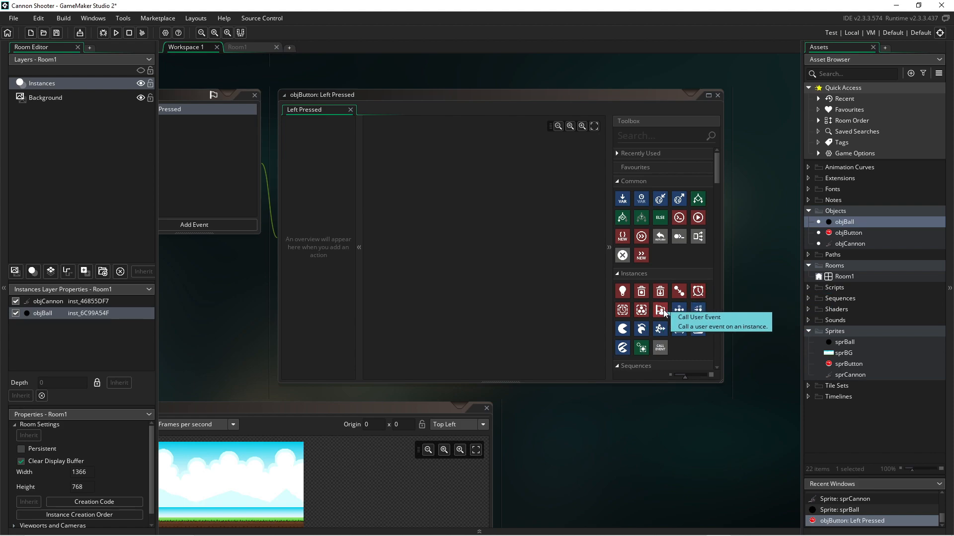
- Add a Call User Event 0 action to Left Pressed and apply it to objBall
left_click(659, 310)
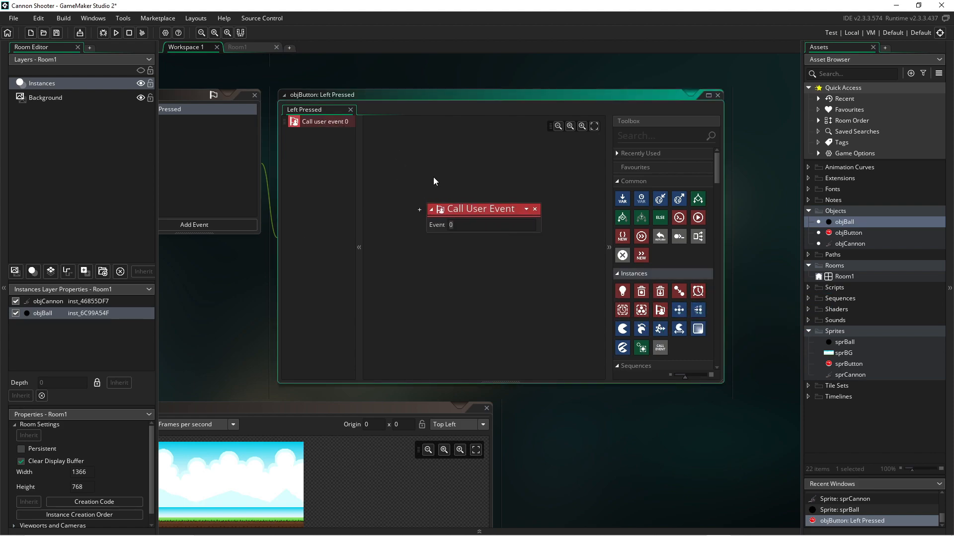
left_click(526, 208)
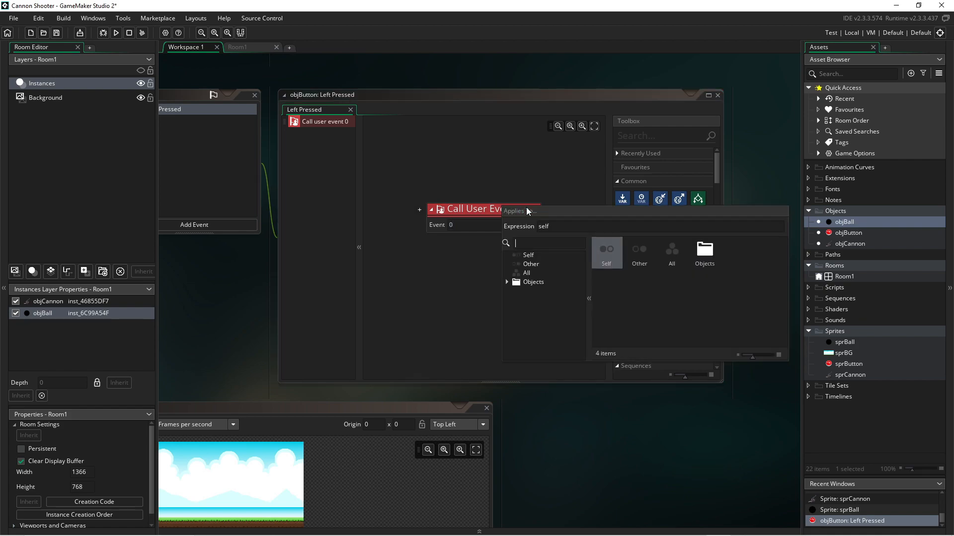
mouse_move(533, 287)
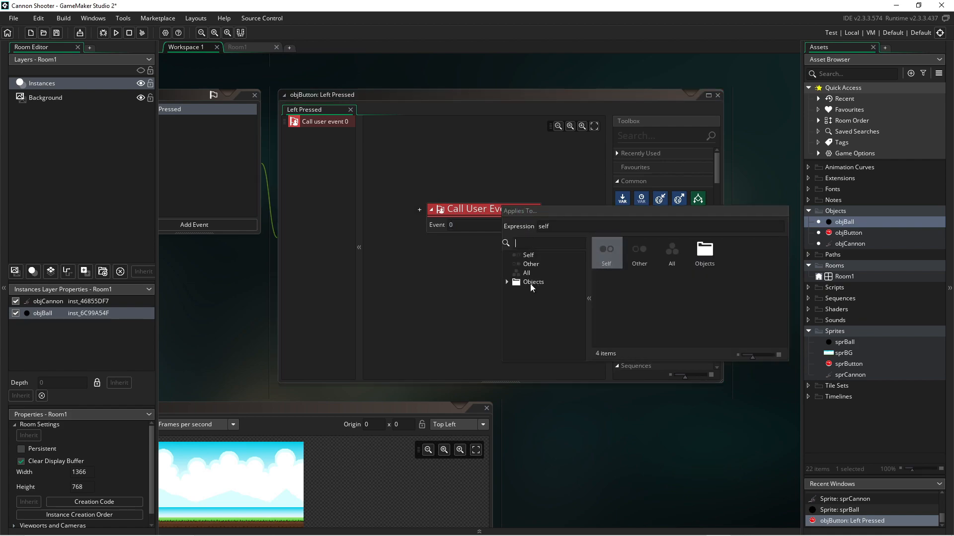
left_click(507, 282)
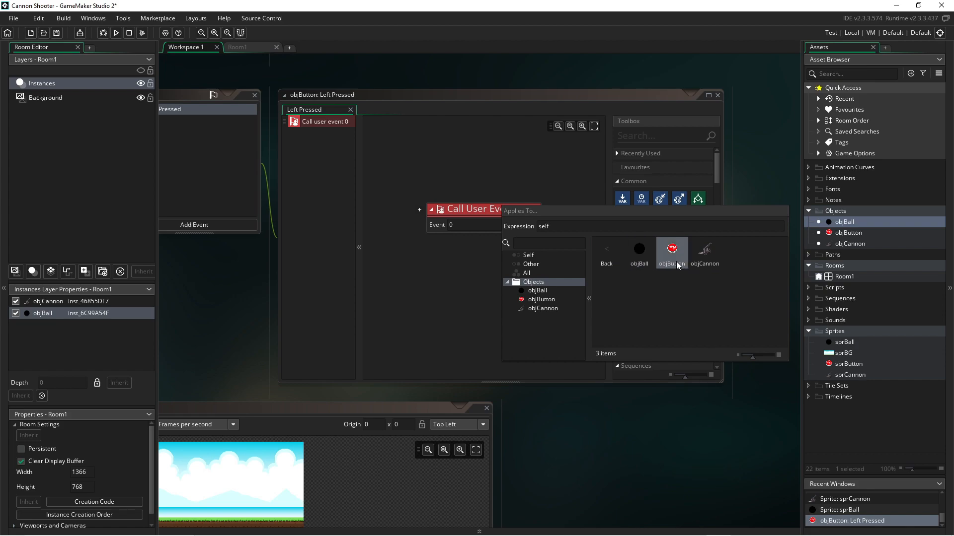
left_click(671, 251)
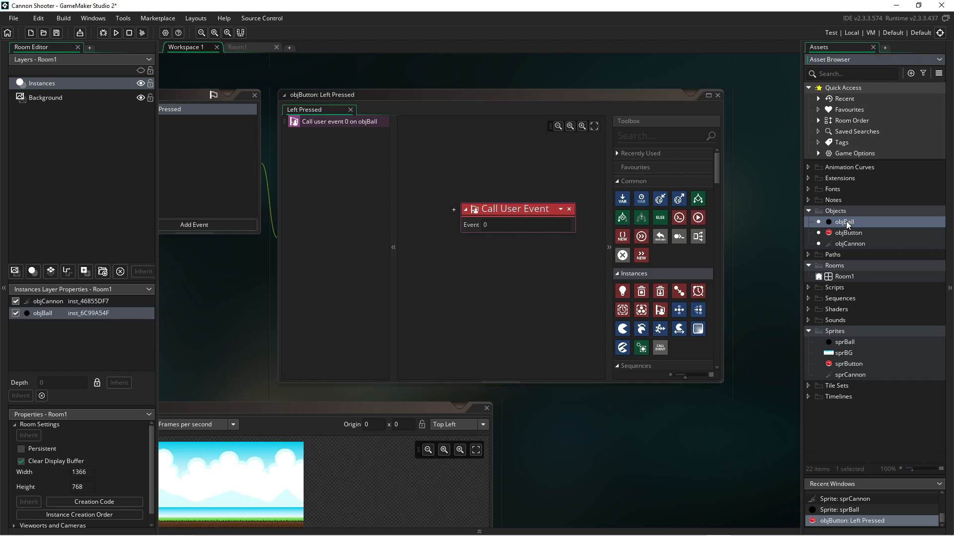
- Add Other > User Event 0 to objBall, leaving its action list empty
double_click(845, 221)
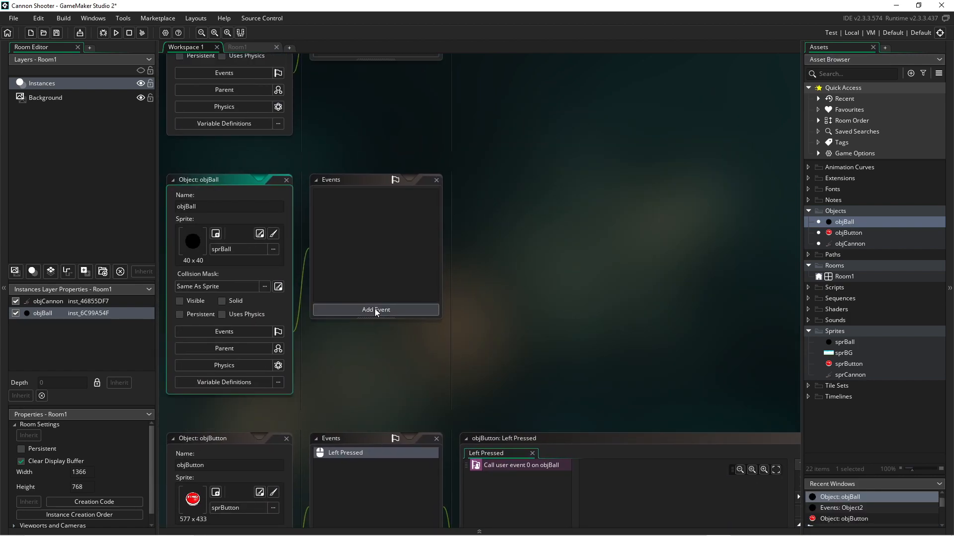
left_click(375, 310)
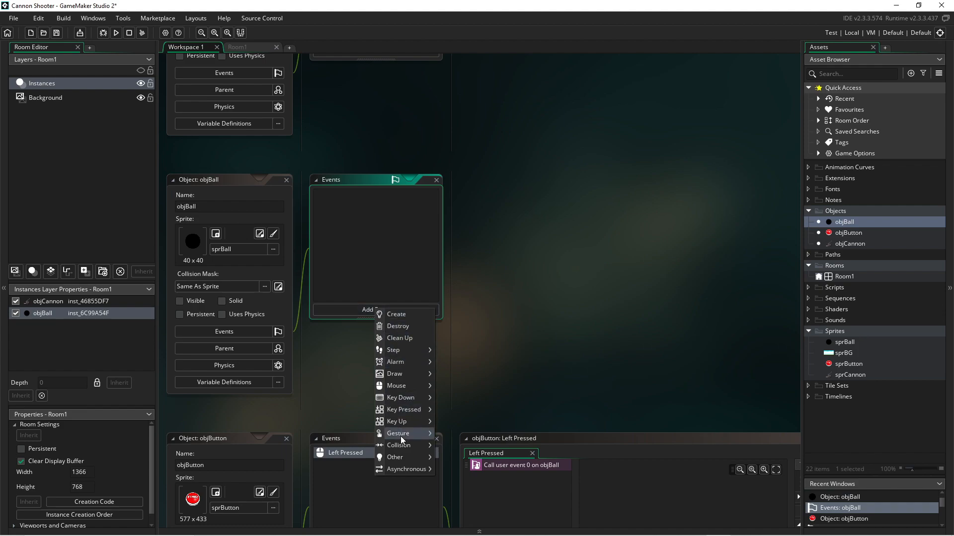
mouse_move(395, 457)
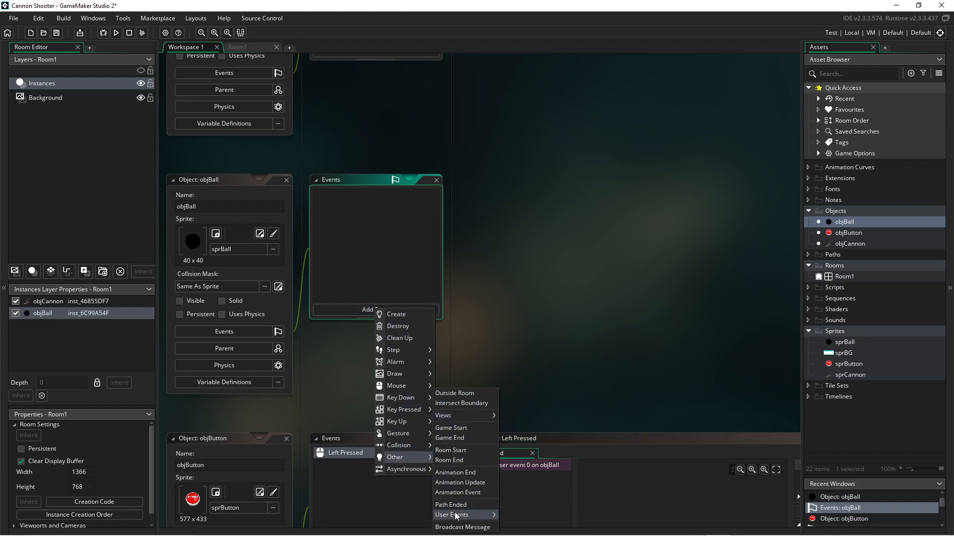
left_click(451, 515)
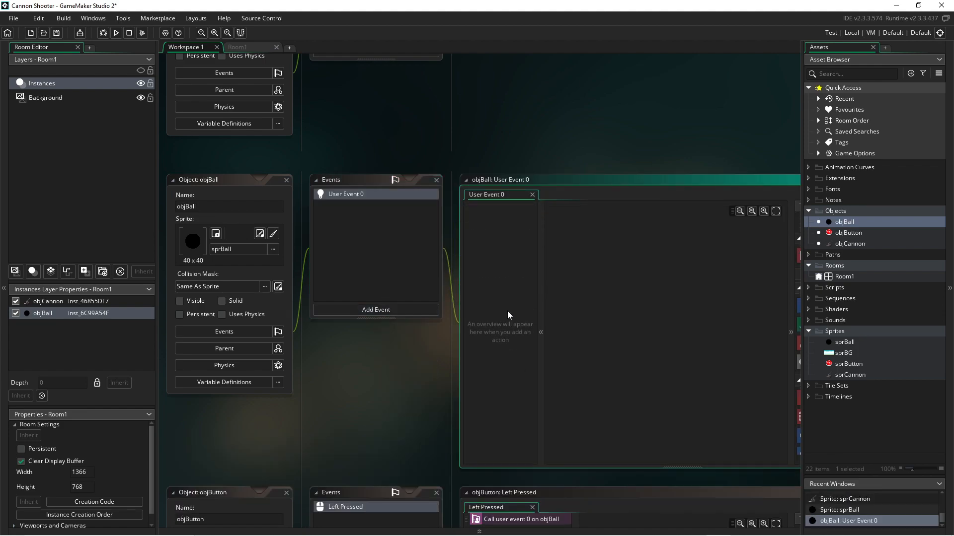
mouse_move(570, 232)
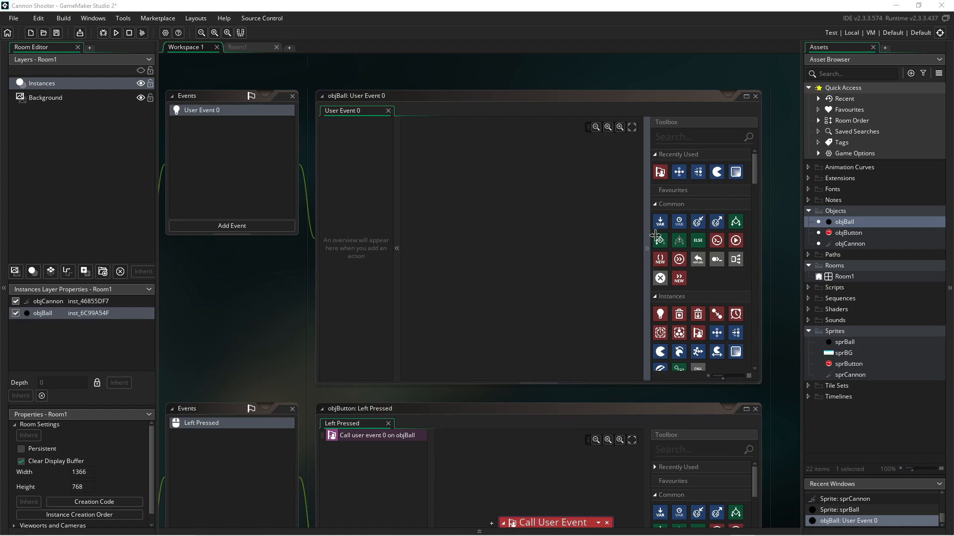
mouse_move(716, 332)
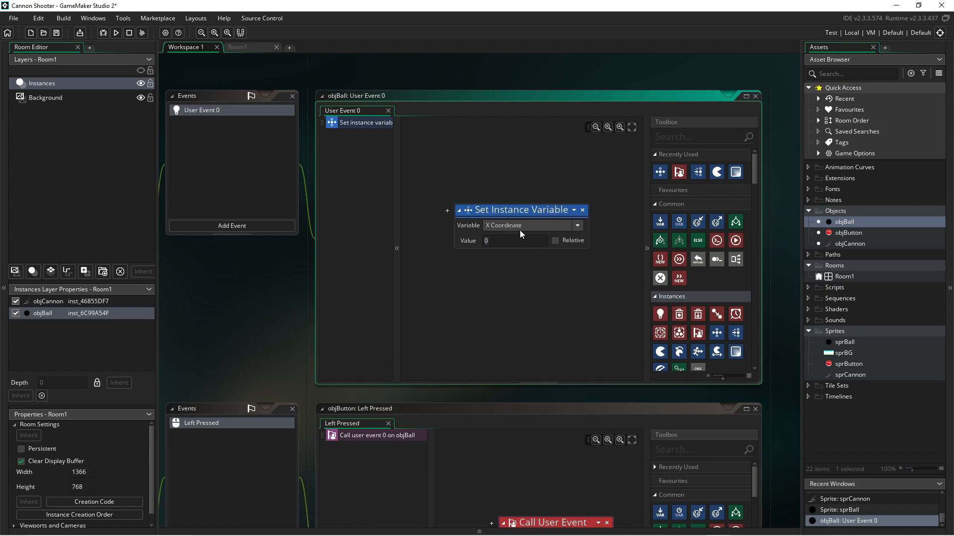
- In User Event 0 set the ball's Visible variable to 1 and its speed to 25
left_click(576, 225)
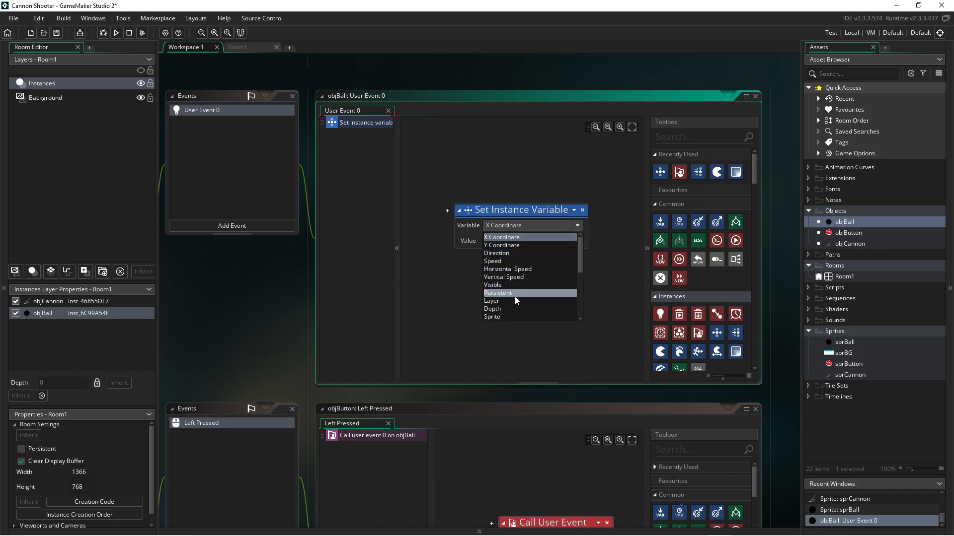
left_click(493, 284)
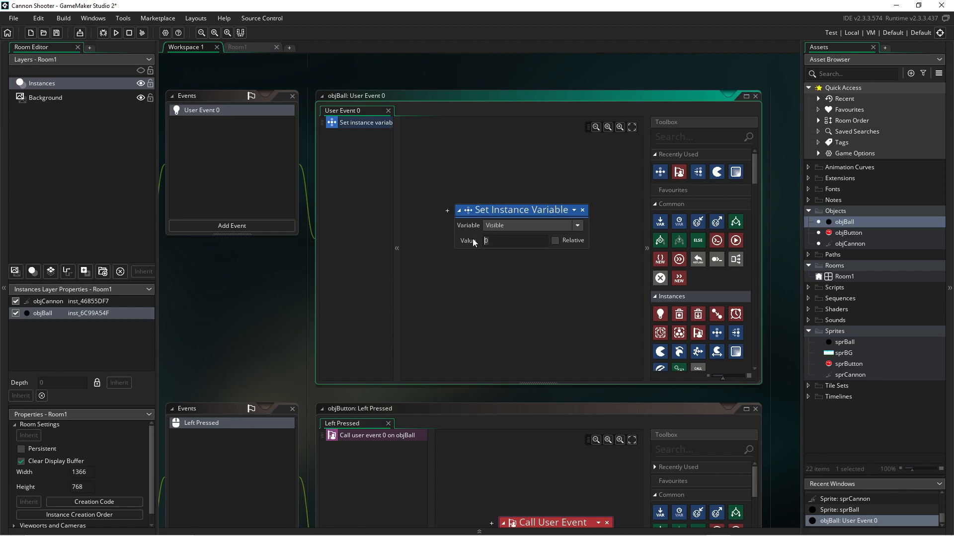
type("1")
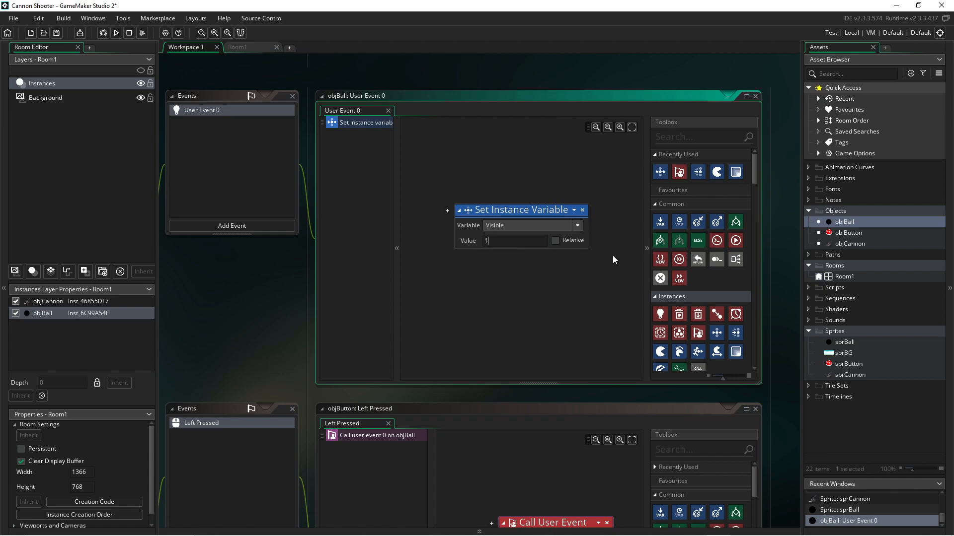
mouse_move(697, 332)
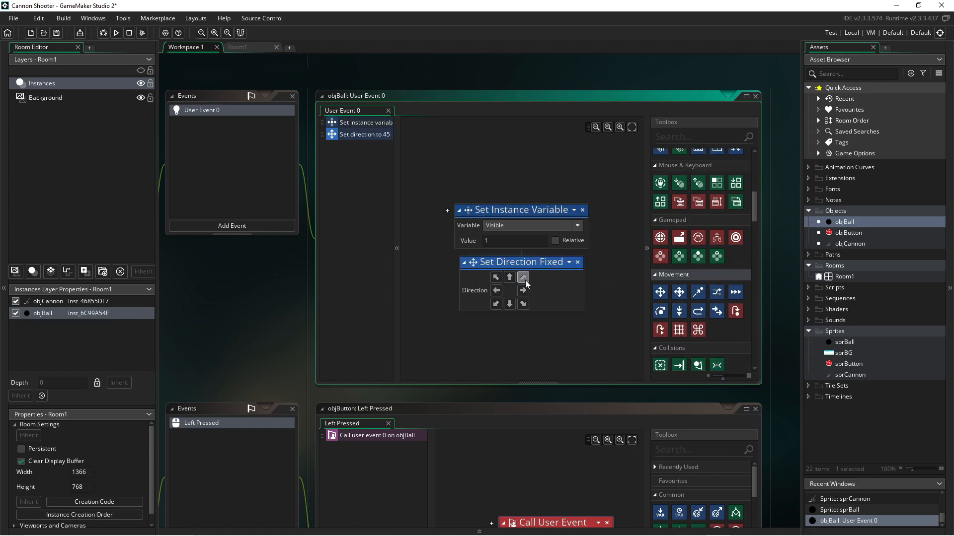
mouse_move(697, 293)
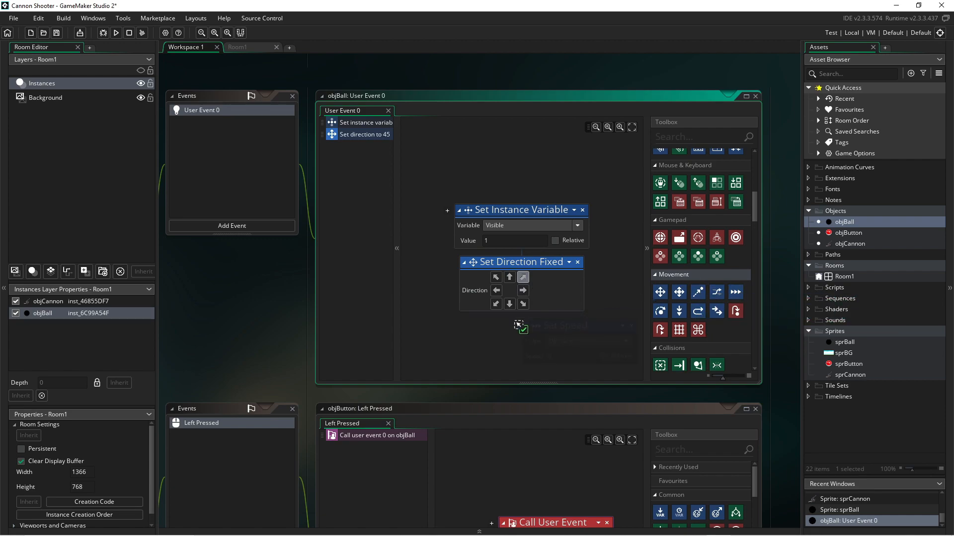
left_click(521, 325)
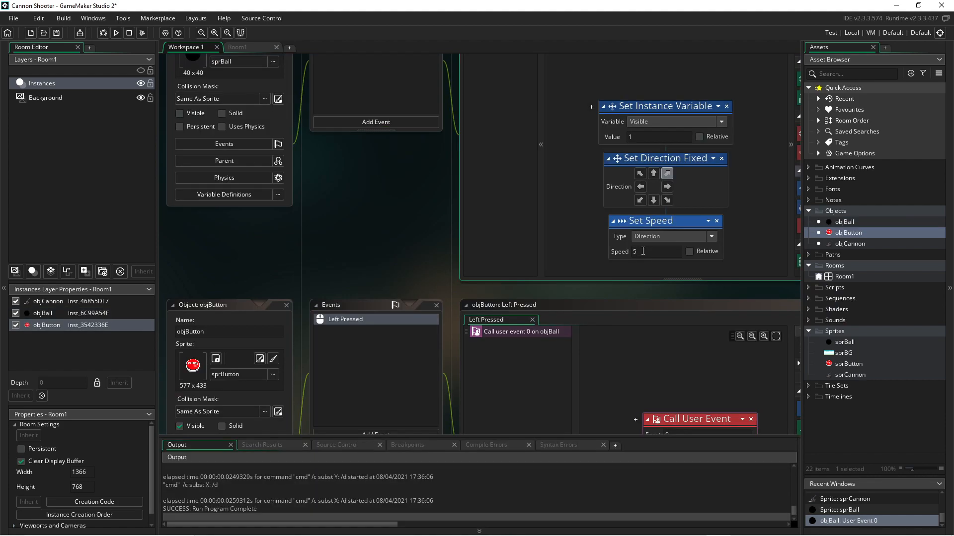
type("25")
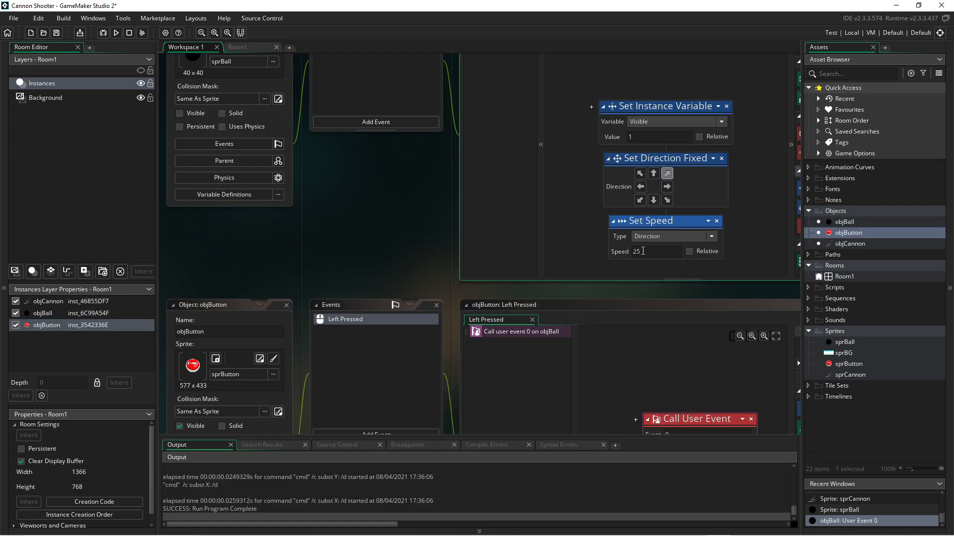
- Run the game to test the cannon firing
left_click(116, 33)
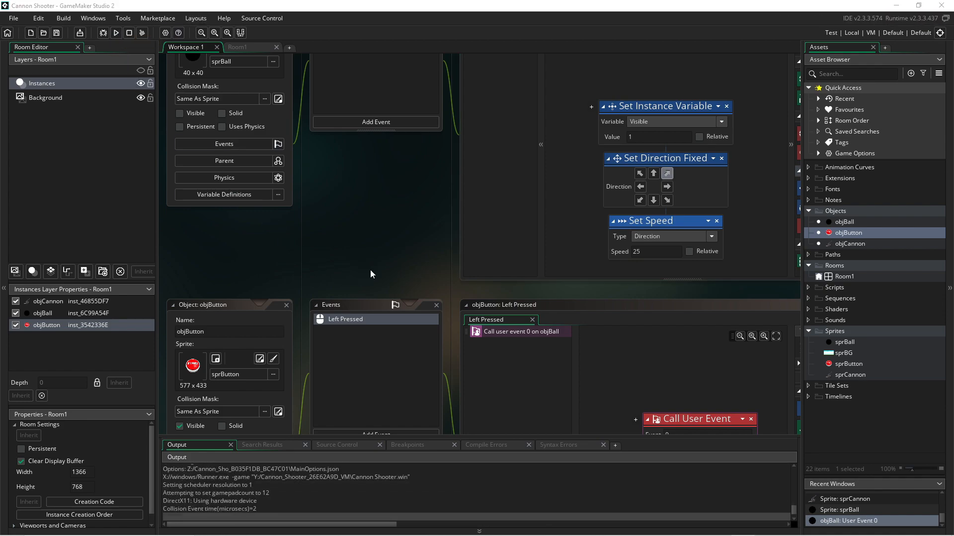
left_click(115, 32)
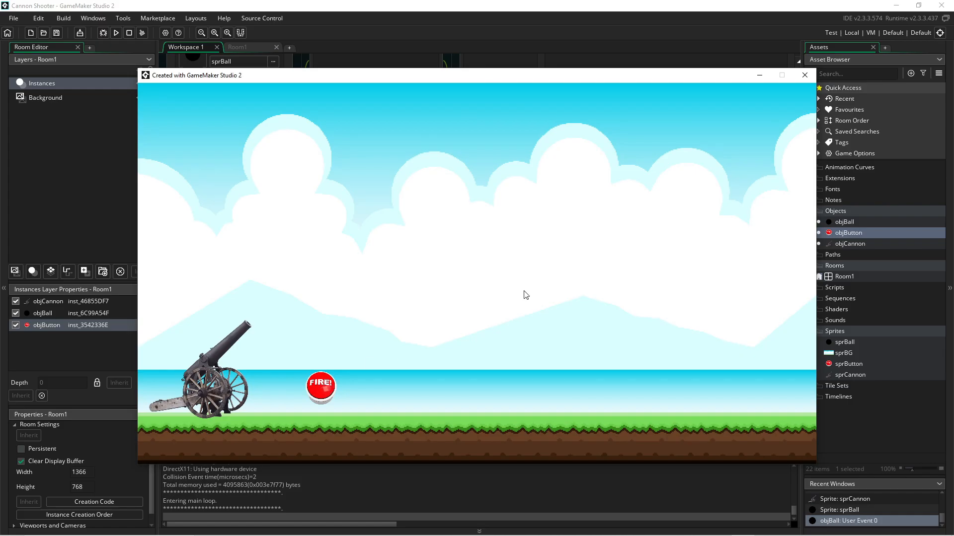